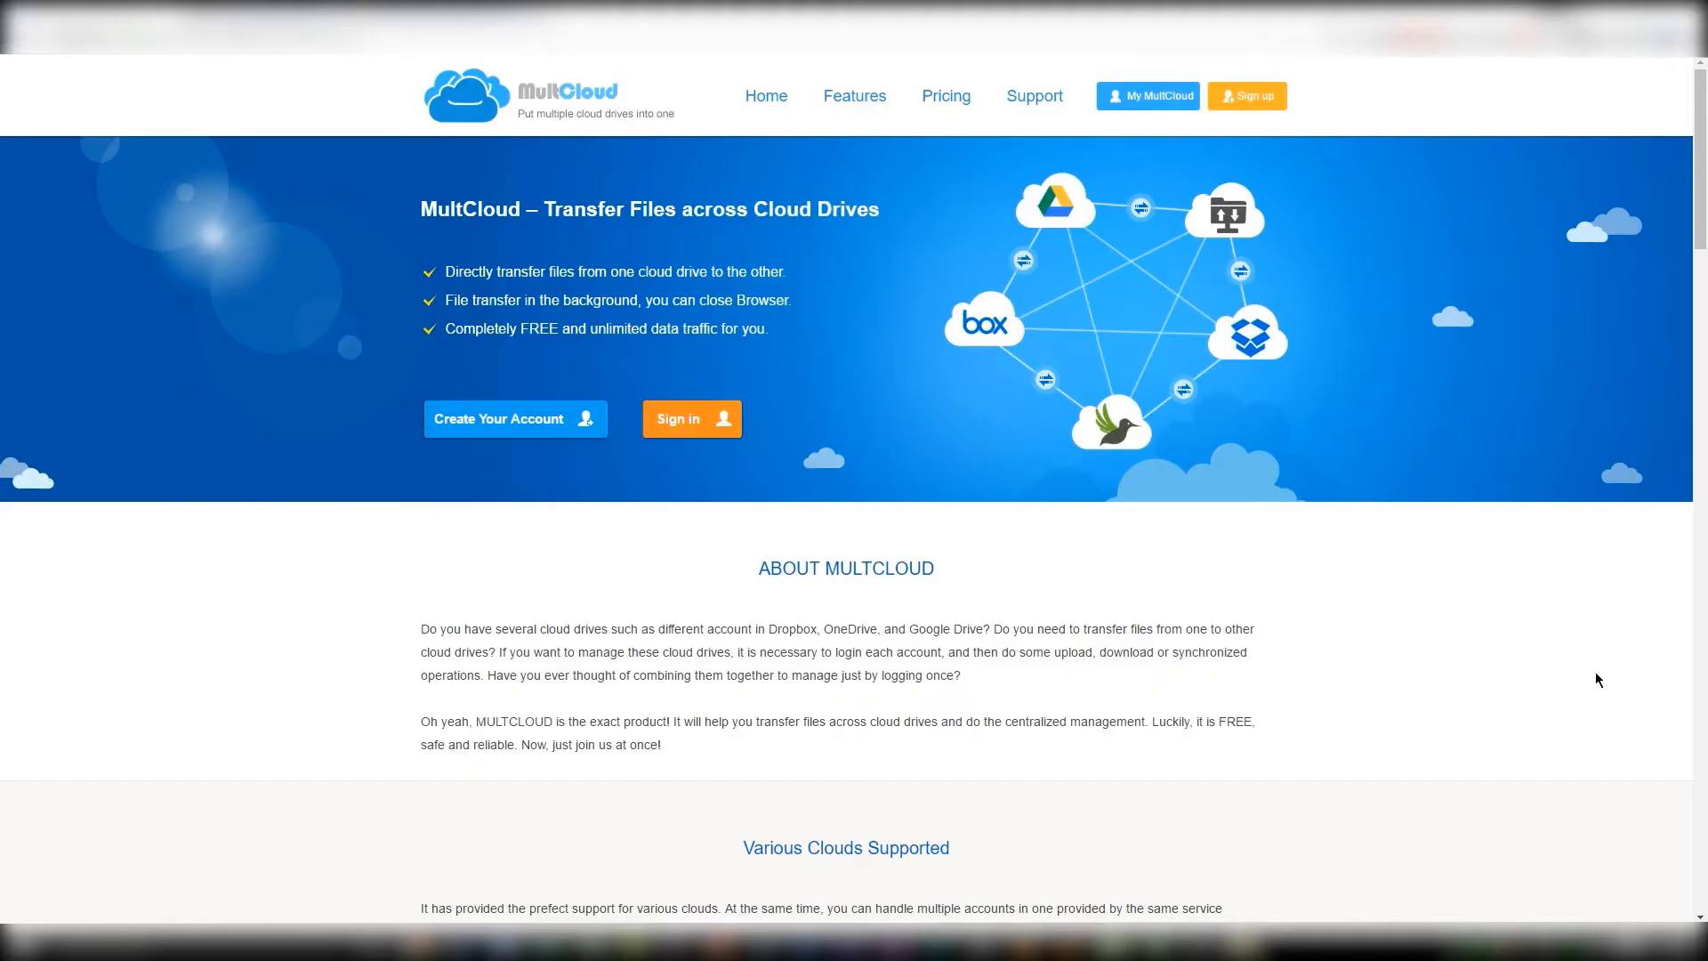
Scroll through the features page, testimonials and sign-up prompt, then back toward the top.
{"action": "scroll", "scroll_direction": "down", "scroll_amount": 3}
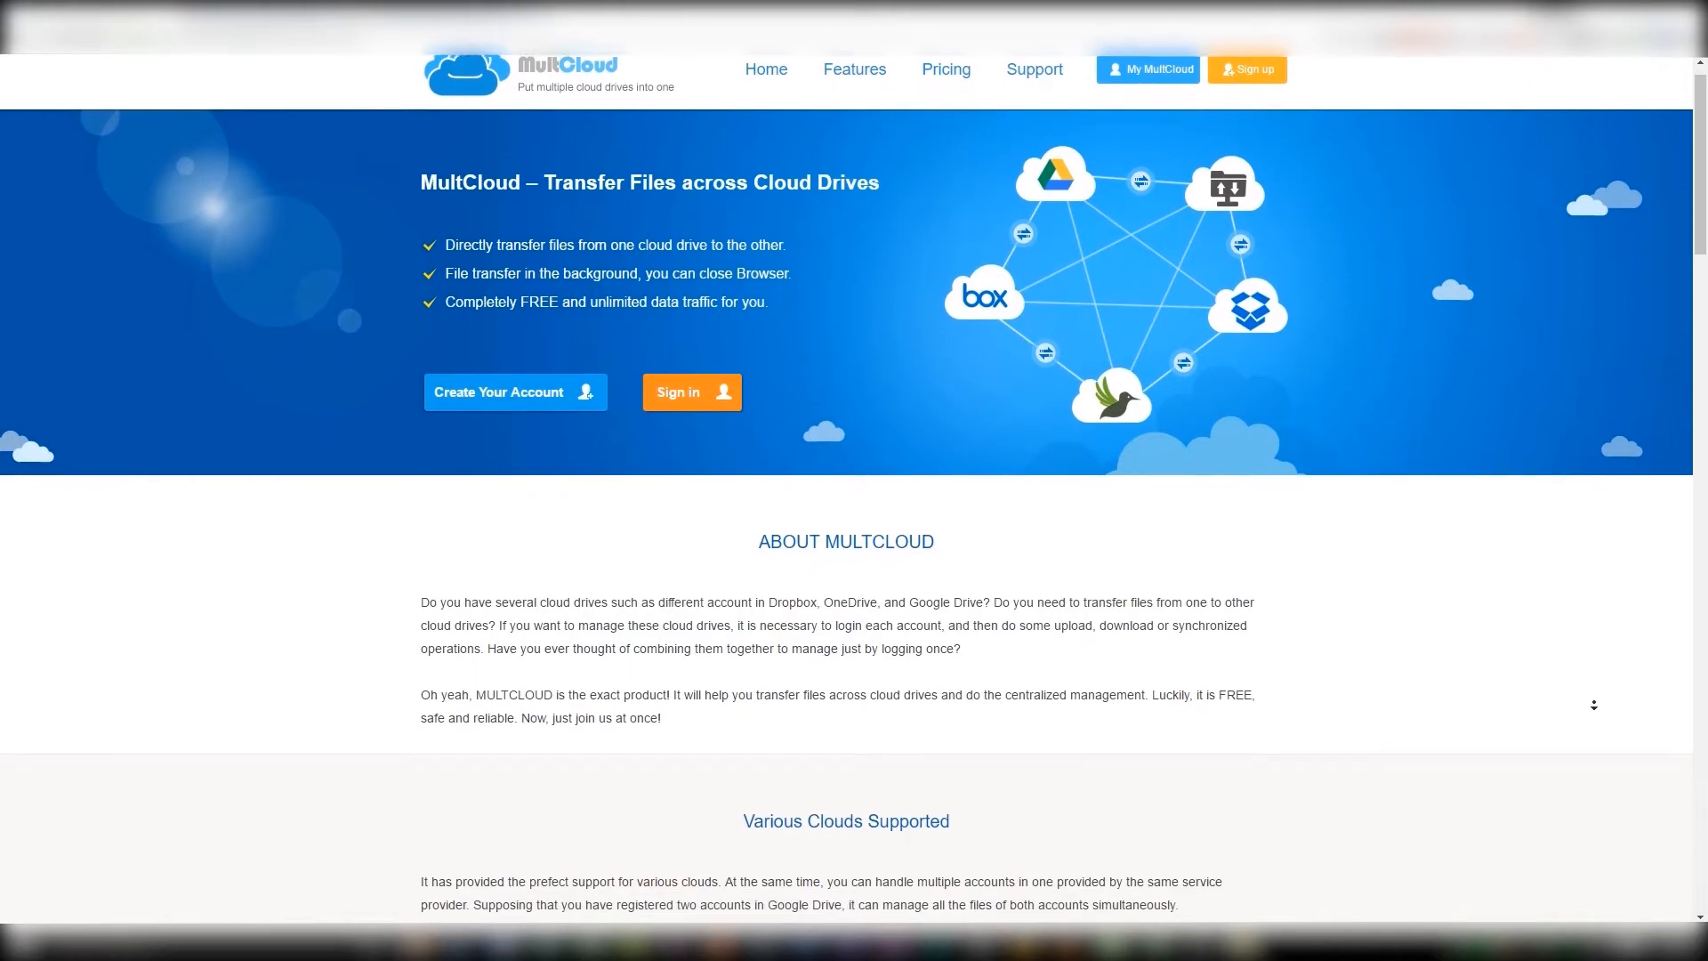
{"action": "scroll", "scroll_direction": "down", "scroll_amount": 3}
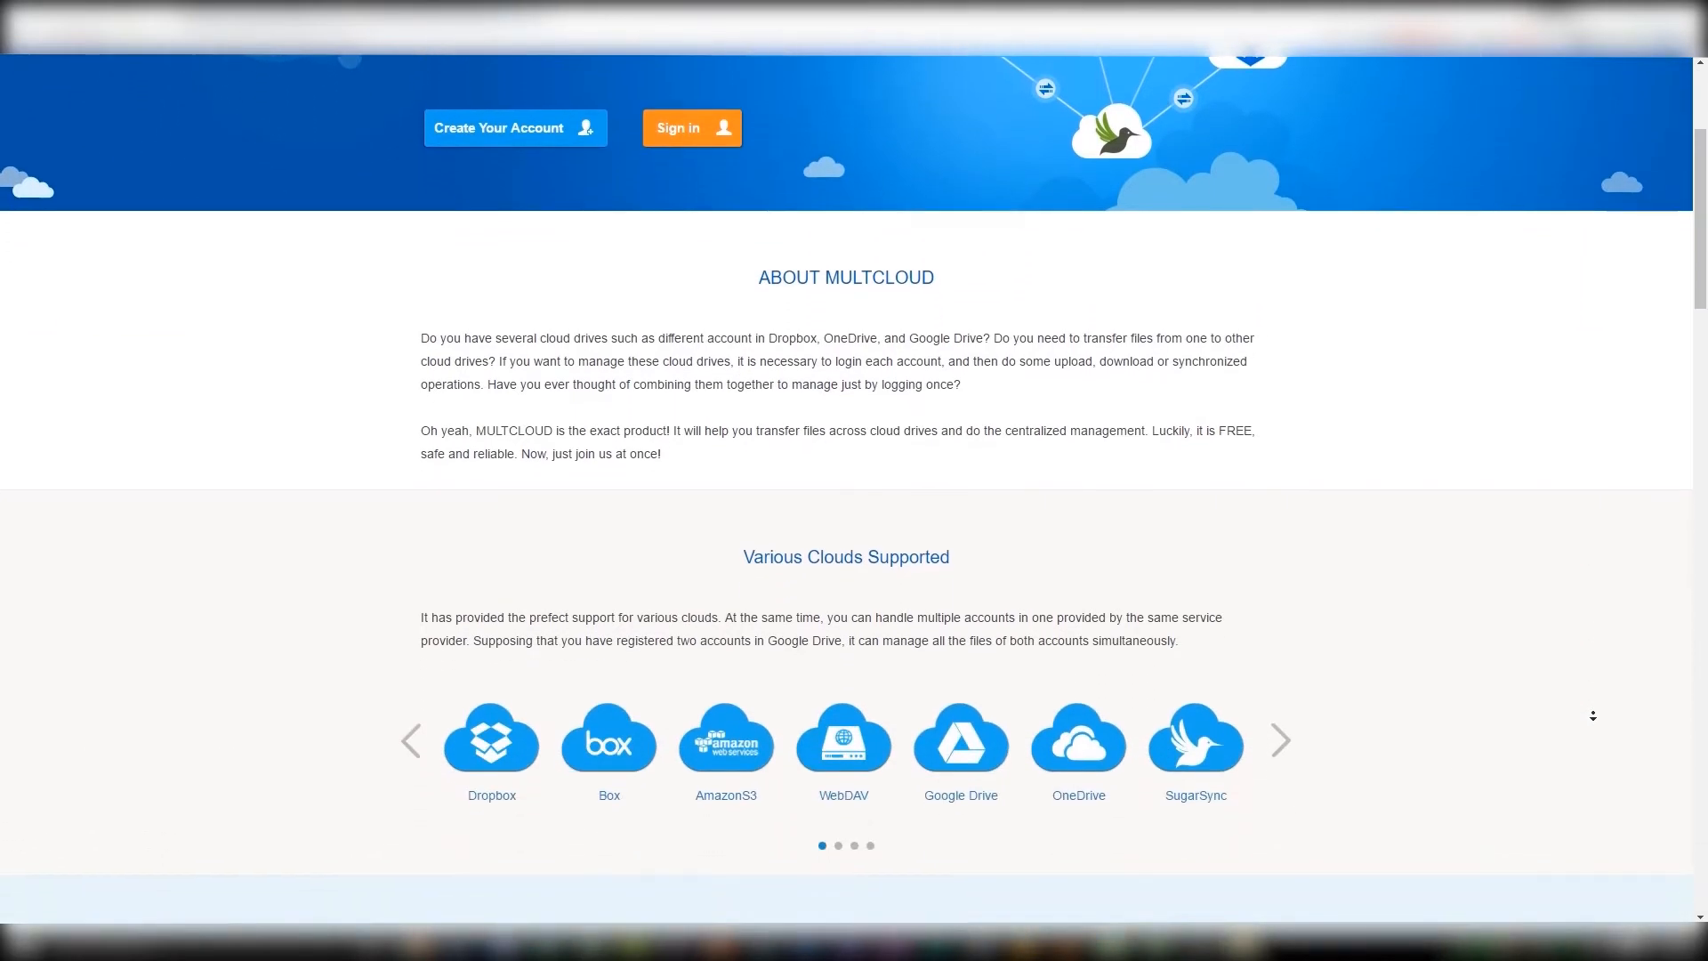
{"action": "scroll", "scroll_direction": "down", "scroll_amount": 3}
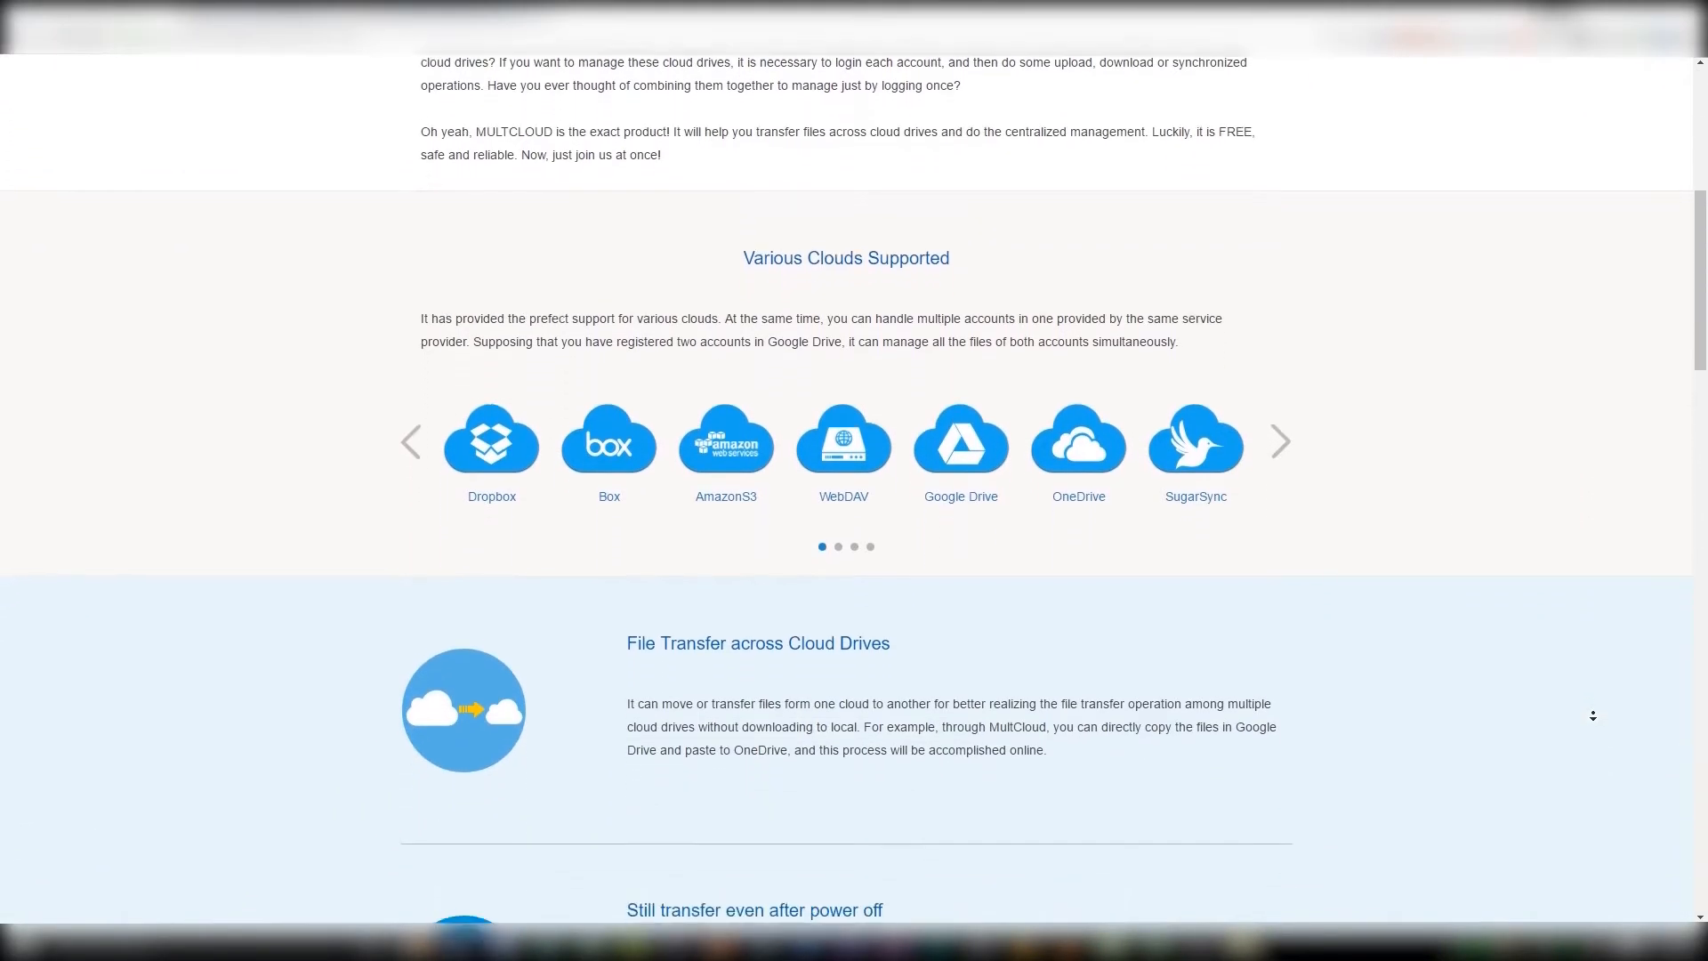
{"action": "scroll", "scroll_direction": "down", "scroll_amount": 3}
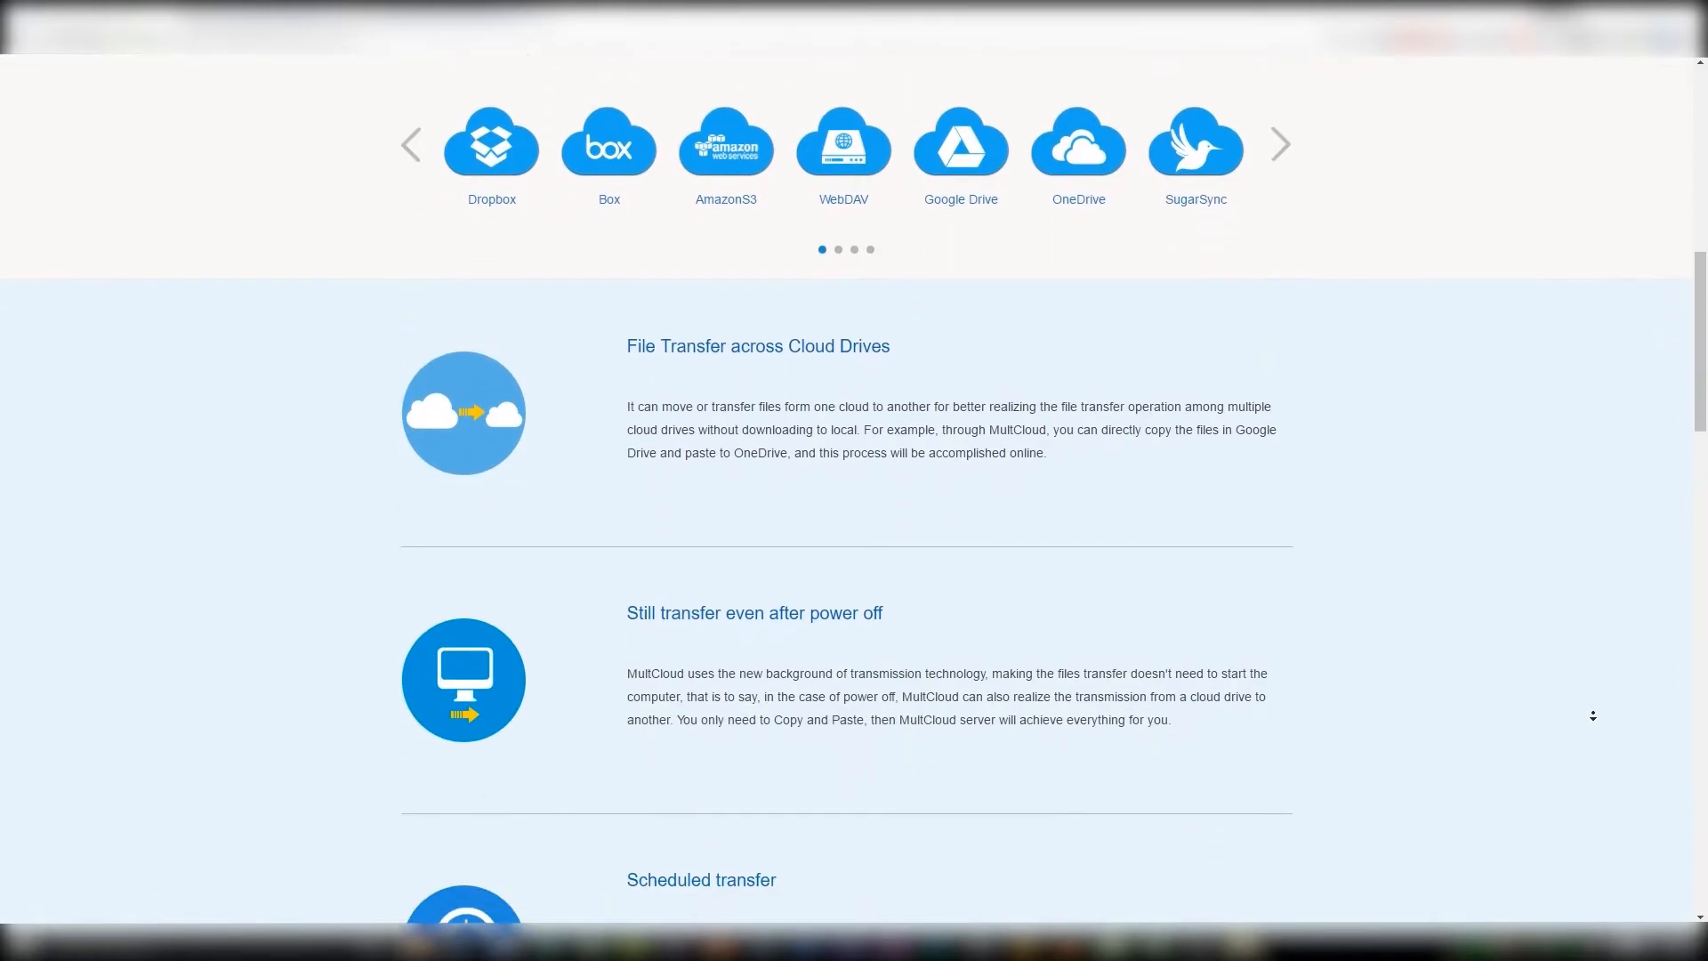
{"action": "scroll", "scroll_direction": "down", "scroll_amount": 3}
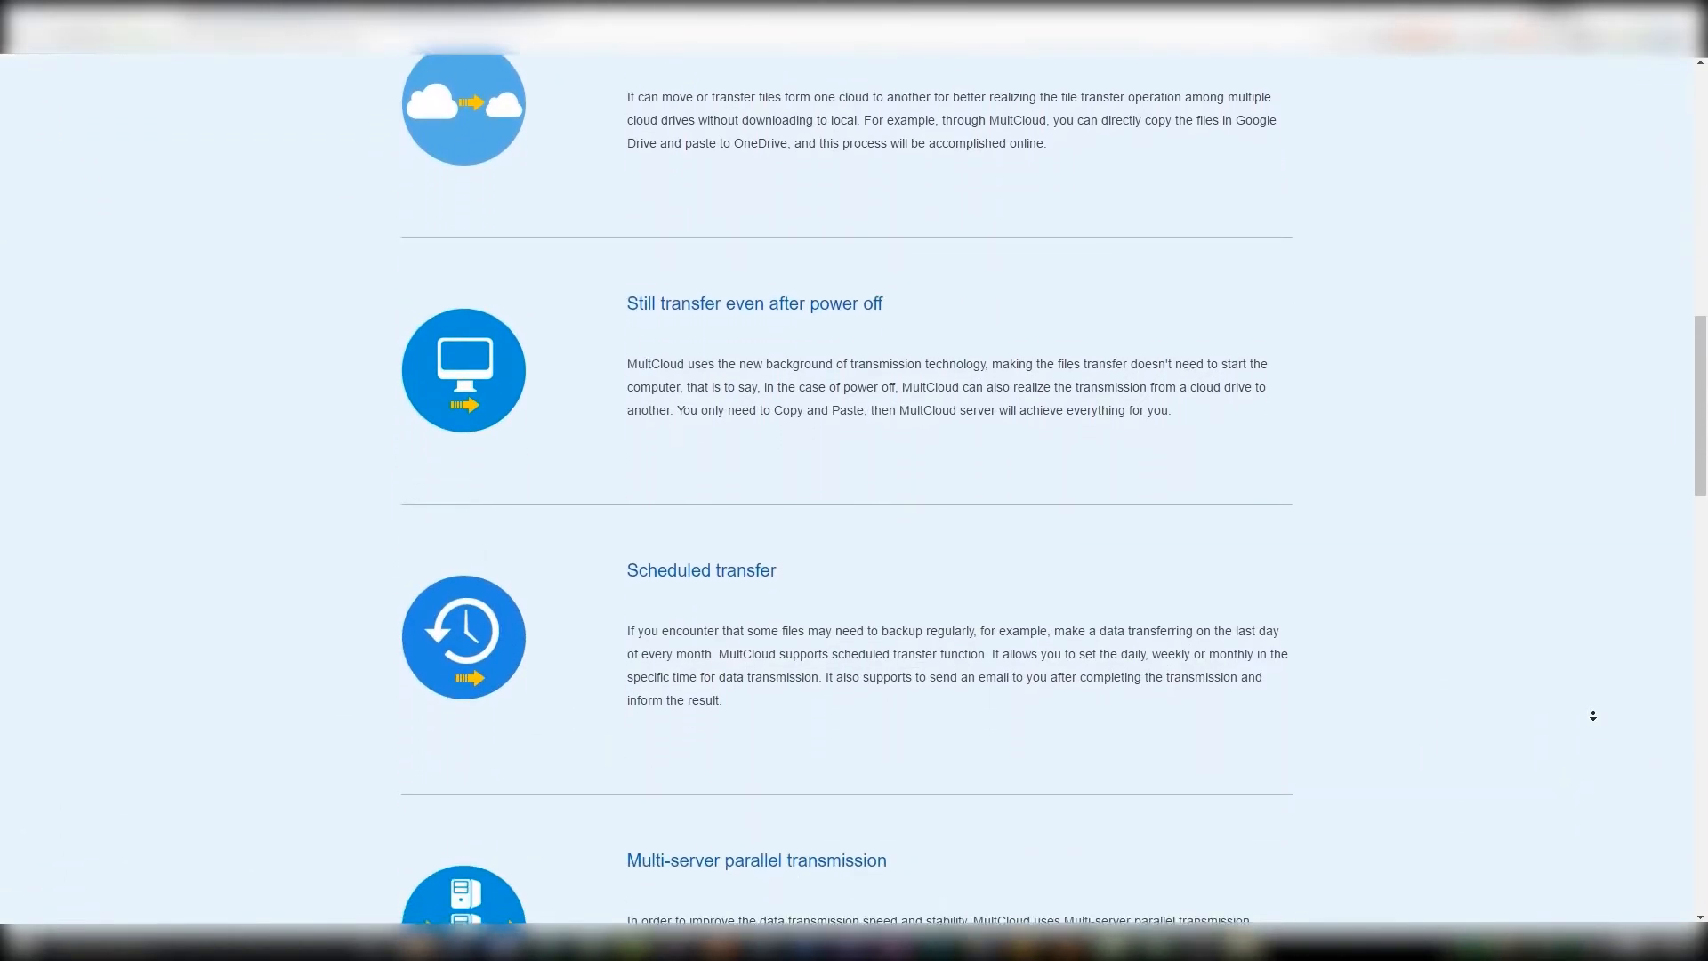
{"action": "scroll", "scroll_direction": "down", "scroll_amount": 3}
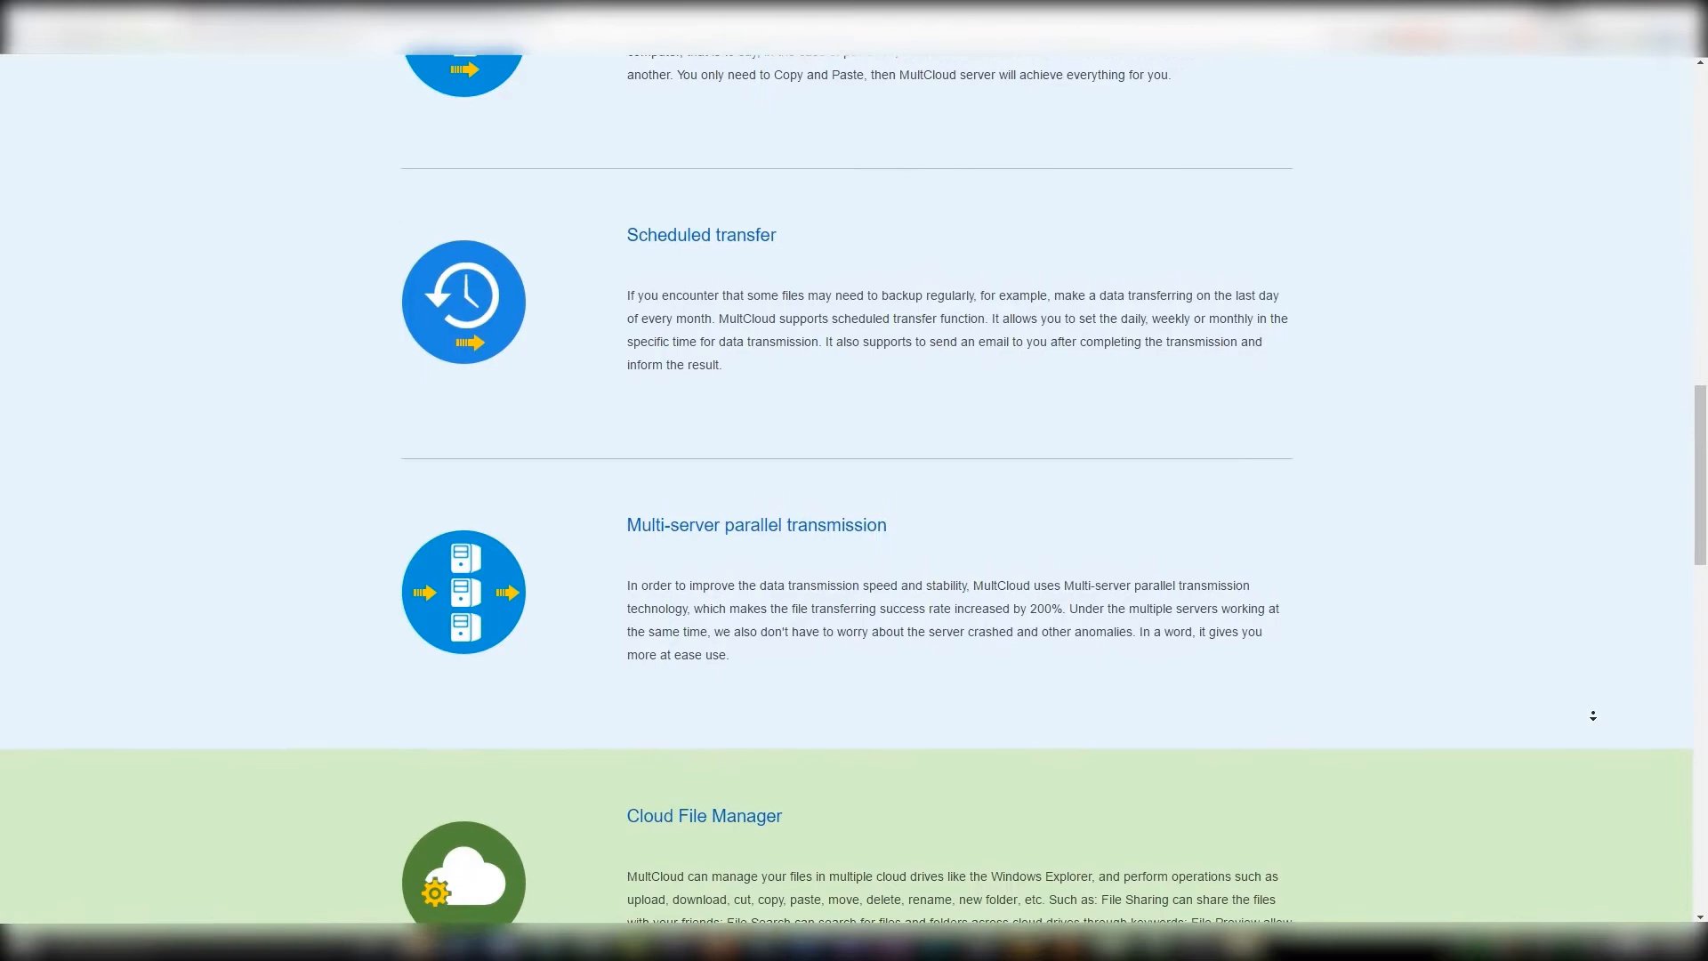
{"action": "scroll", "scroll_direction": "down", "scroll_amount": 3}
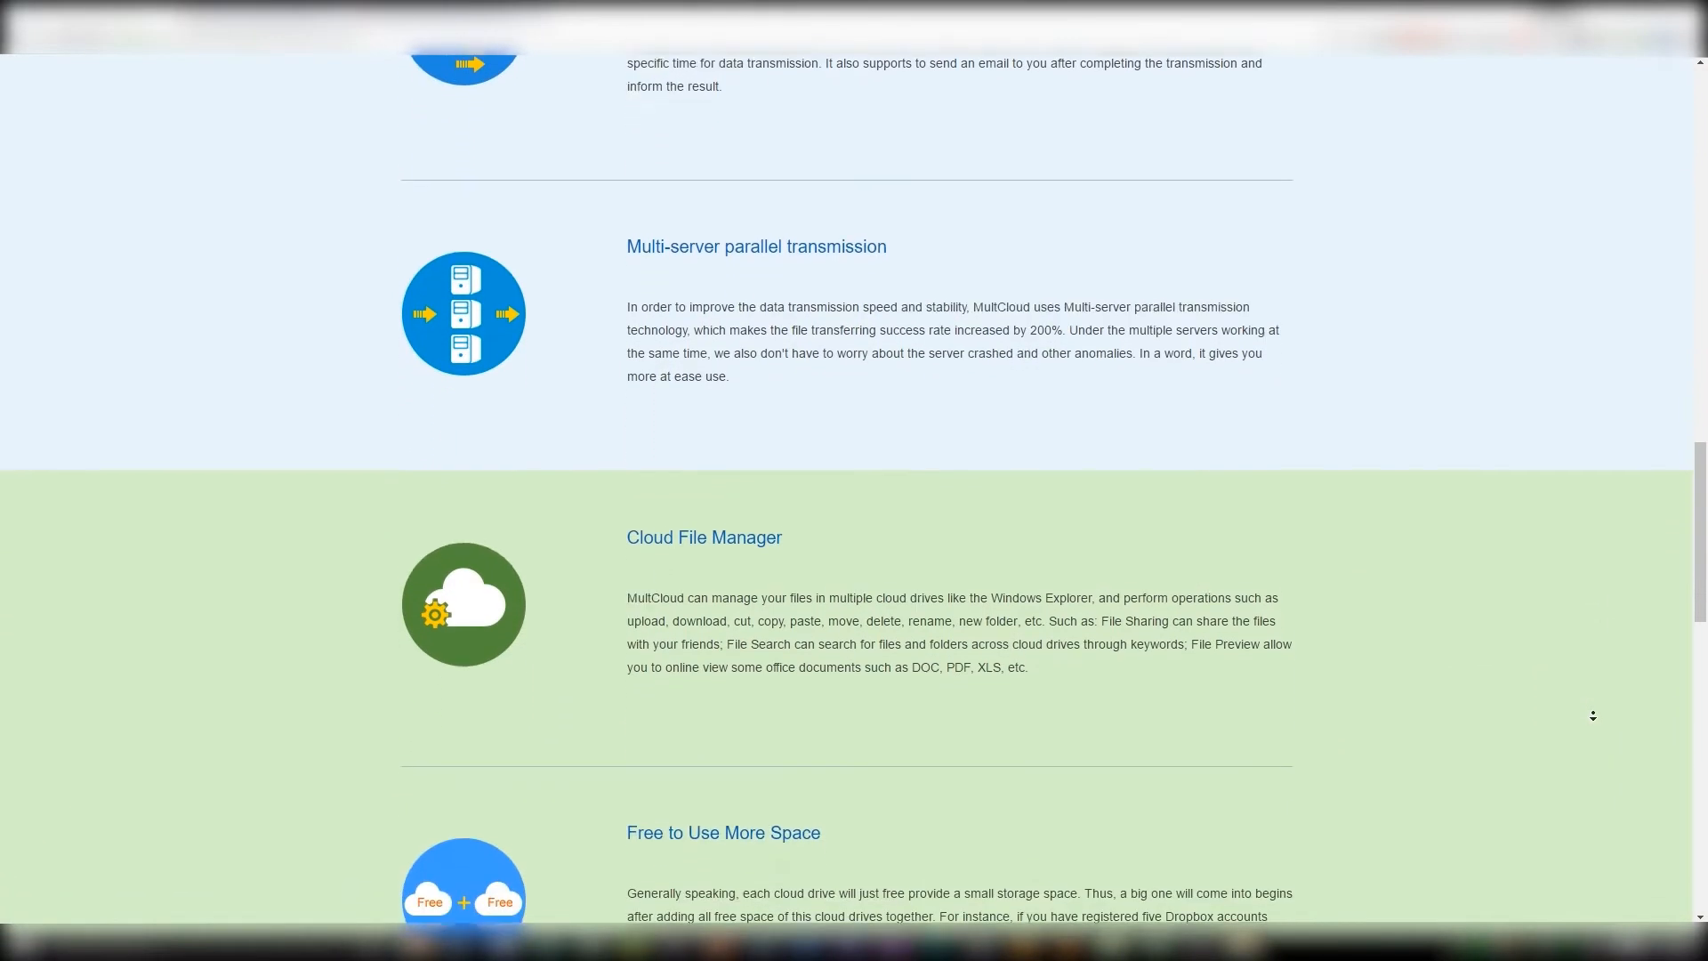
{"action": "scroll", "scroll_direction": "down", "scroll_amount": 3}
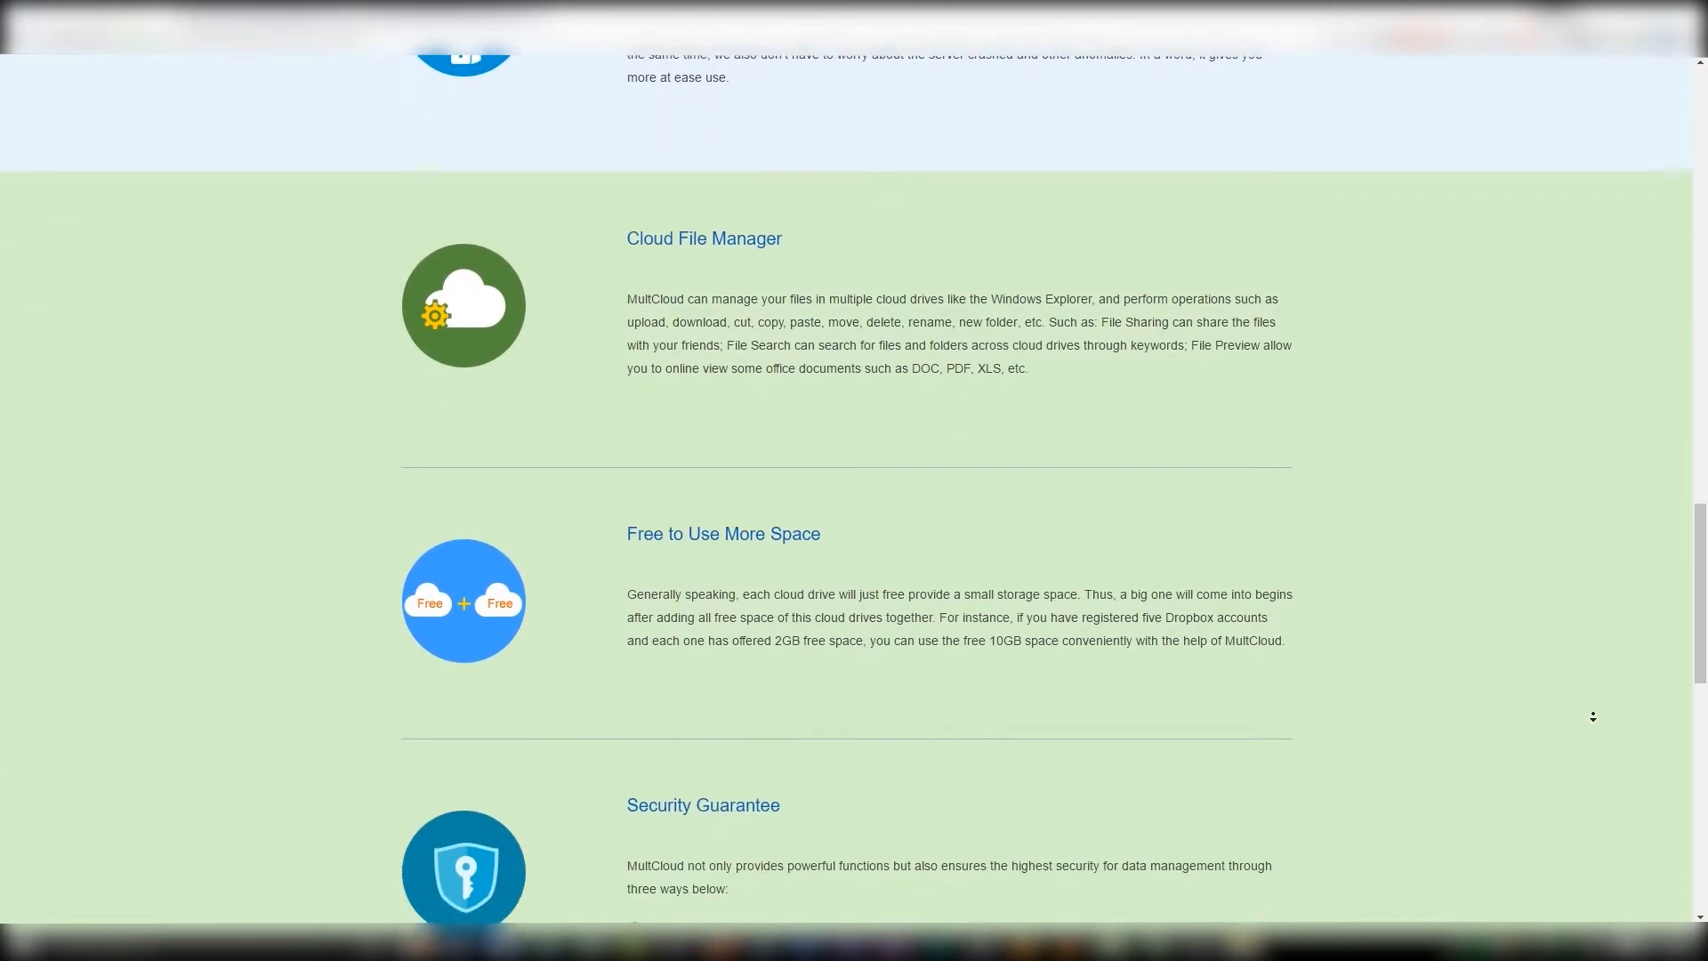
{"action": "scroll", "scroll_direction": "down", "scroll_amount": 3}
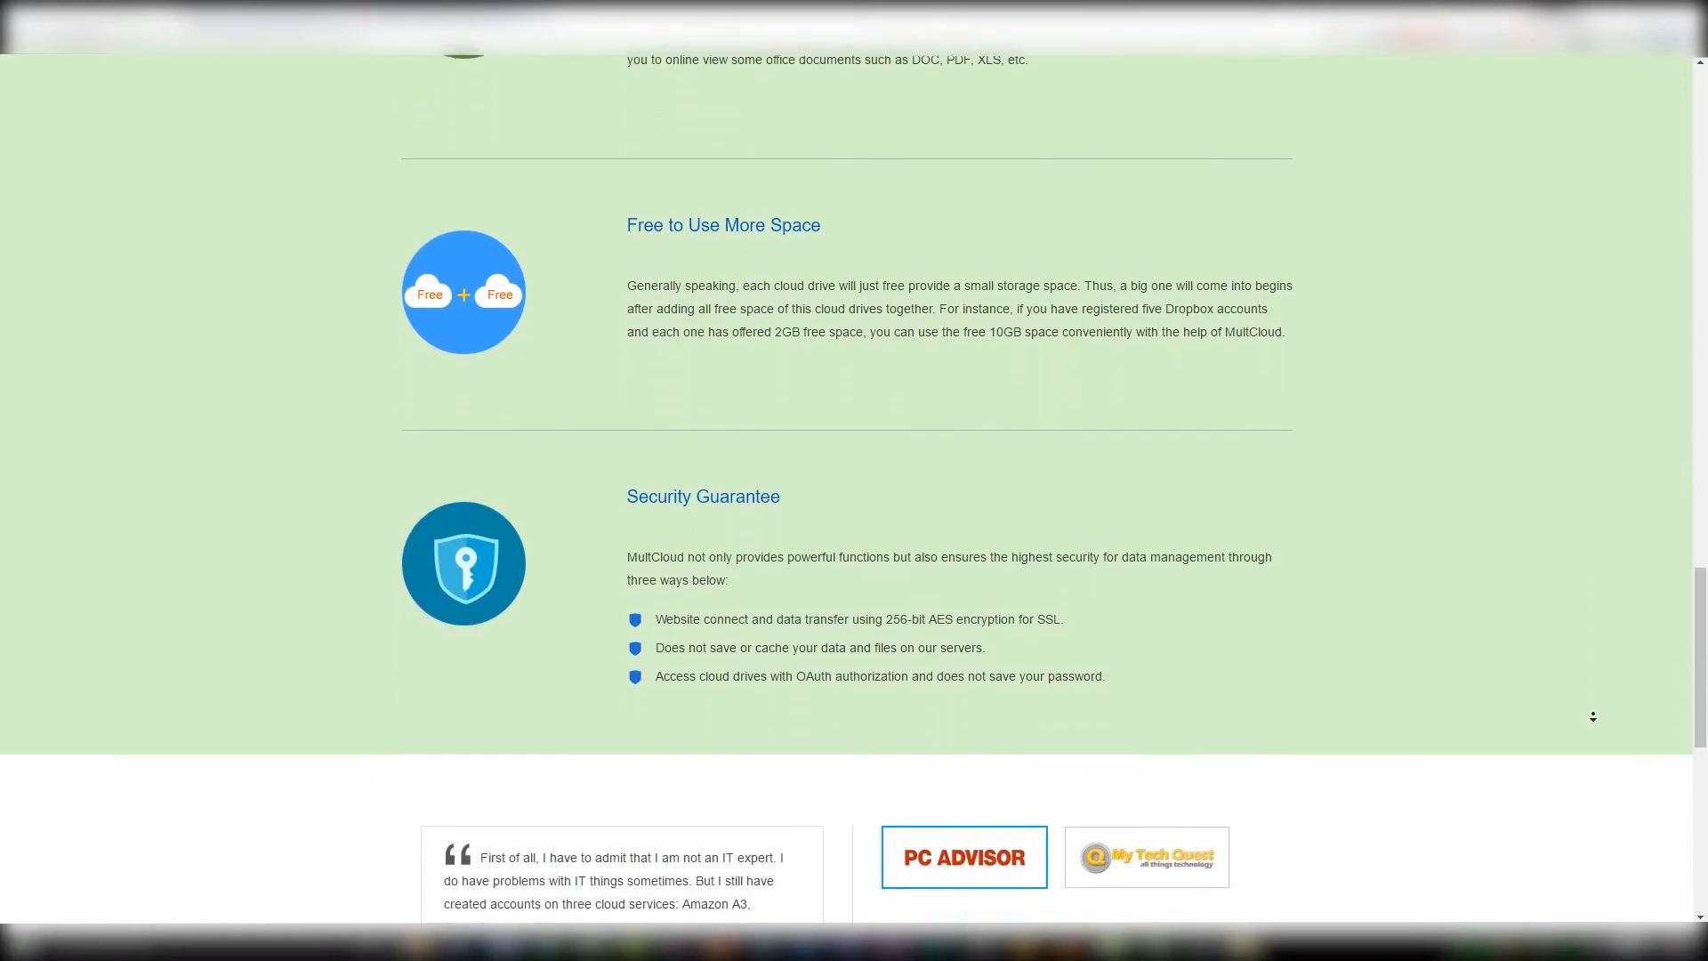
{"action": "scroll", "scroll_direction": "down", "scroll_amount": 3}
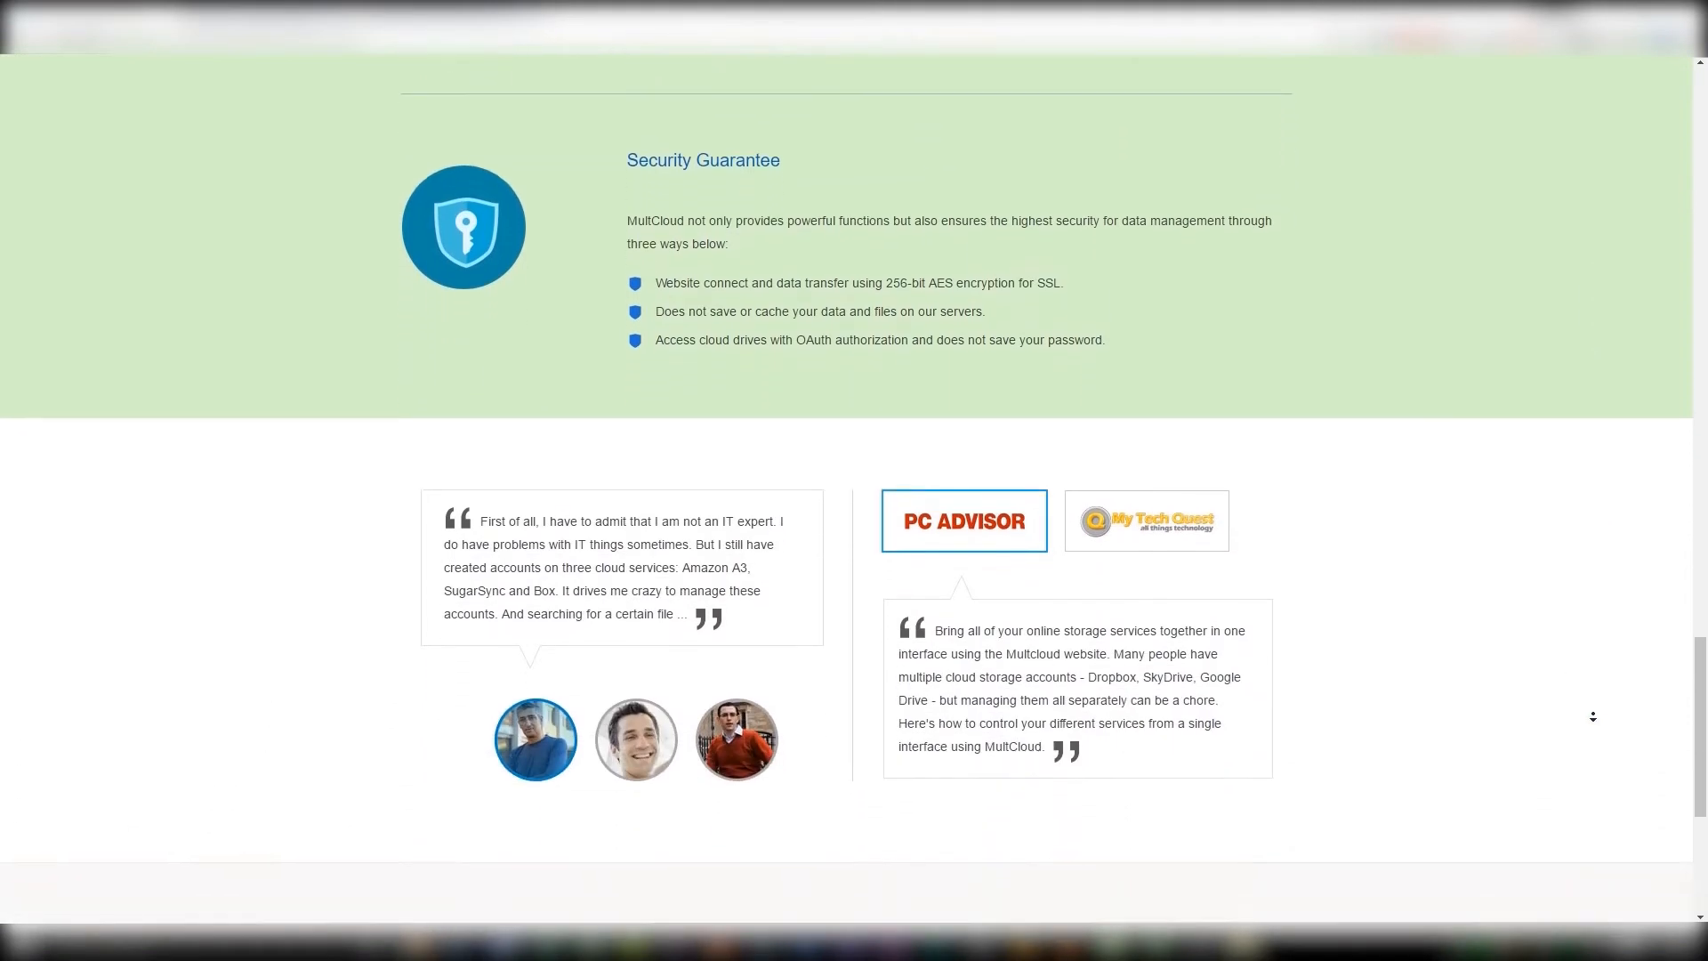
{"action": "scroll", "scroll_direction": "down", "scroll_amount": 3}
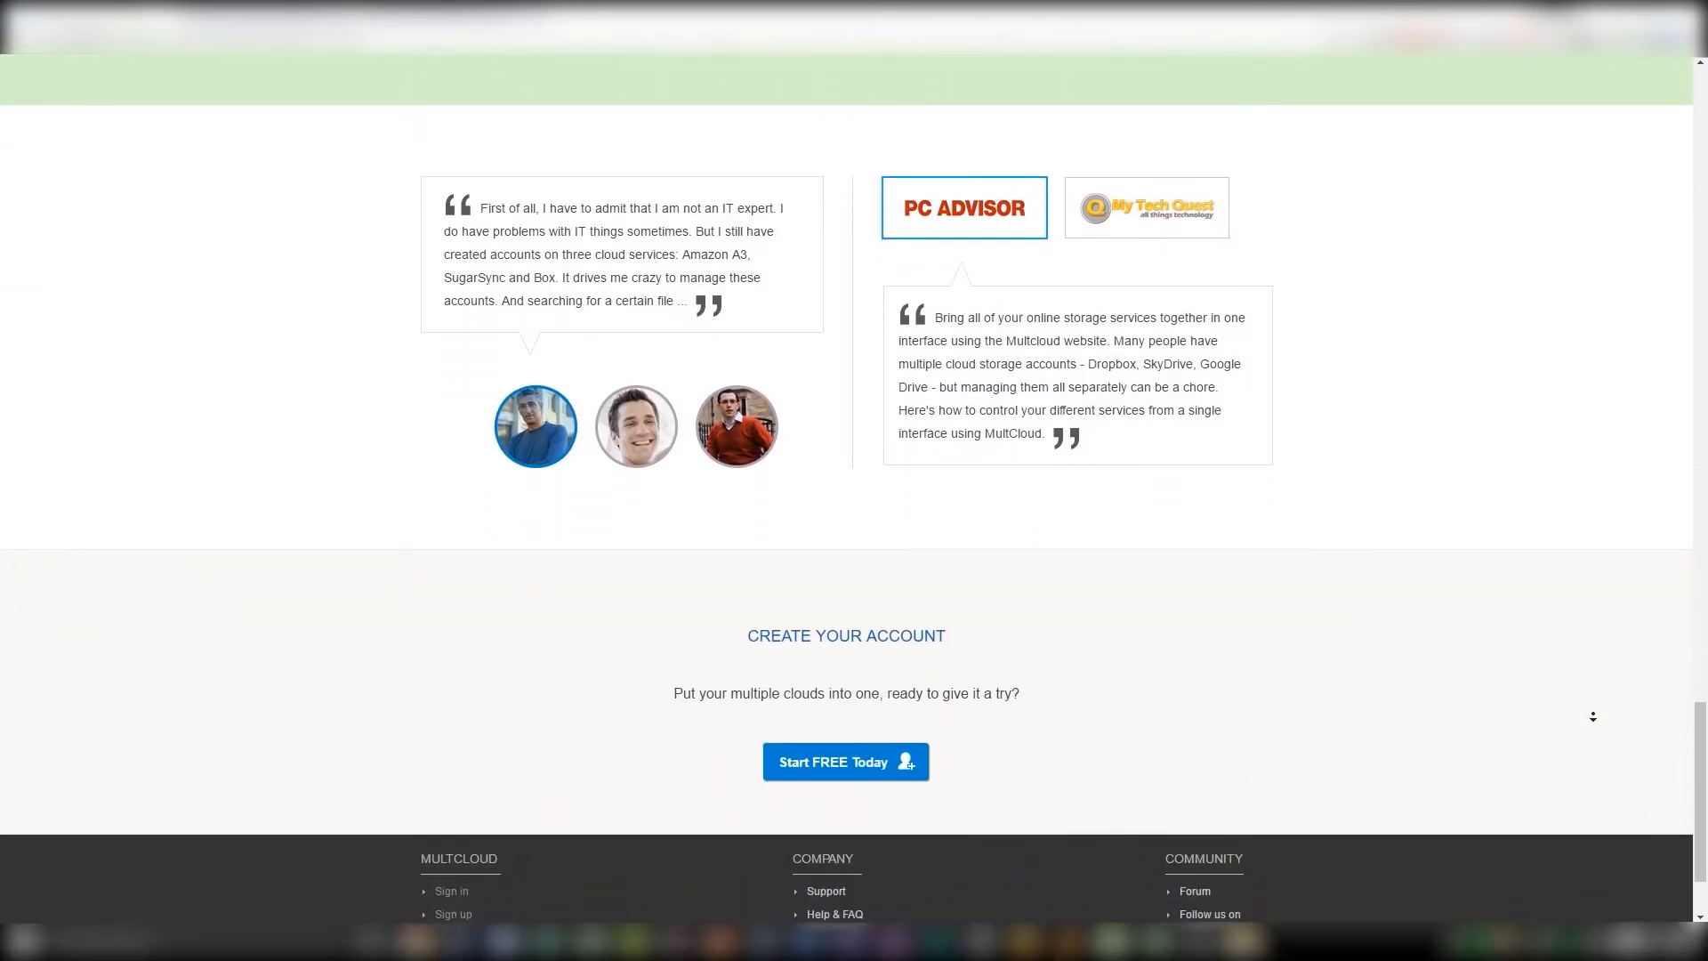
{"action": "scroll", "scroll_direction": "up", "scroll_amount": 3}
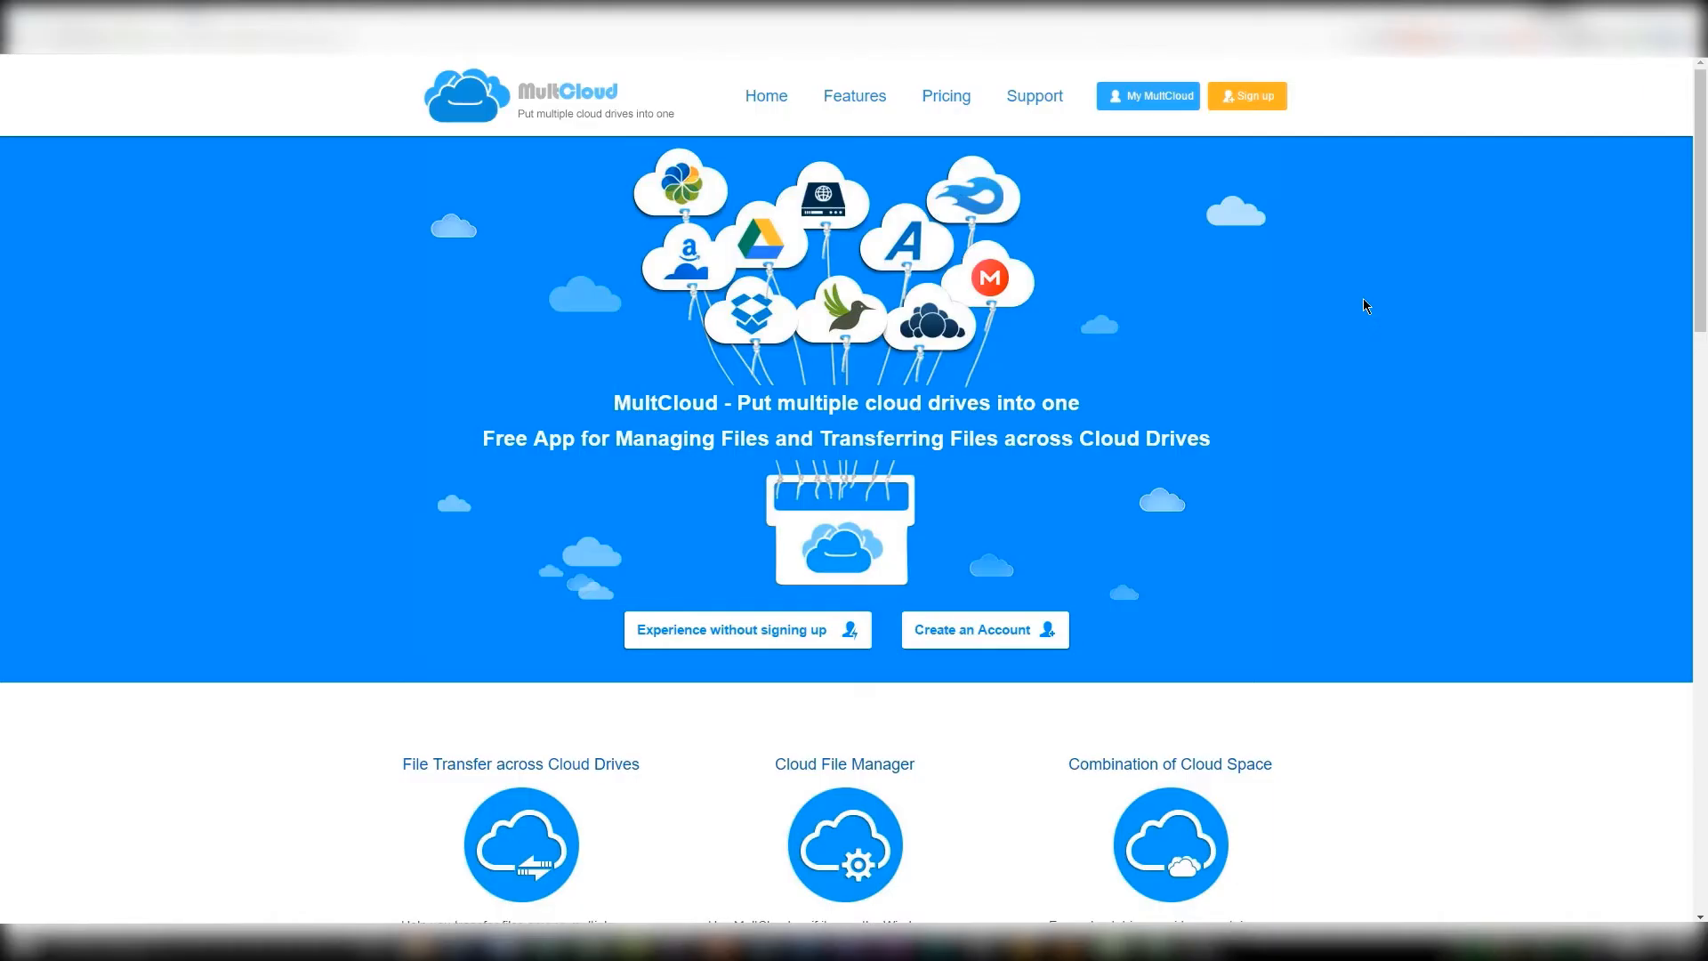
{"action": "mouse_move", "coordinate": [1267, 306]}
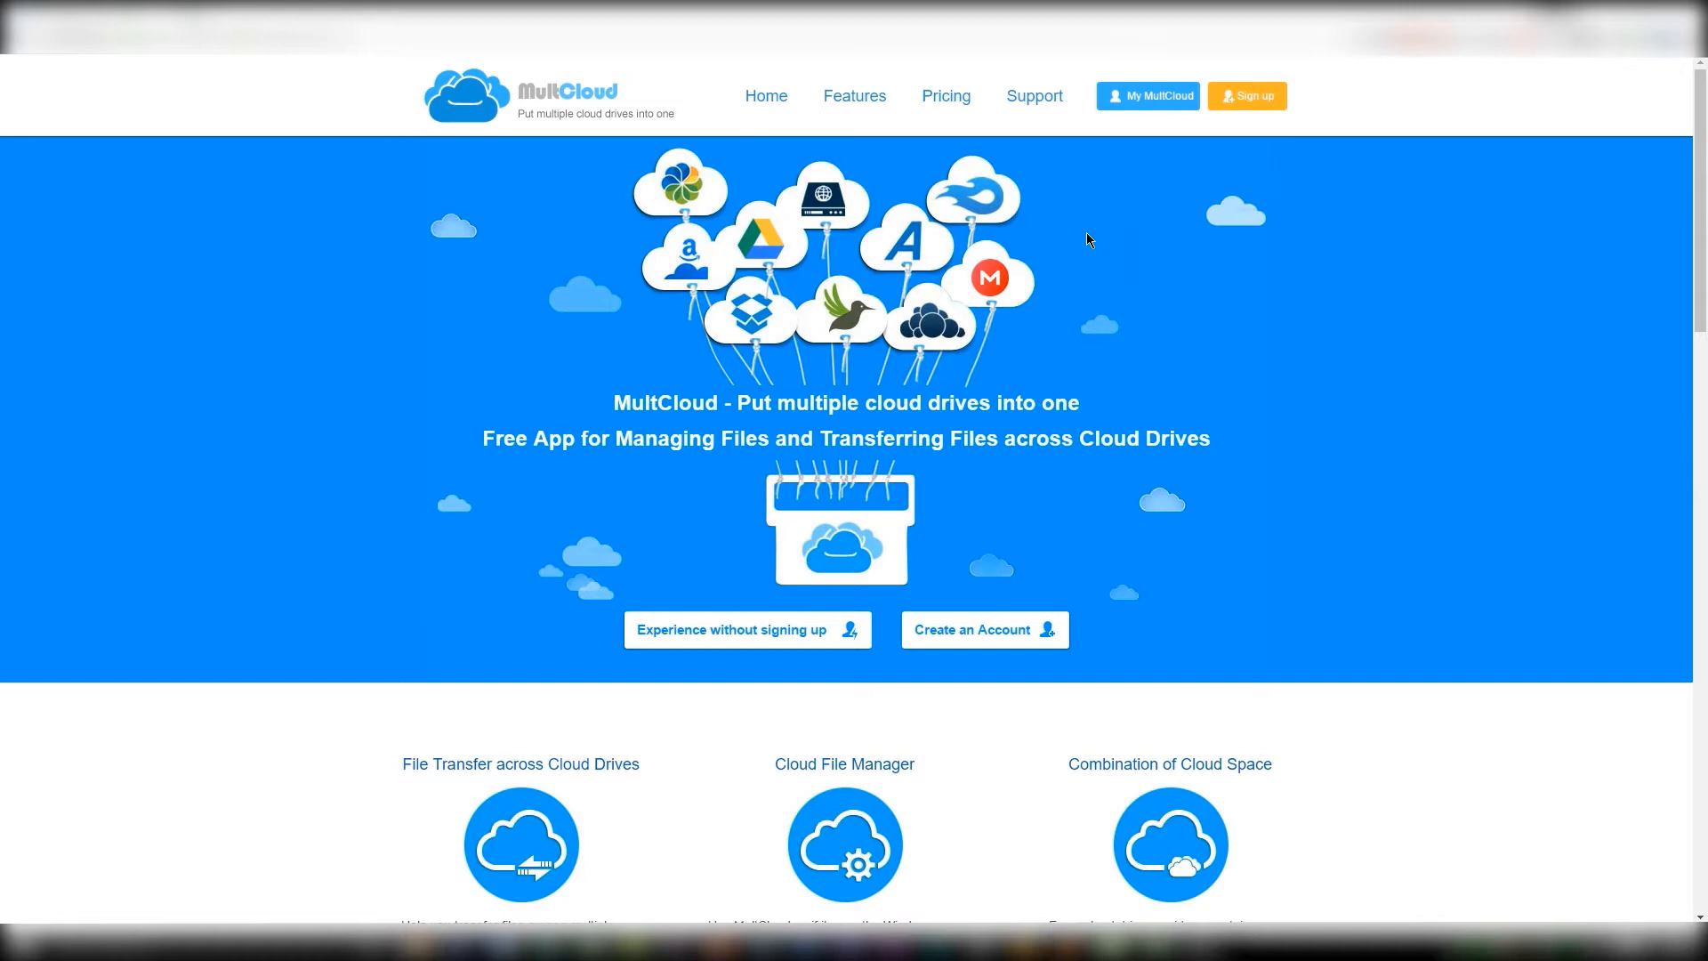
{"action": "mouse_move", "coordinate": [1078, 231]}
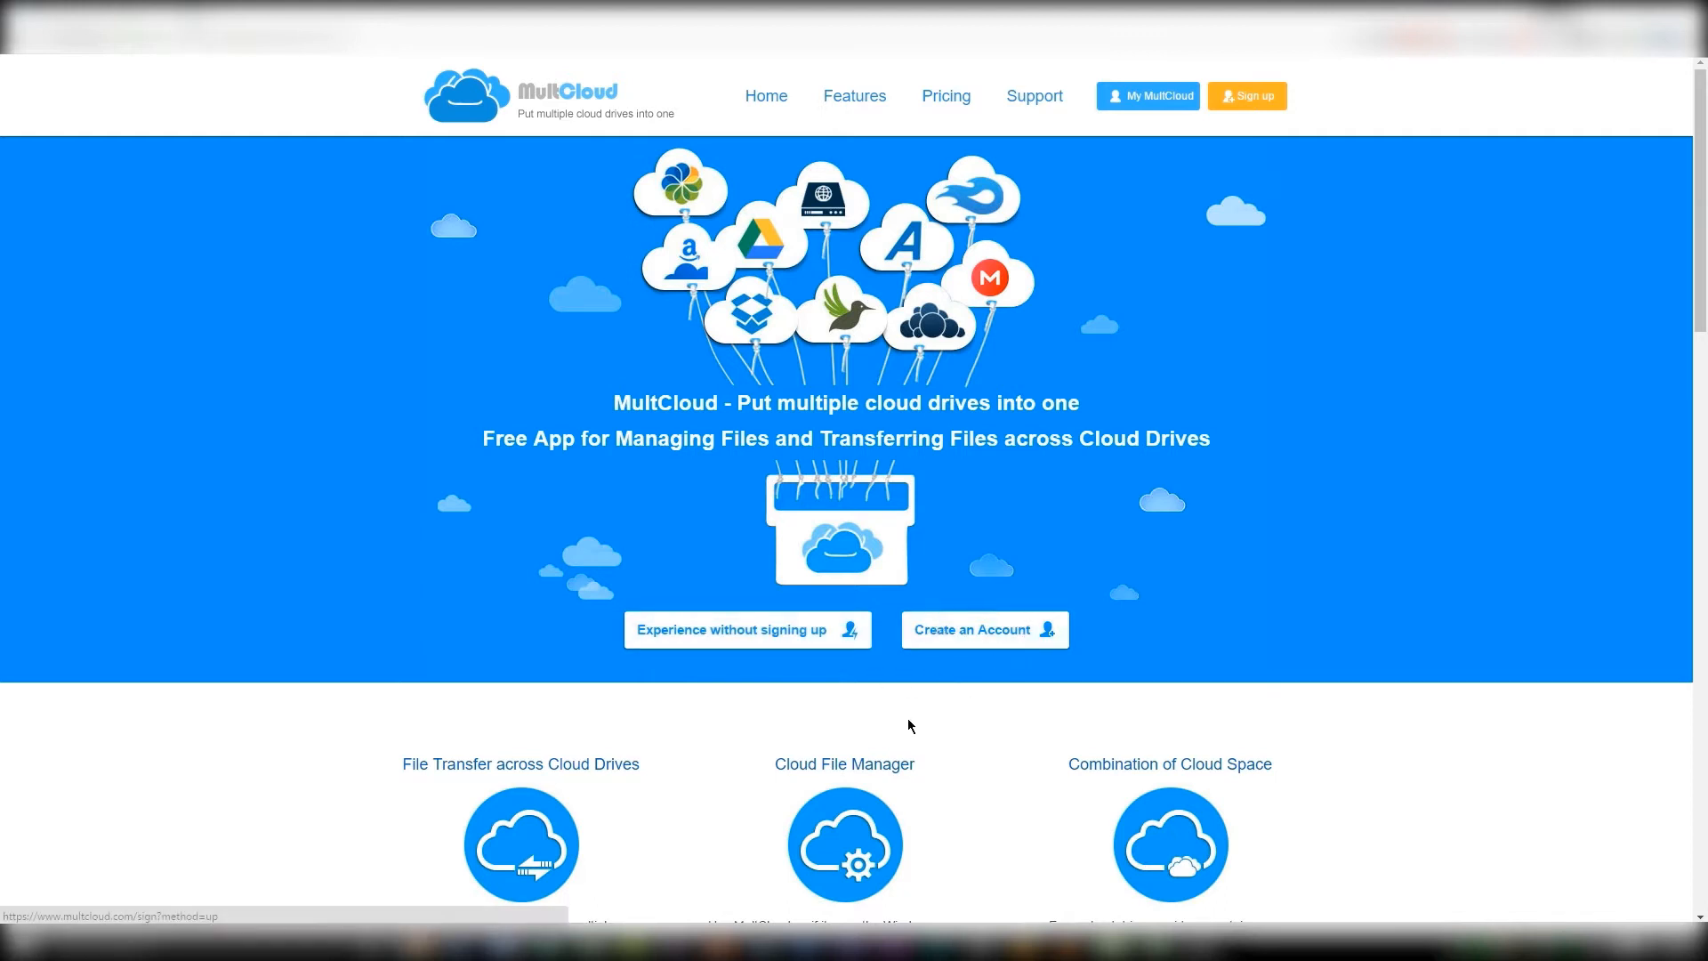
{"action": "mouse_move", "coordinate": [772, 635]}
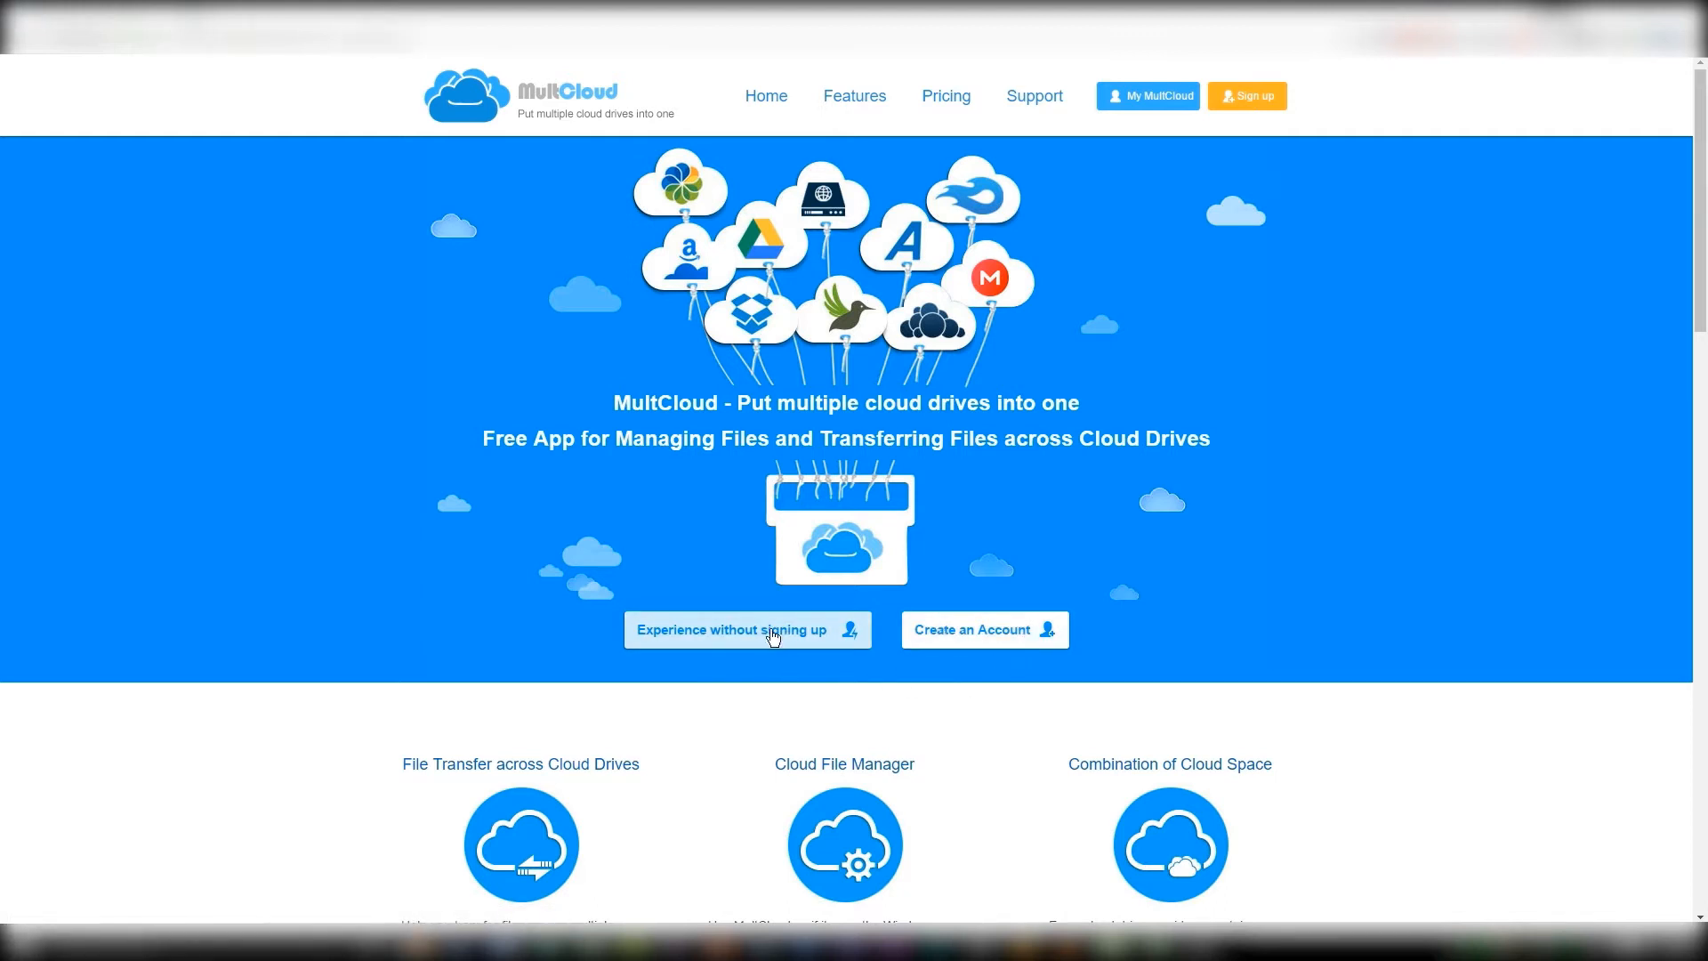
Enter MultCloud as a guest via 'Experience without signing up' and dismiss the credentials reminder.
{"action": "left_click", "coordinate": [747, 629]}
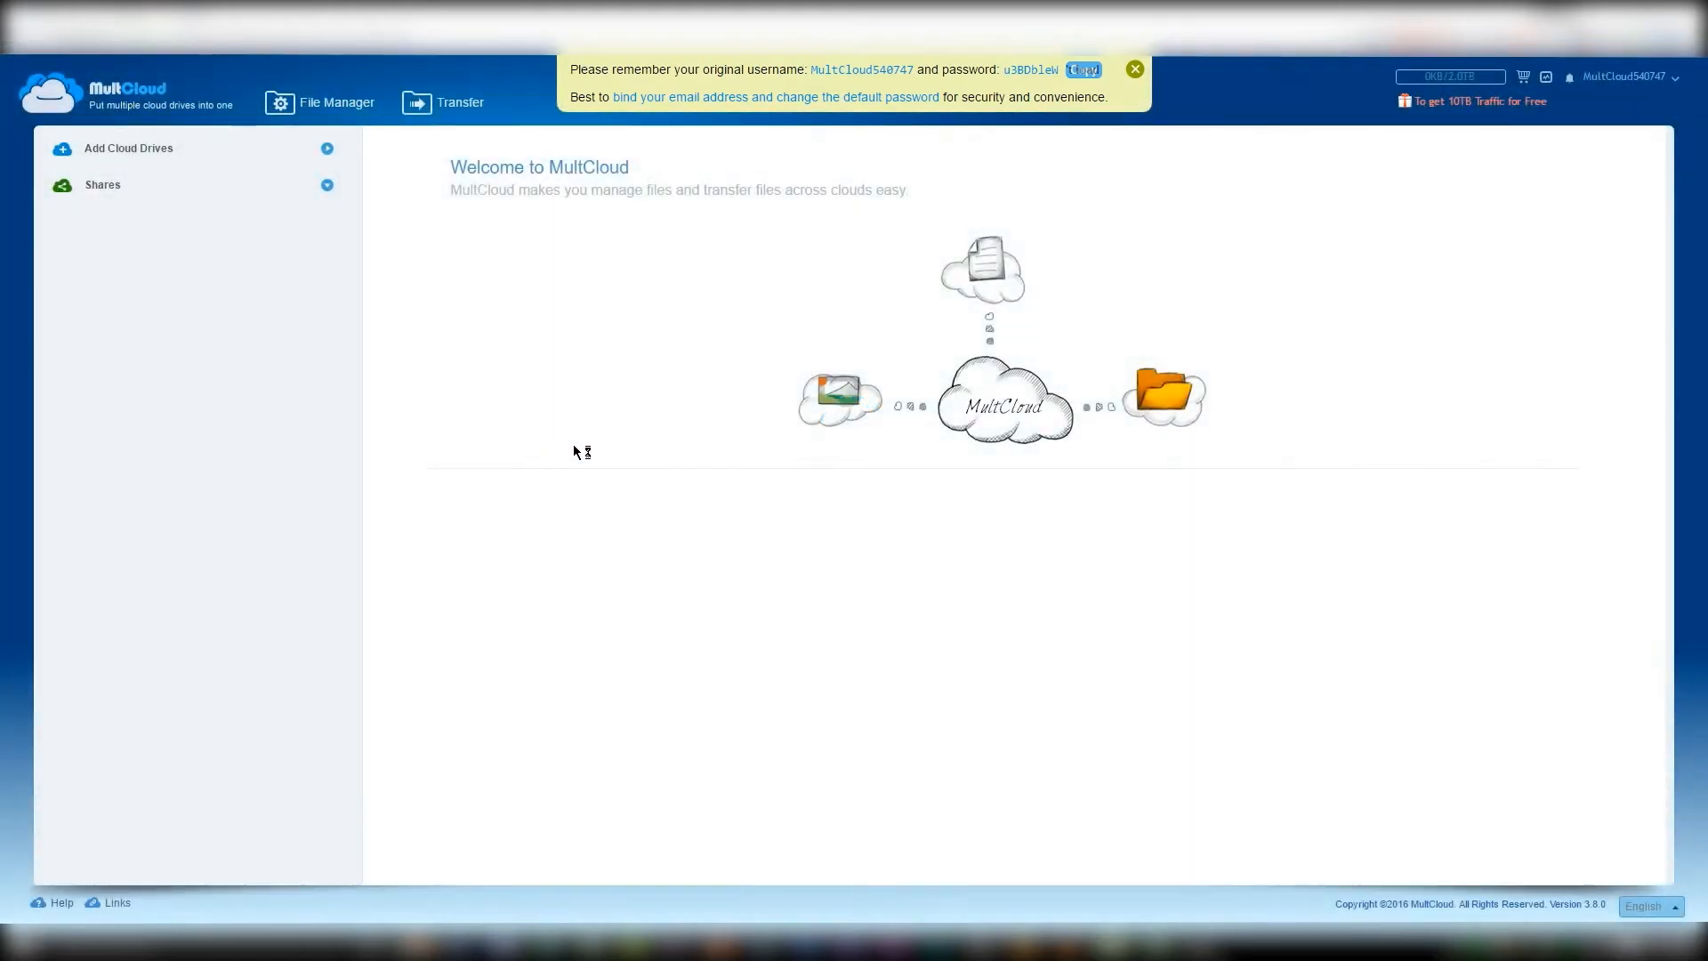
{"action": "mouse_move", "coordinate": [598, 453]}
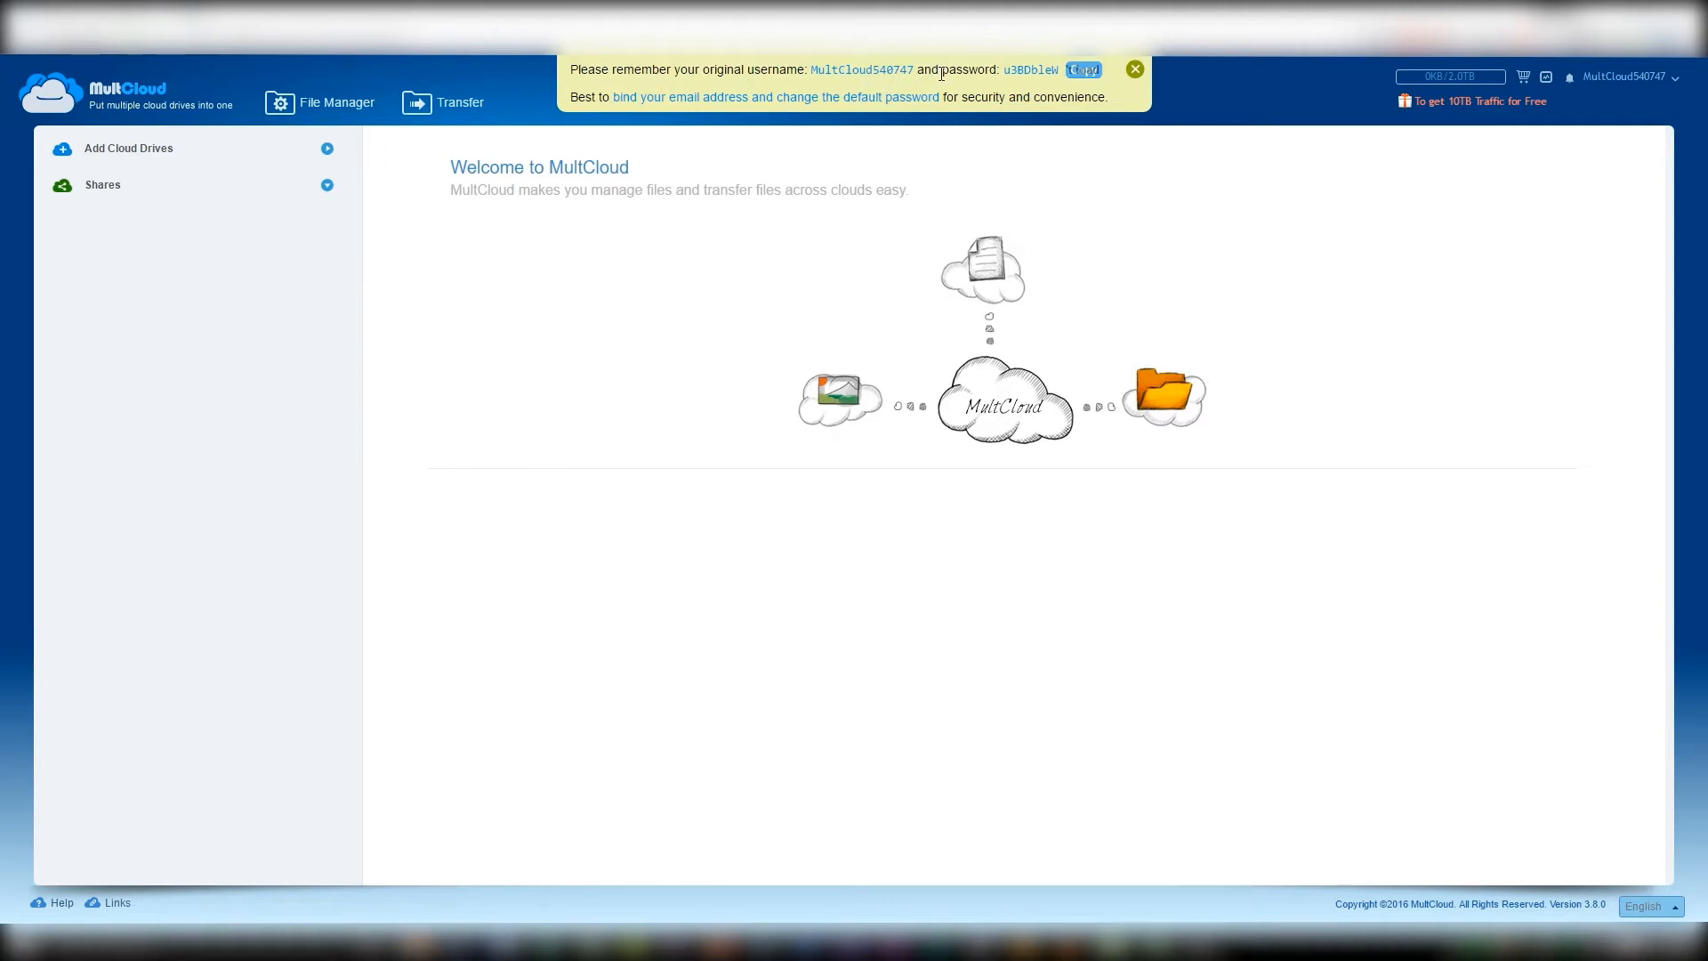
{"action": "mouse_move", "coordinate": [966, 98]}
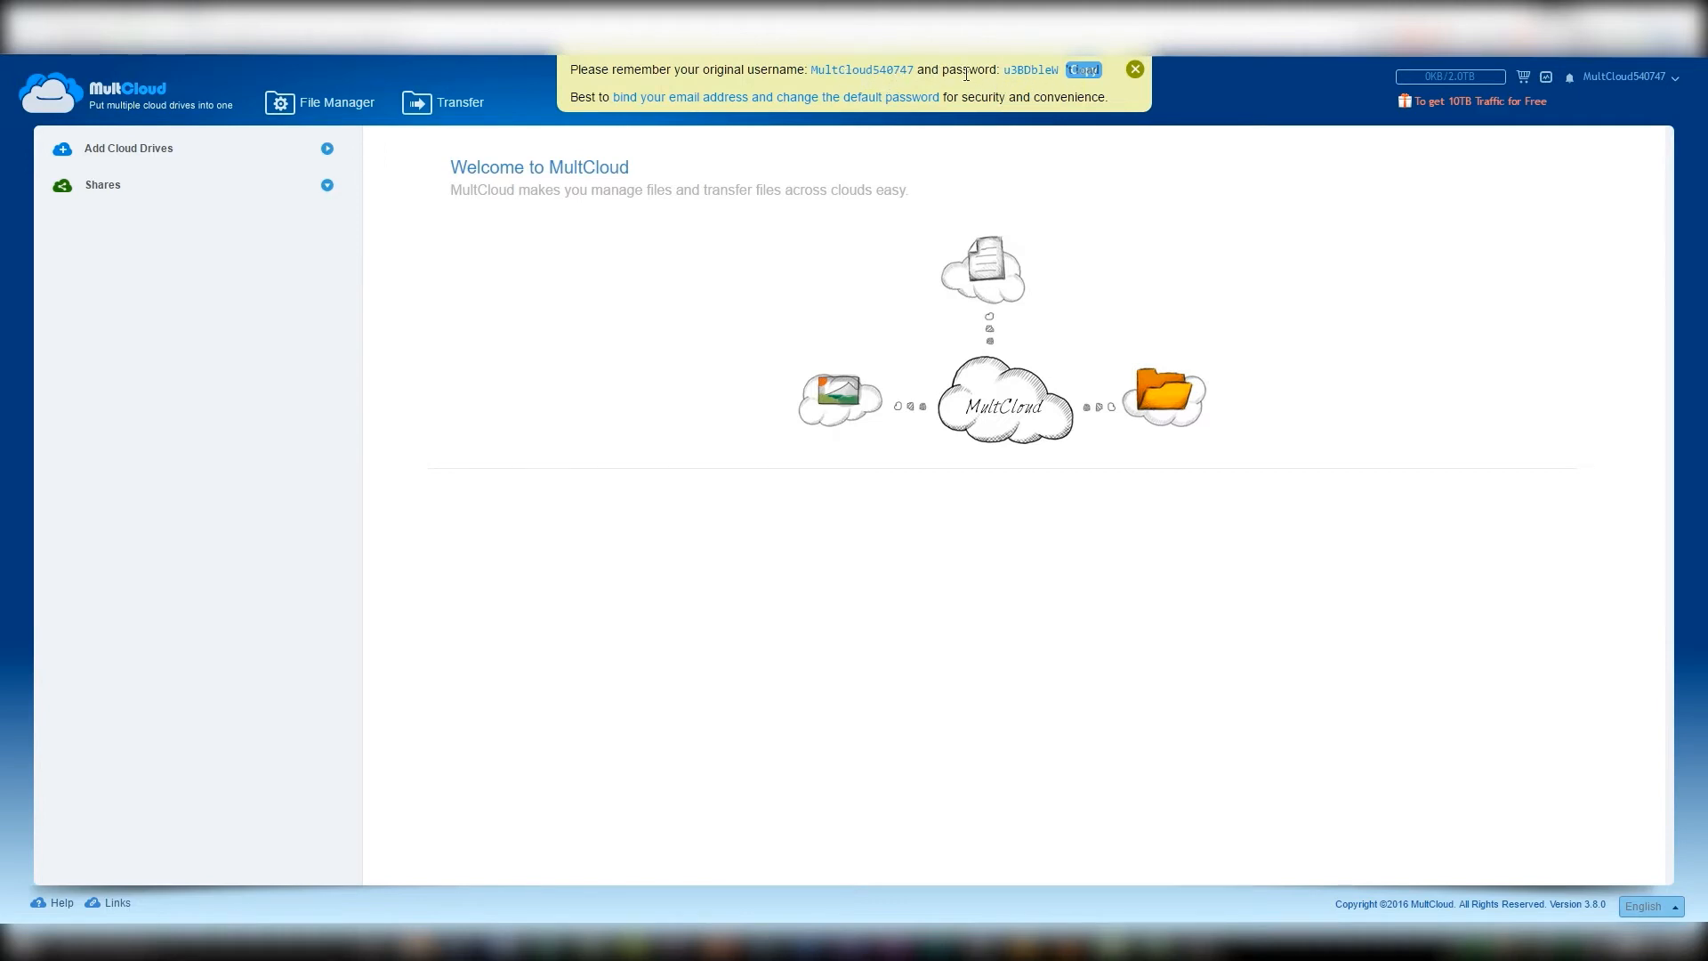
{"action": "left_click", "coordinate": [1135, 68]}
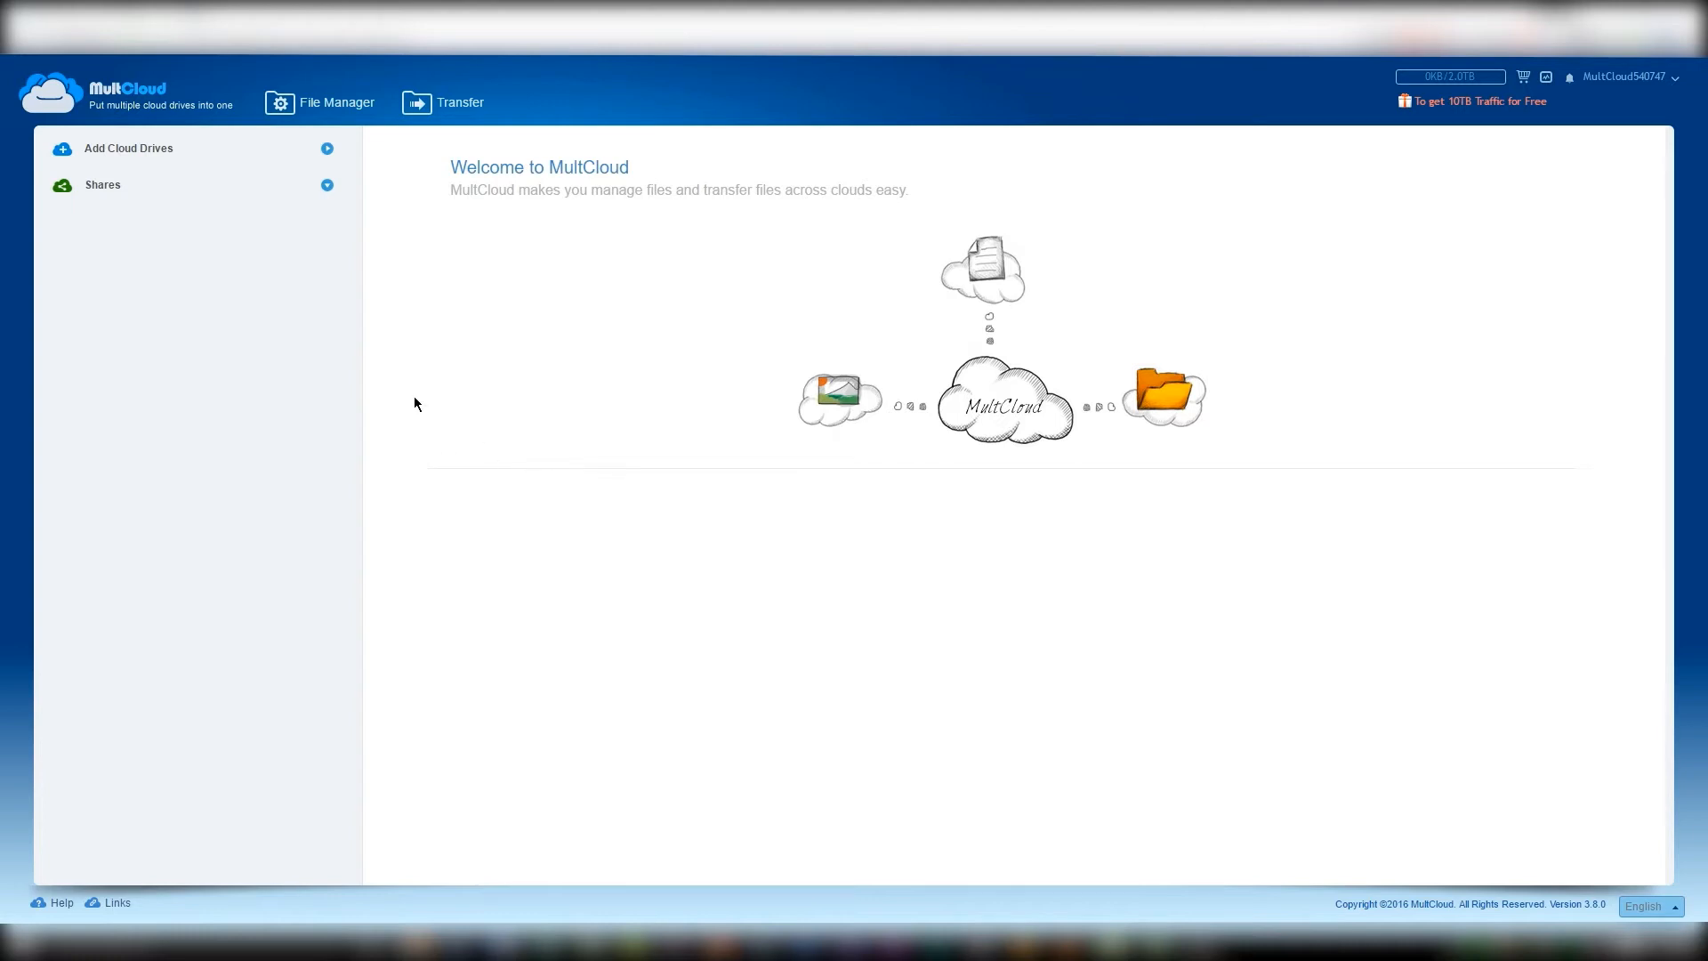
{"action": "mouse_move", "coordinate": [897, 583]}
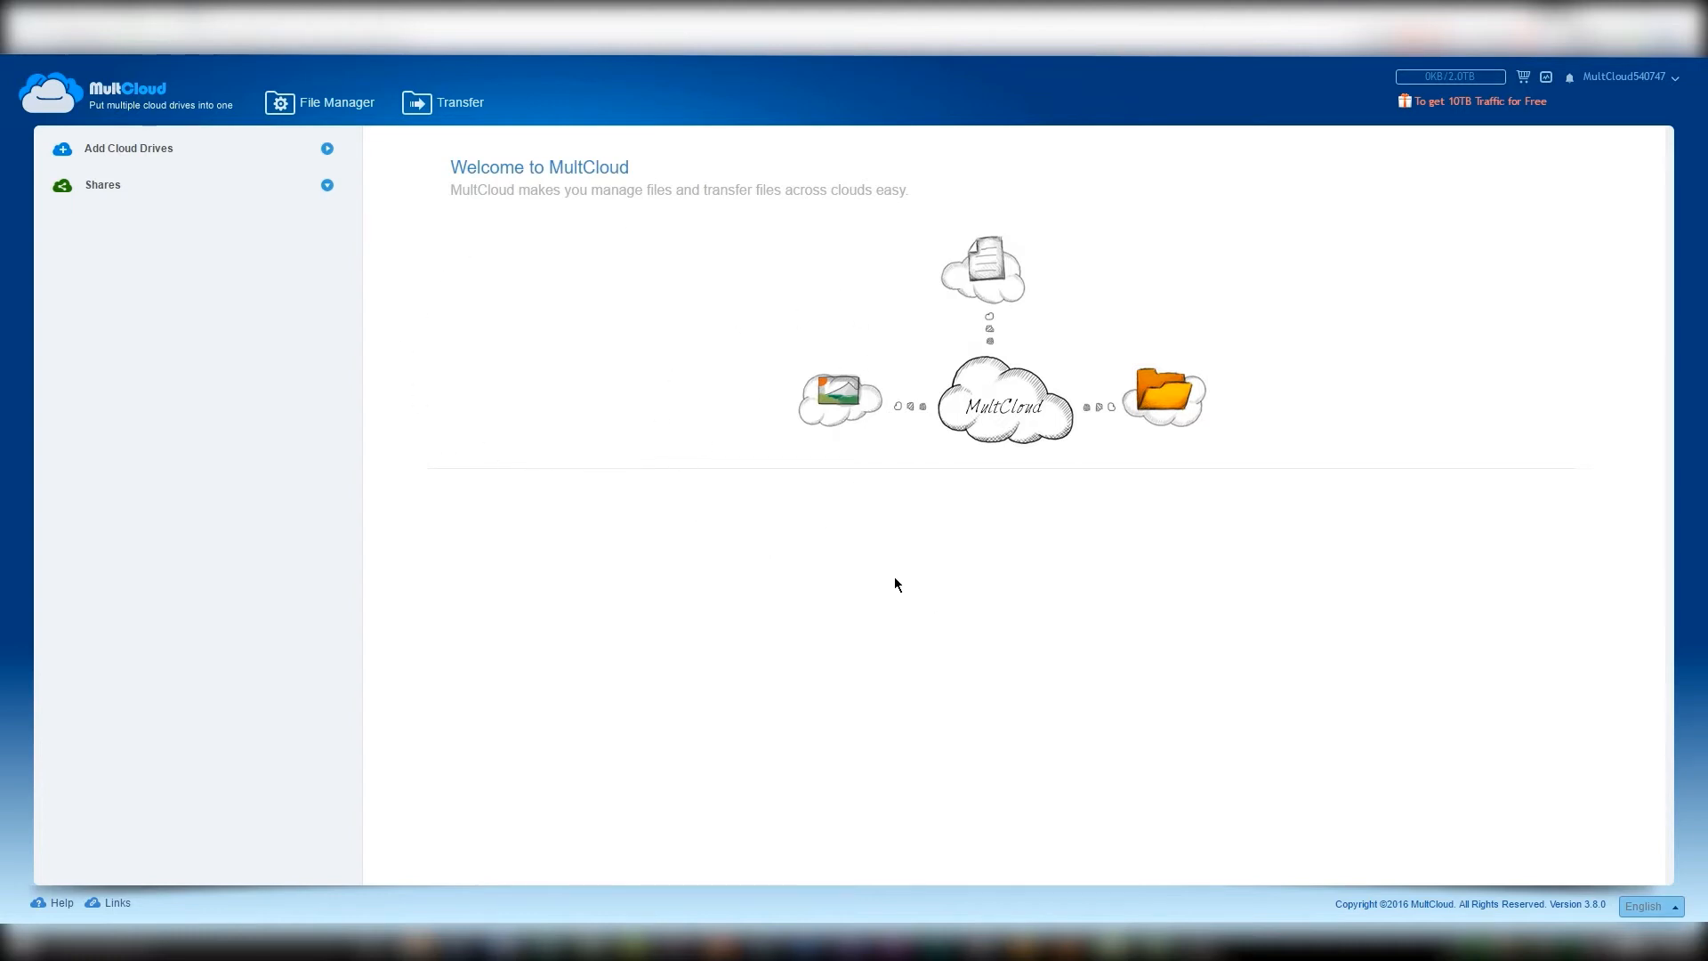
{"action": "mouse_move", "coordinate": [288, 319]}
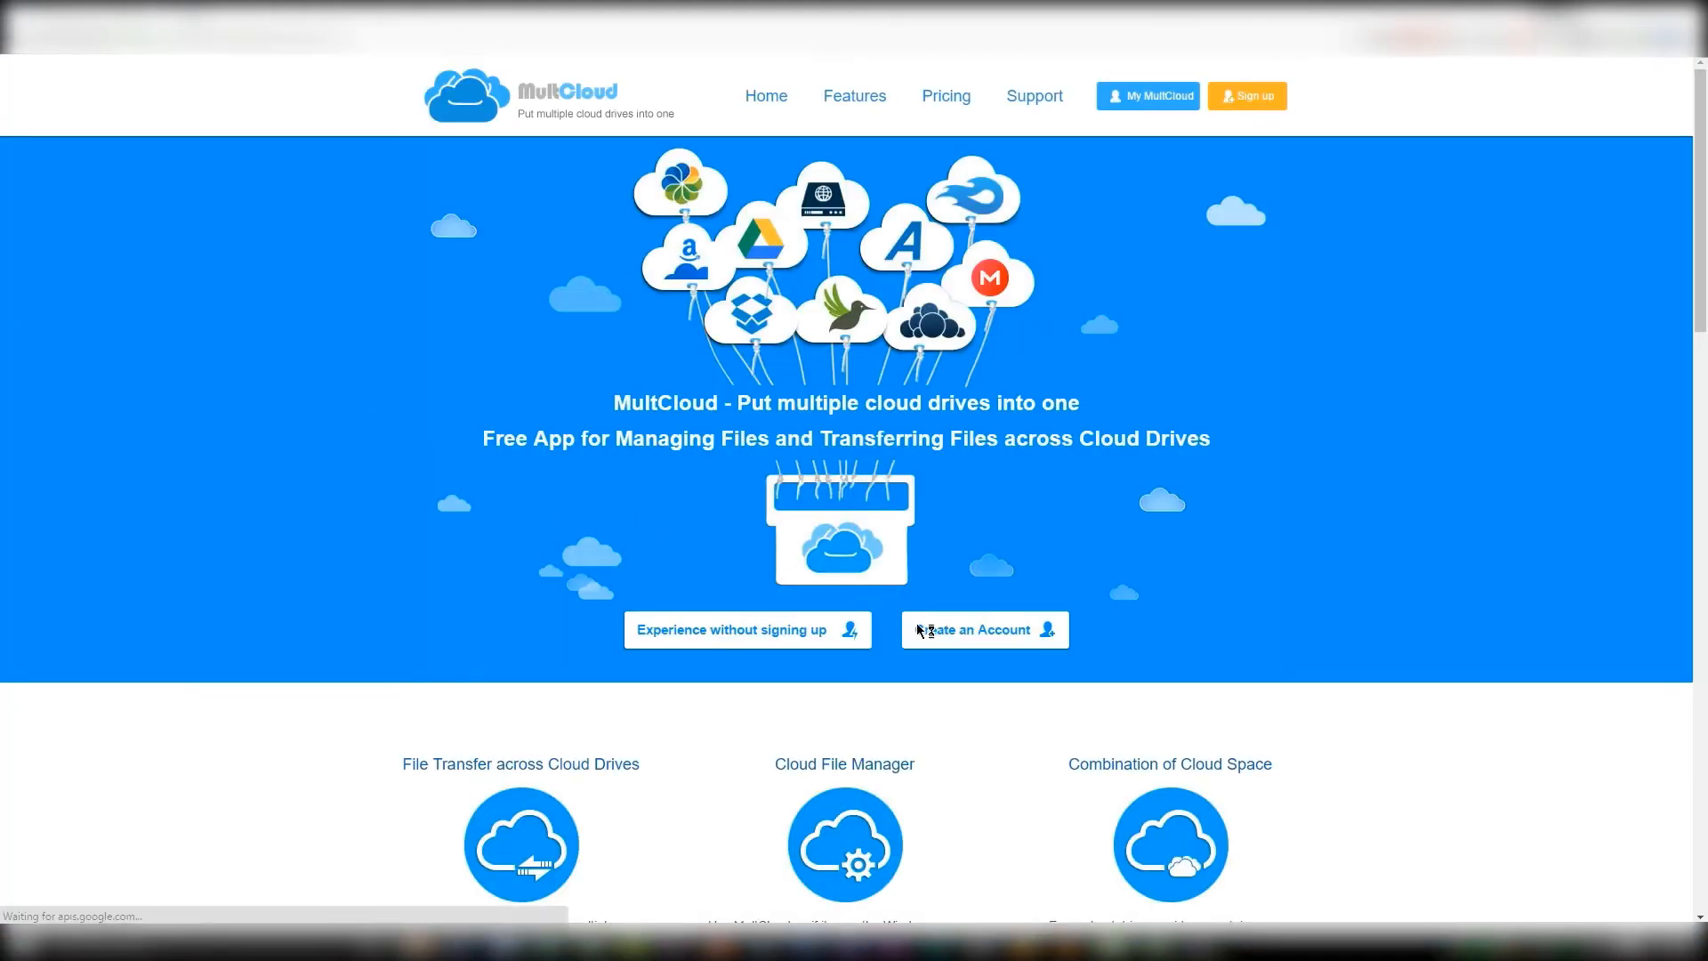
{"action": "mouse_move", "coordinate": [1003, 633]}
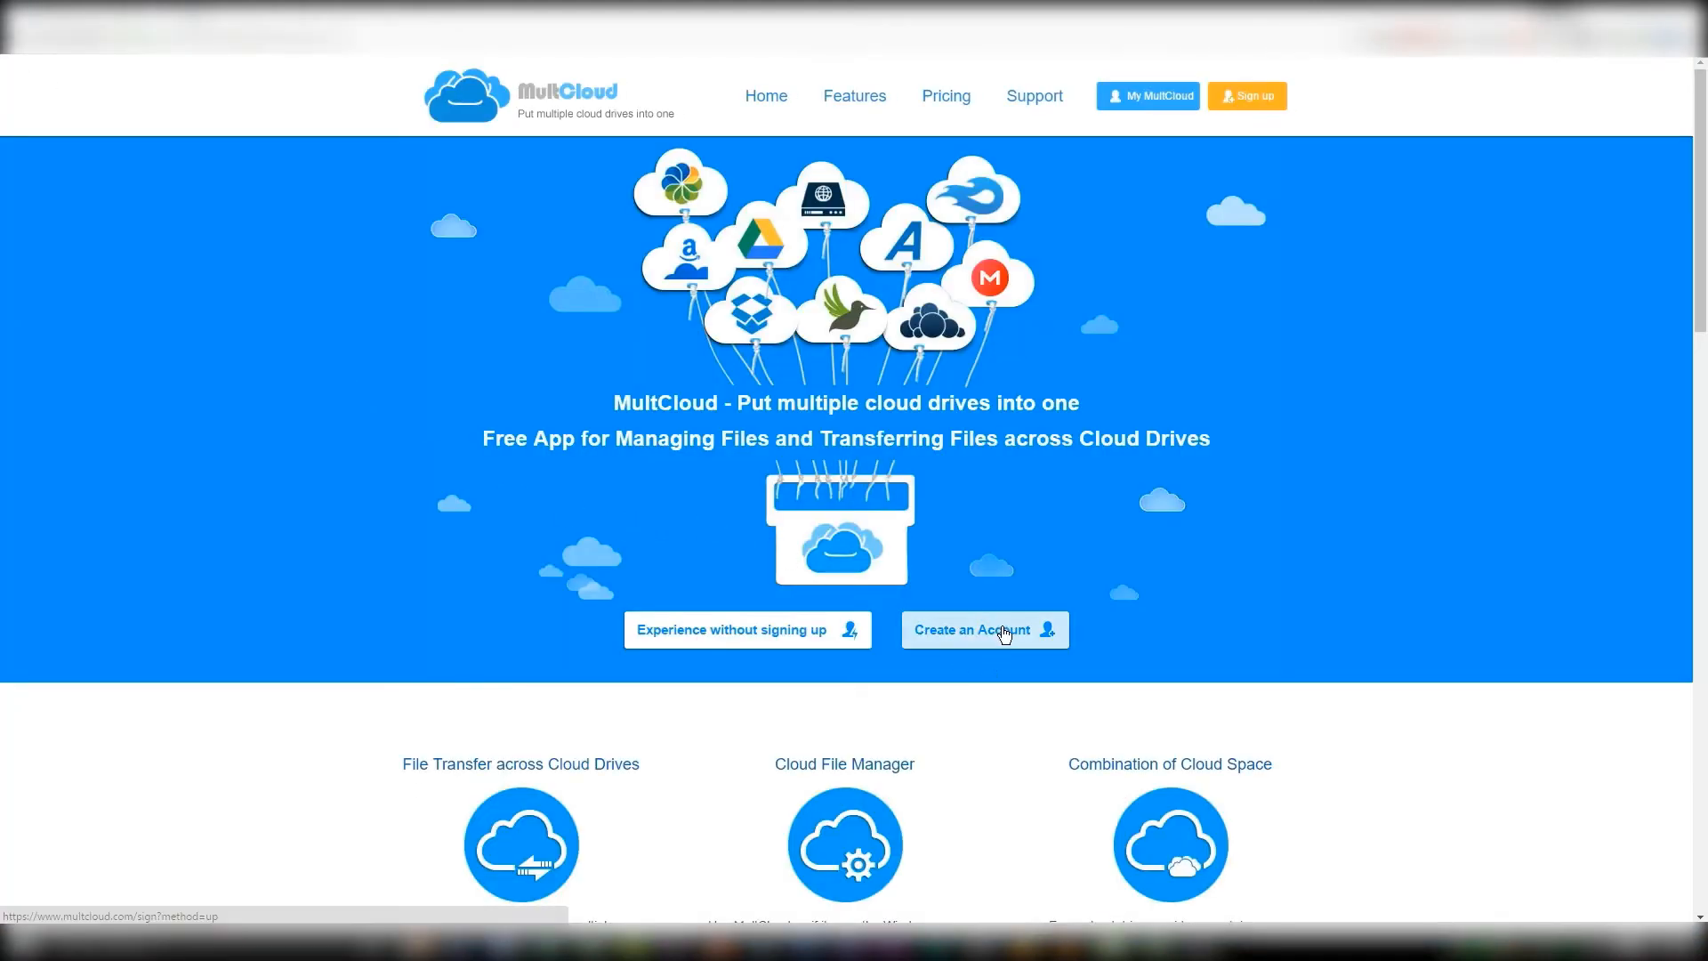
Start account registration via Create an Account, showing the Sign Up form.
{"action": "left_click", "coordinate": [986, 630]}
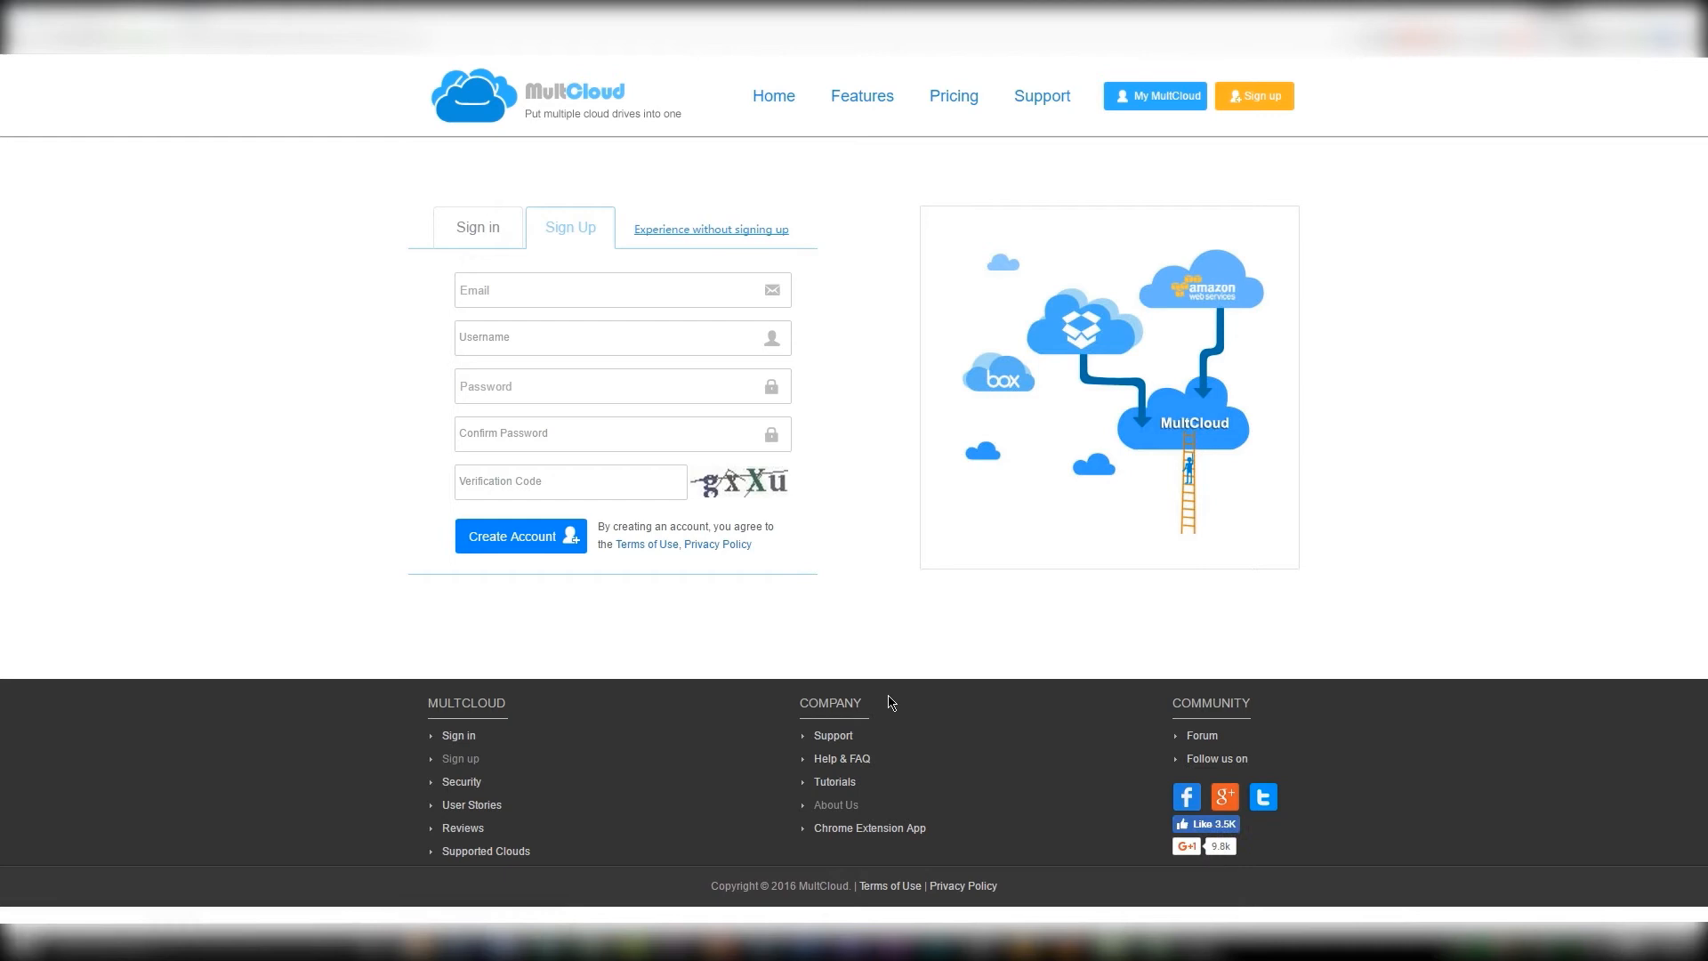
{"action": "mouse_move", "coordinate": [605, 345]}
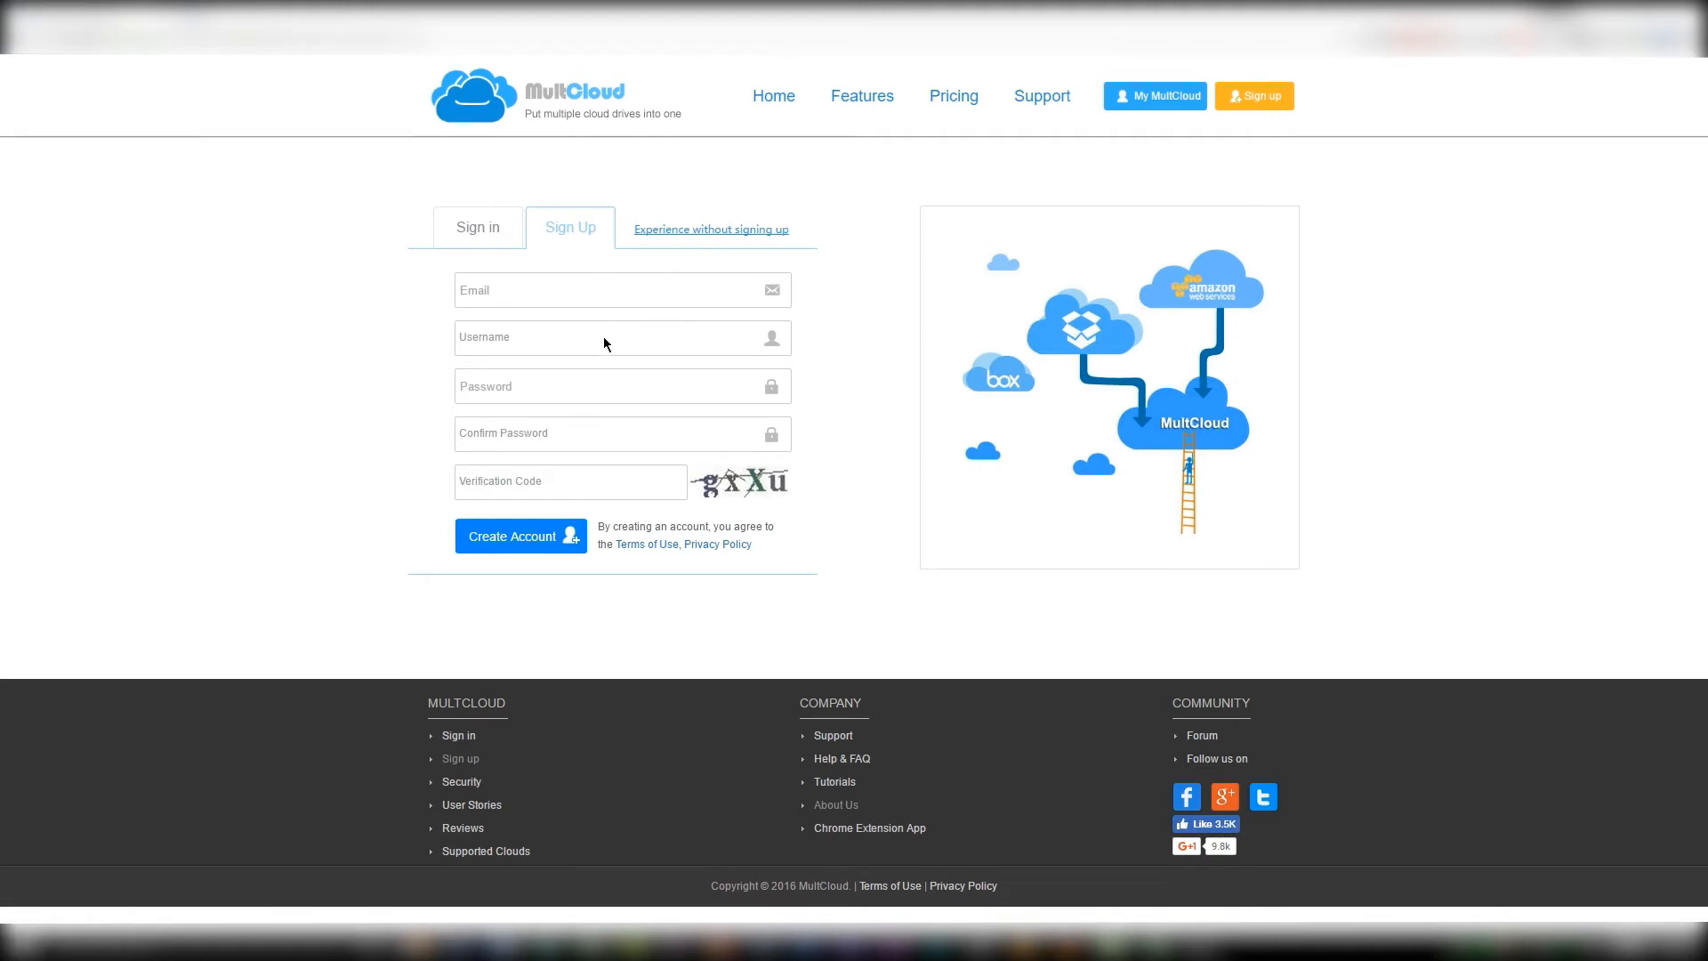
{"action": "mouse_move", "coordinate": [513, 334]}
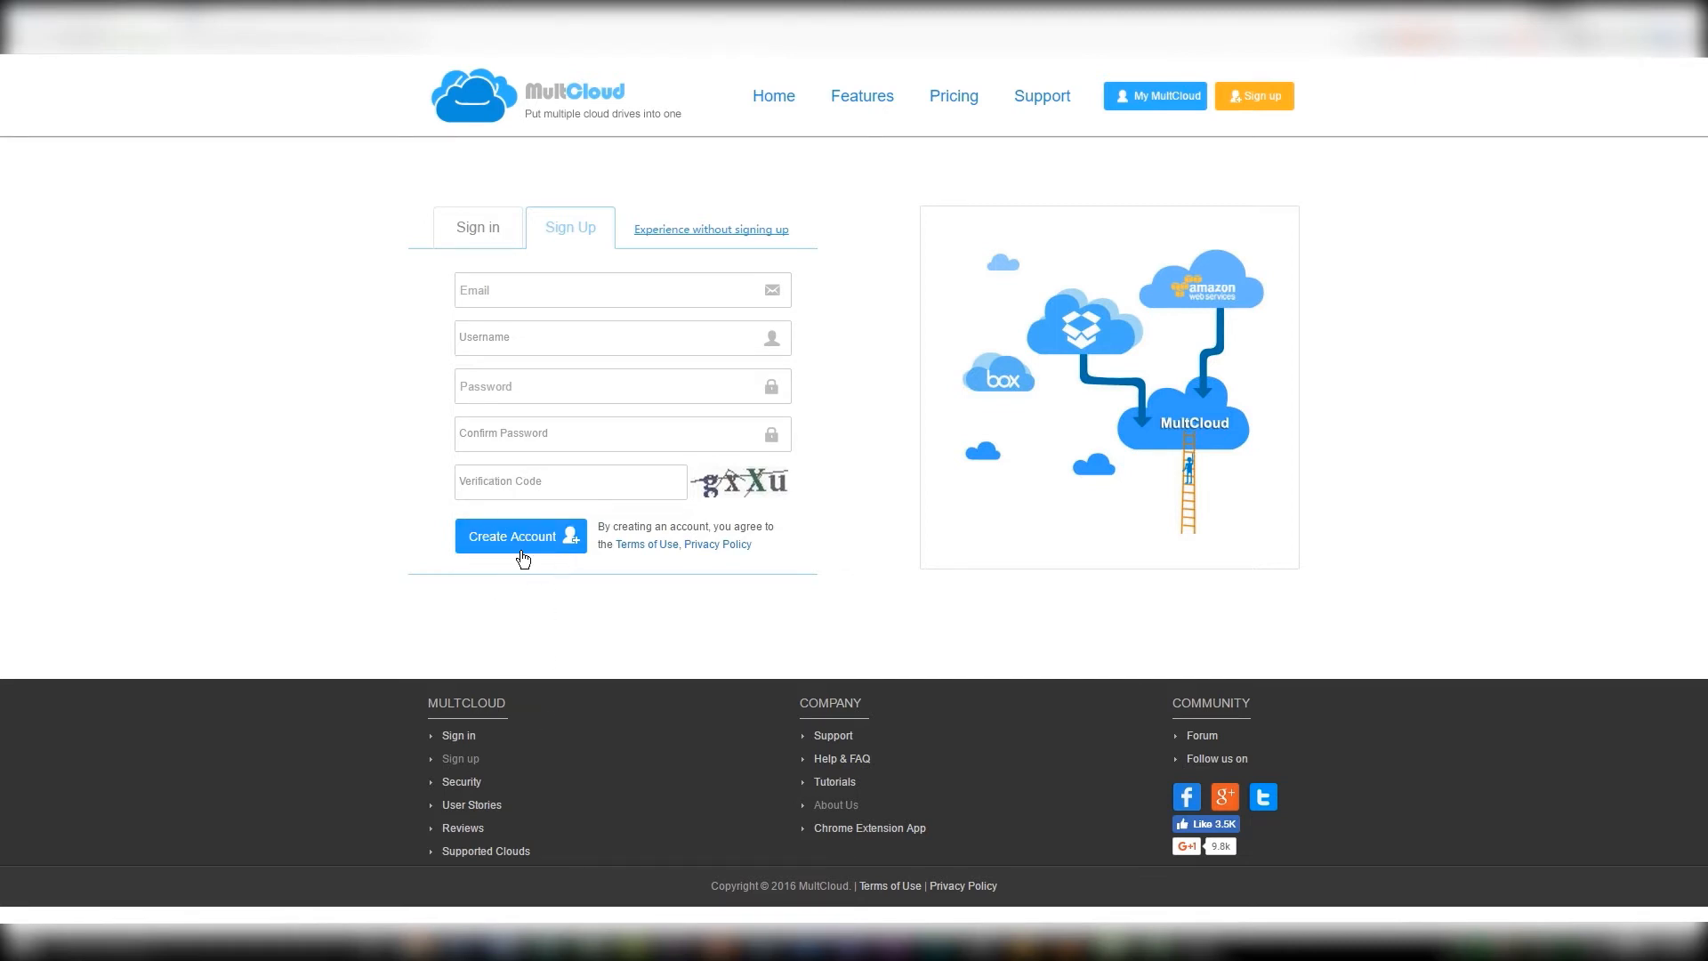
{"action": "mouse_move", "coordinate": [532, 562]}
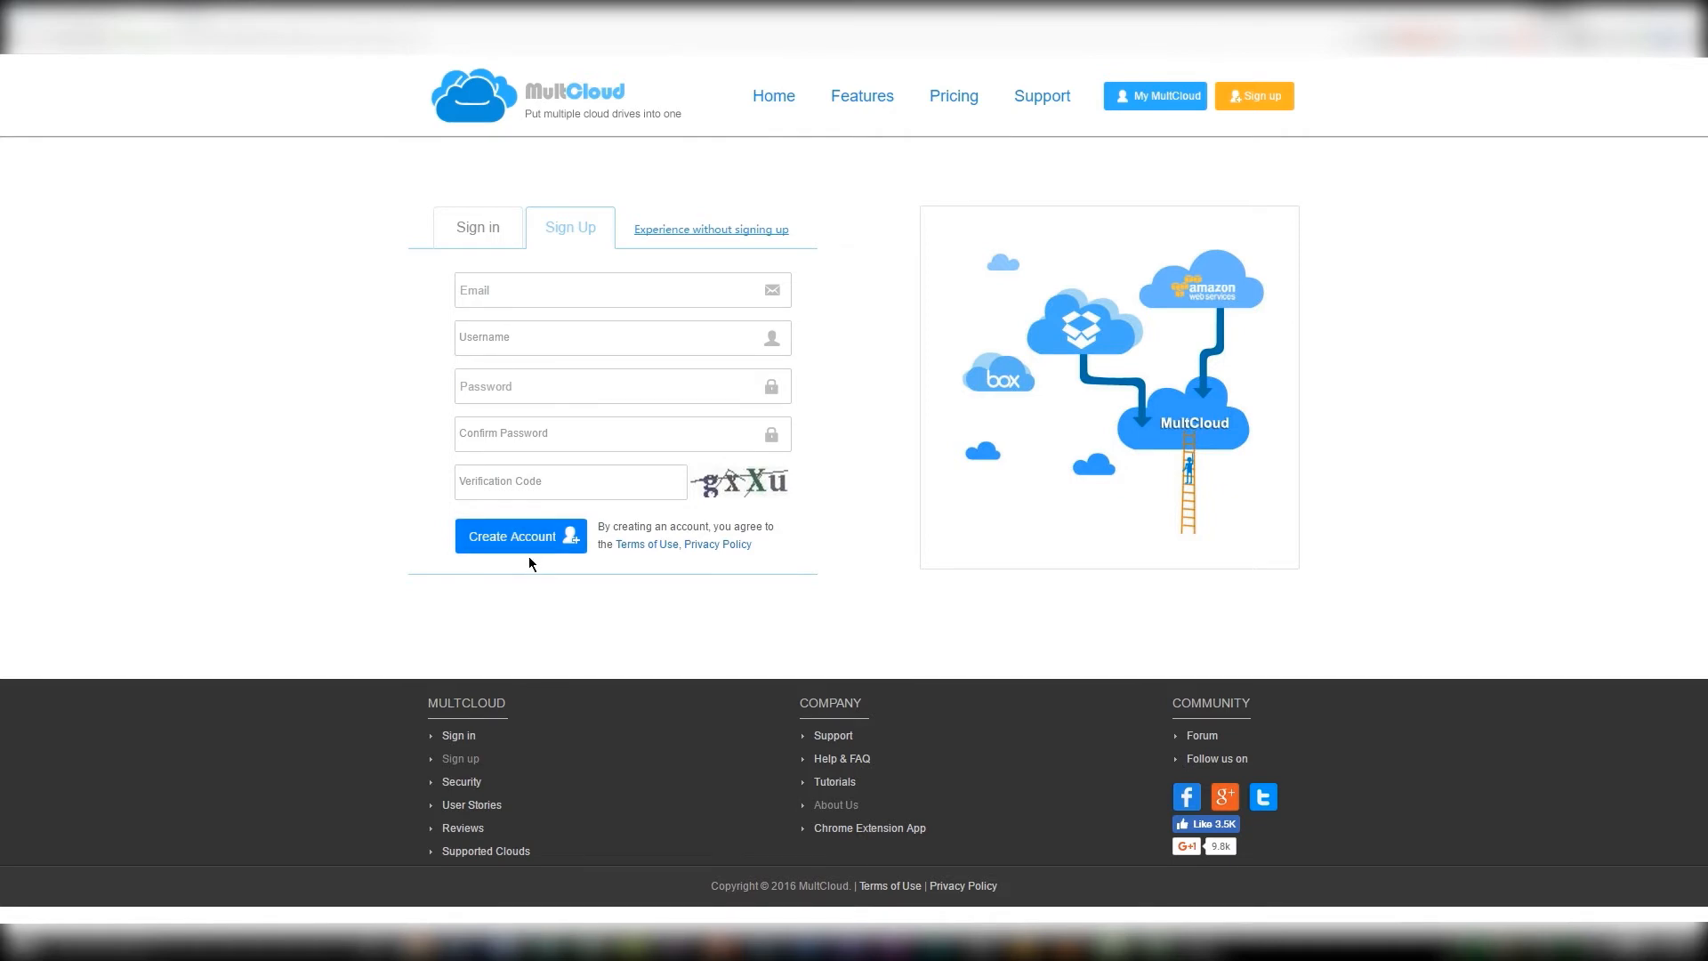
Create the account and connect a drive named OneDrive, granting Microsoft permission for MultCloud.
{"action": "left_click", "coordinate": [520, 536]}
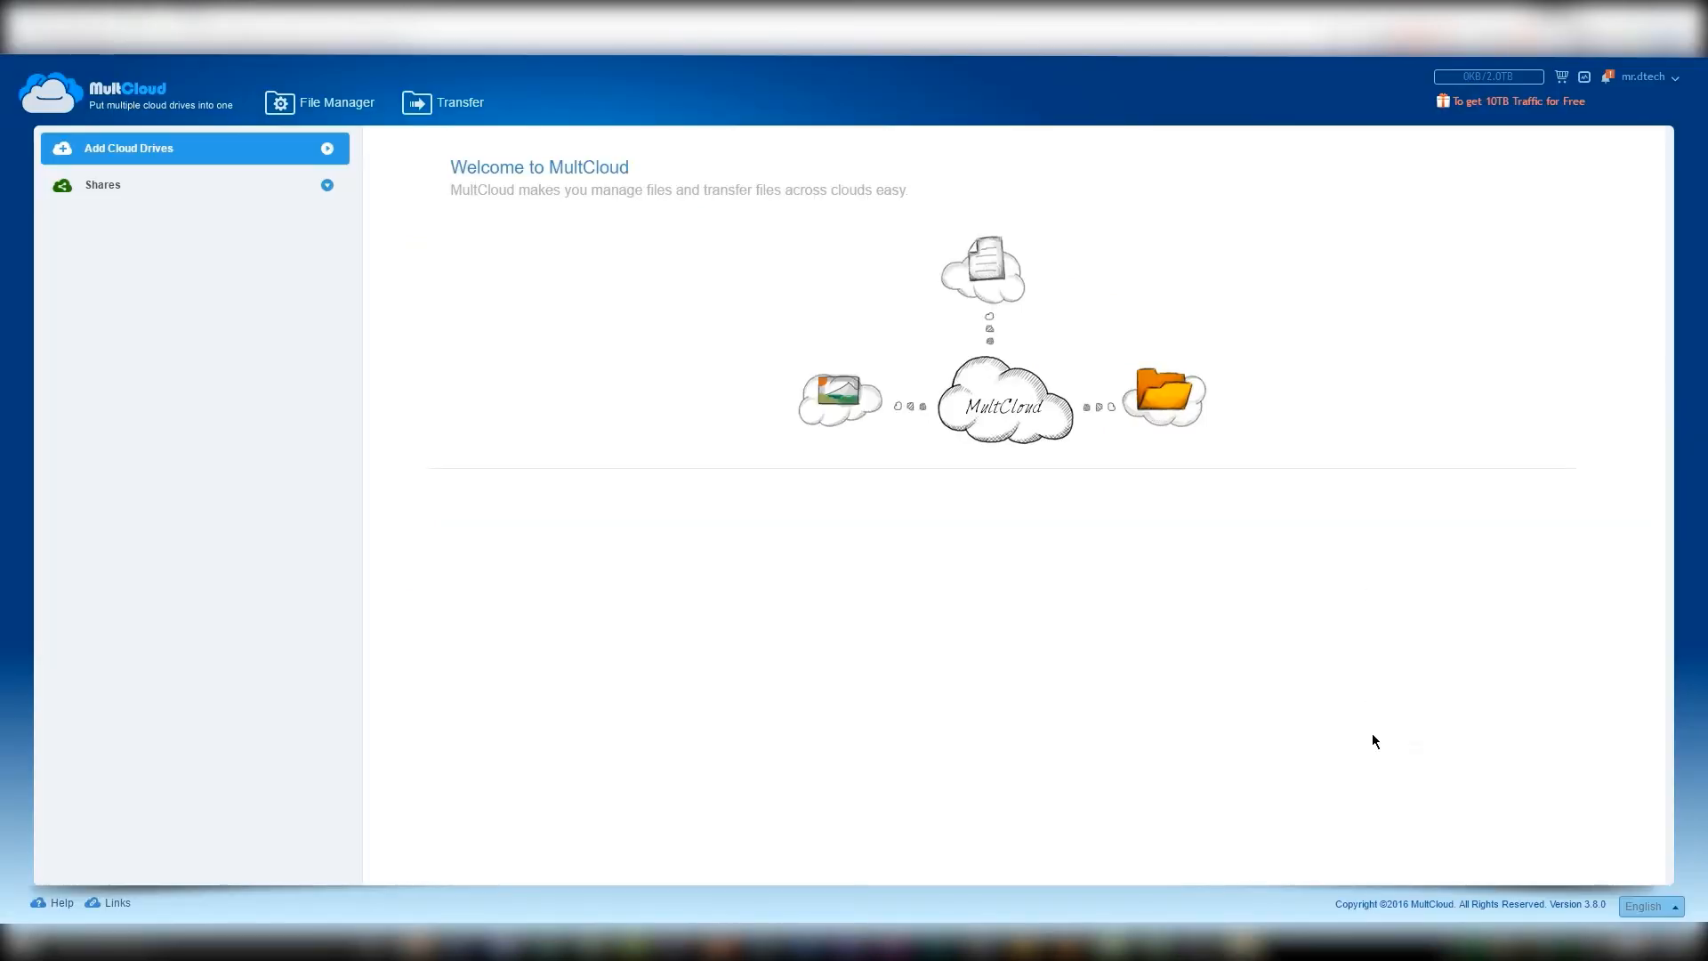
{"action": "left_click", "coordinate": [129, 148]}
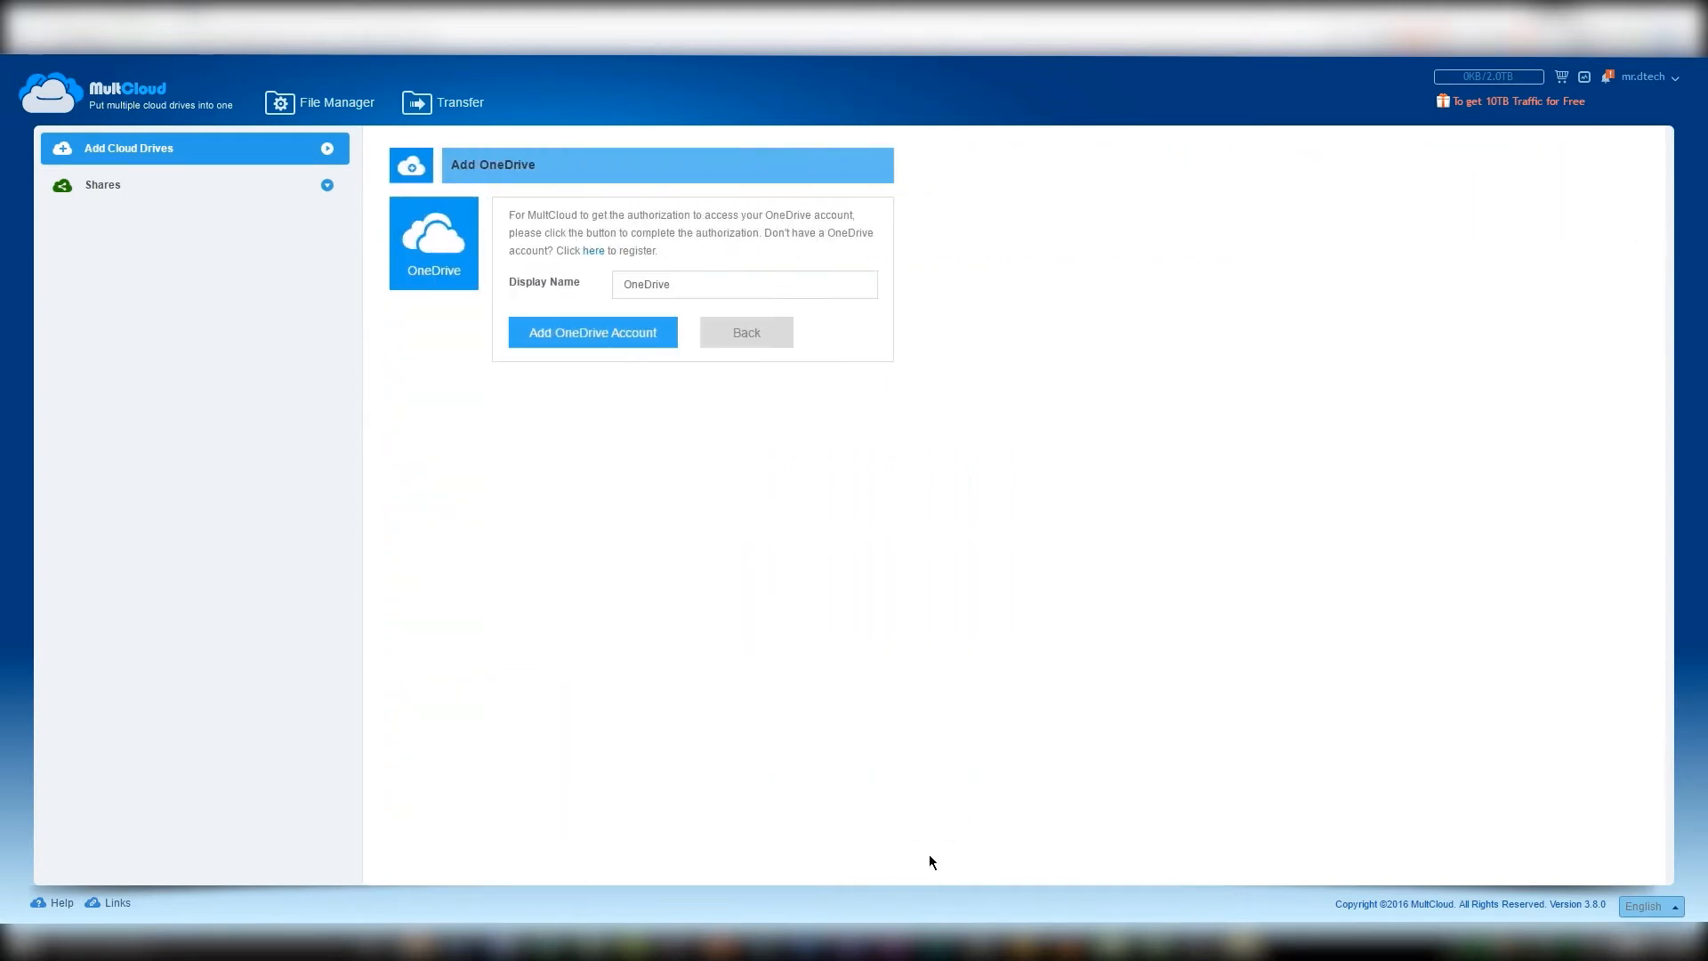
{"action": "left_click", "coordinate": [744, 284]}
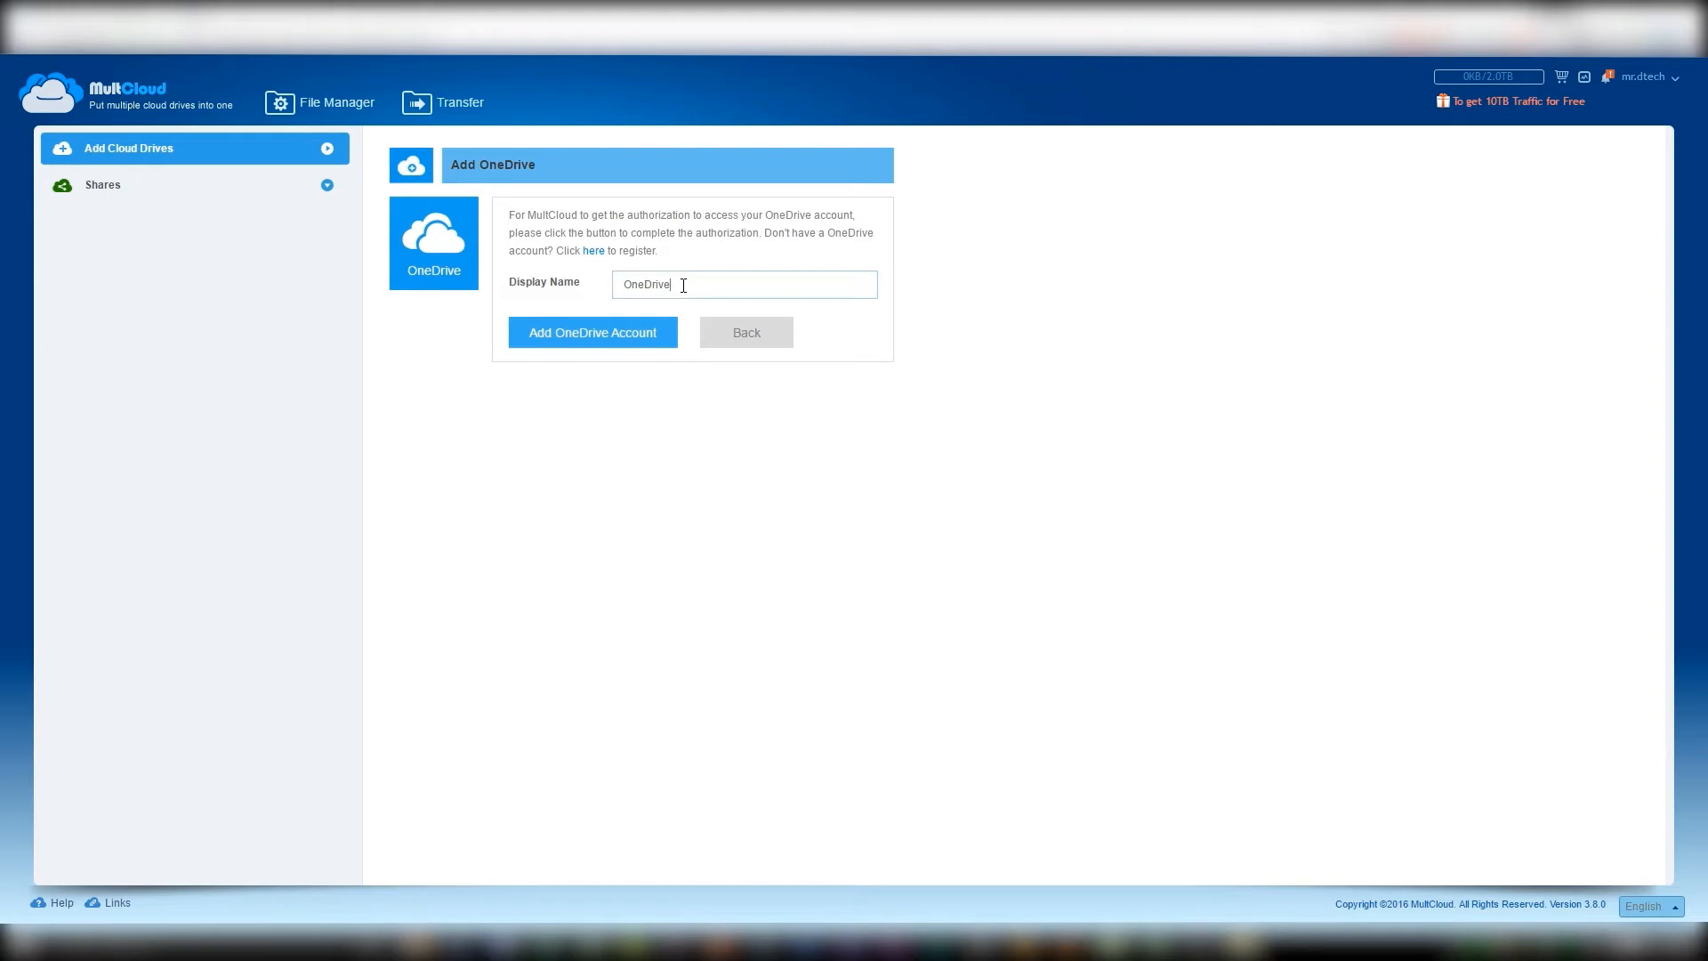
{"action": "left_click", "coordinate": [593, 331]}
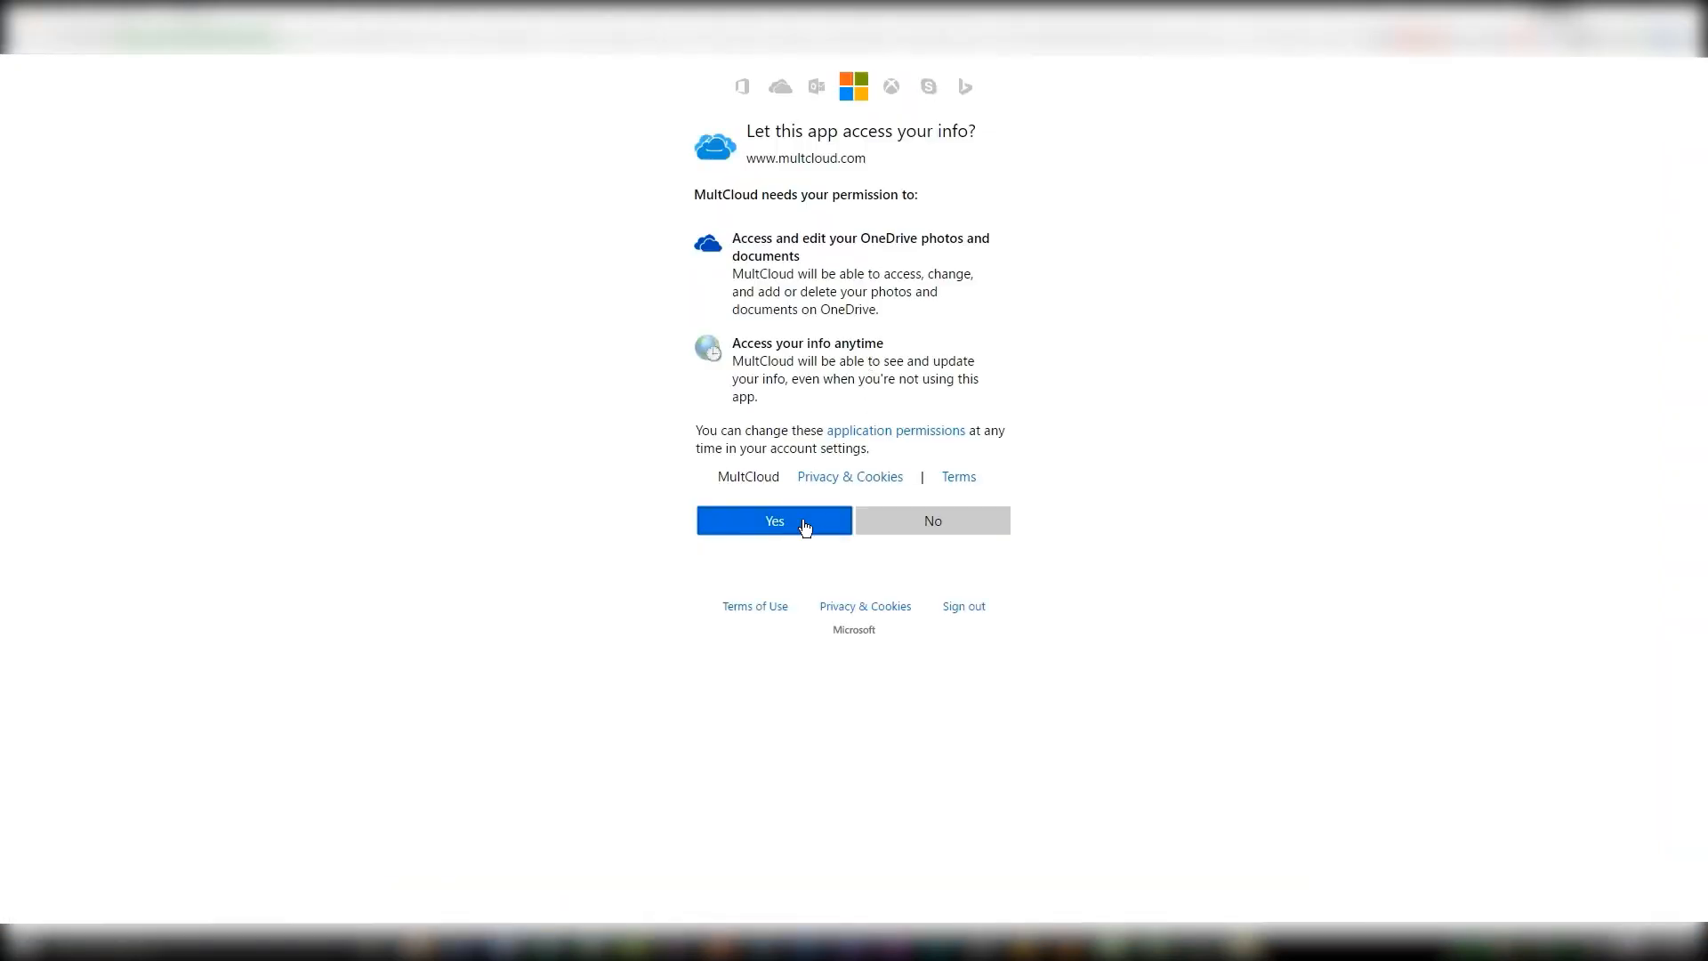
{"action": "left_click", "coordinate": [774, 519]}
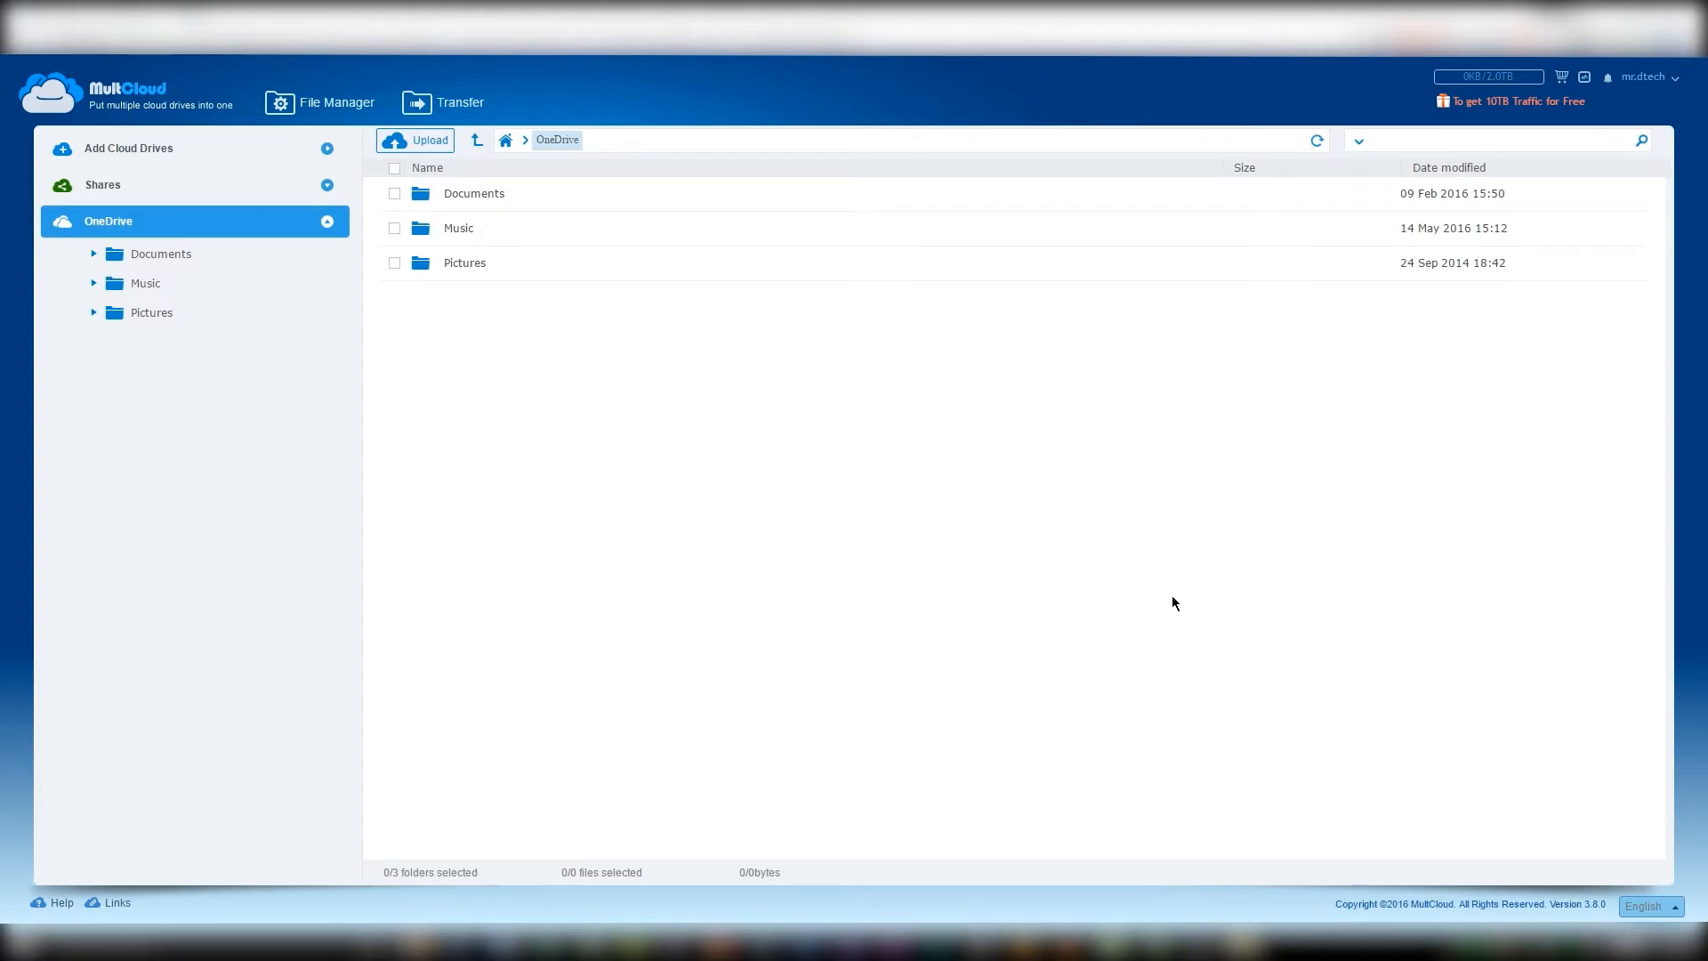
{"action": "mouse_move", "coordinate": [1176, 598]}
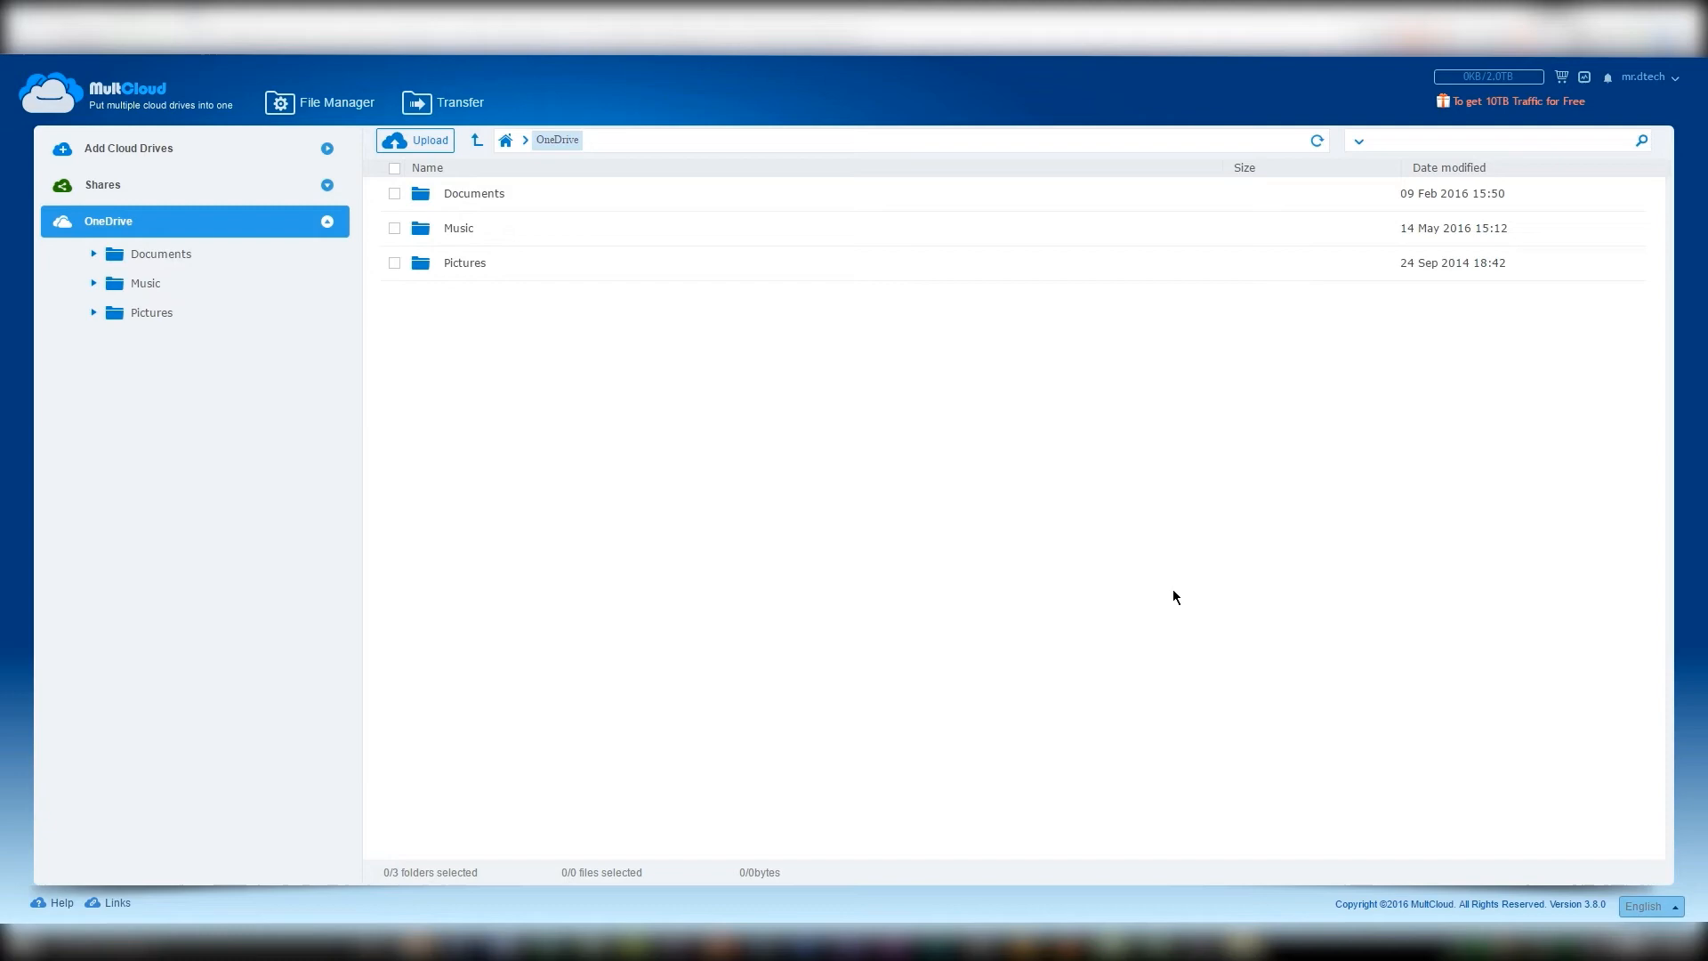
{"action": "mouse_move", "coordinate": [1198, 632]}
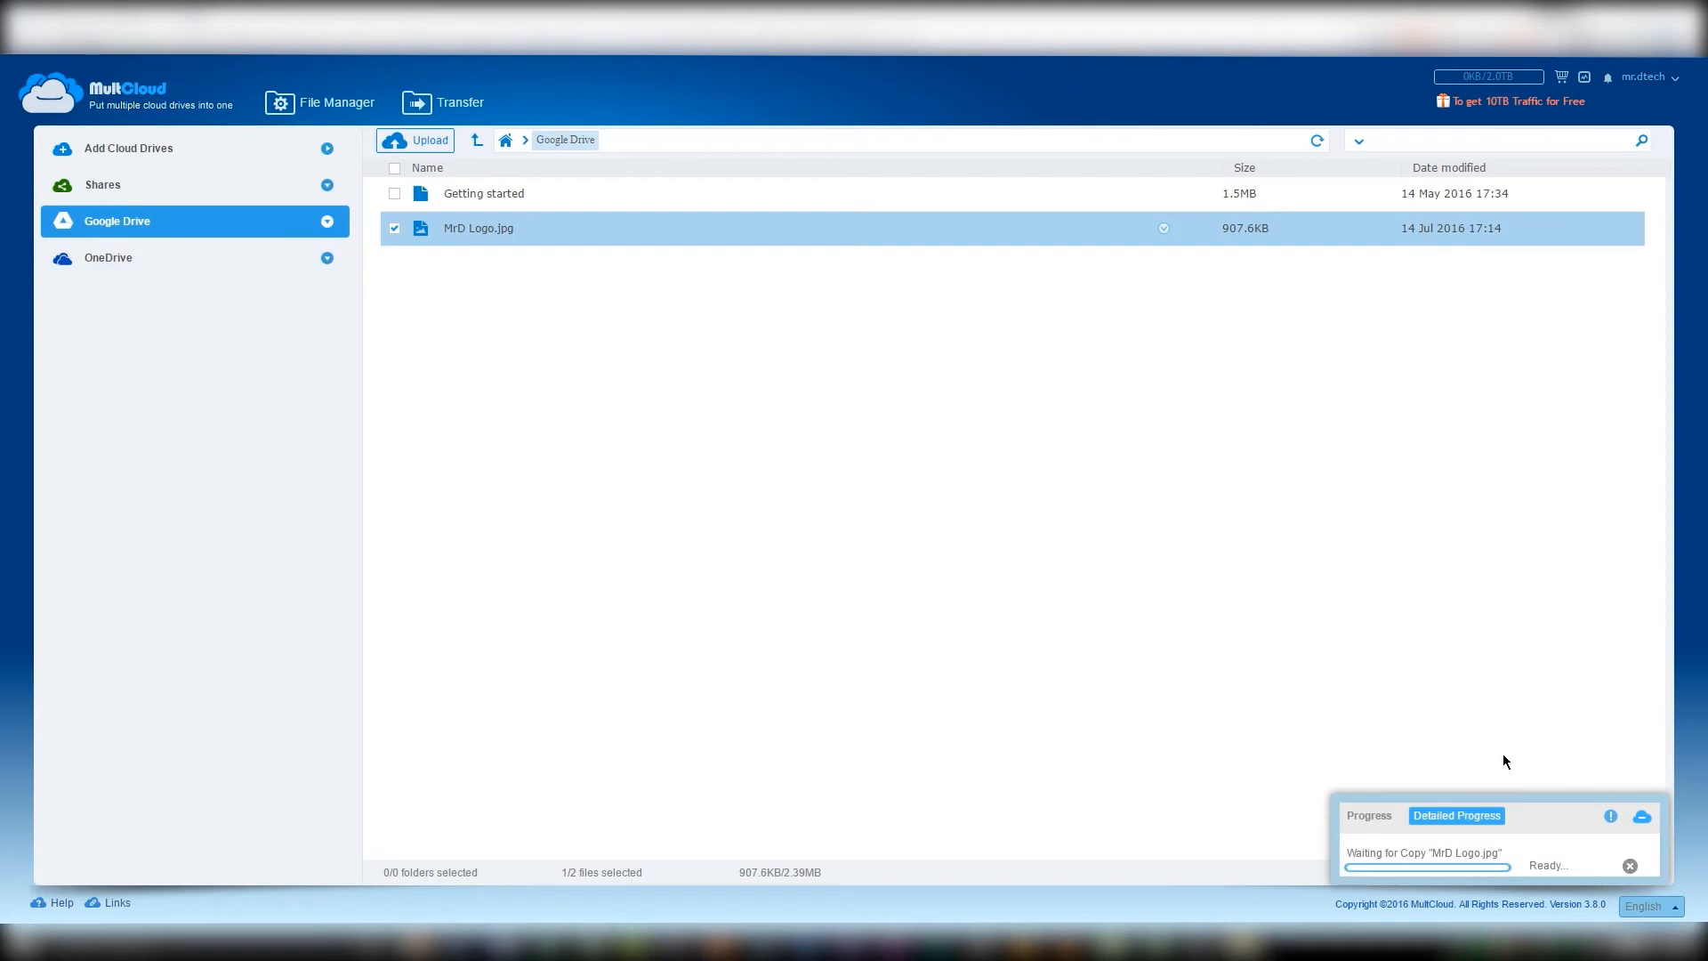
{"action": "mouse_move", "coordinate": [1187, 767]}
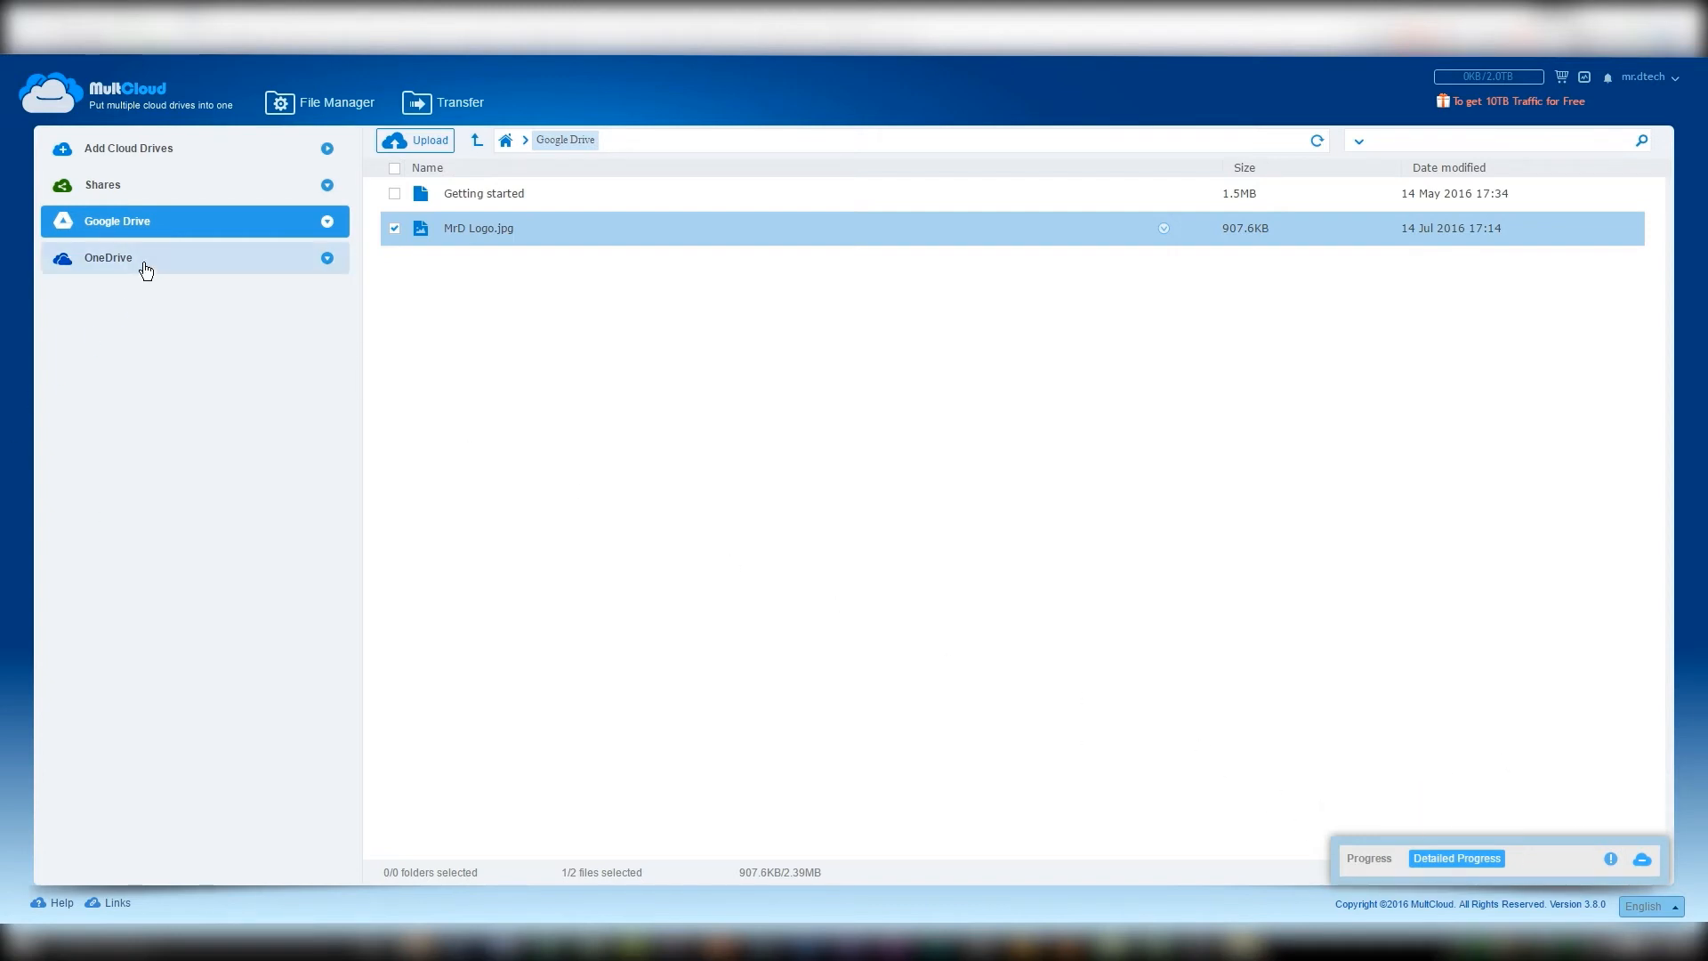
Show OneDrive's contents to confirm MrD Logo.jpg sits beside Documents, Music and Pictures.
{"action": "left_click", "coordinate": [106, 256]}
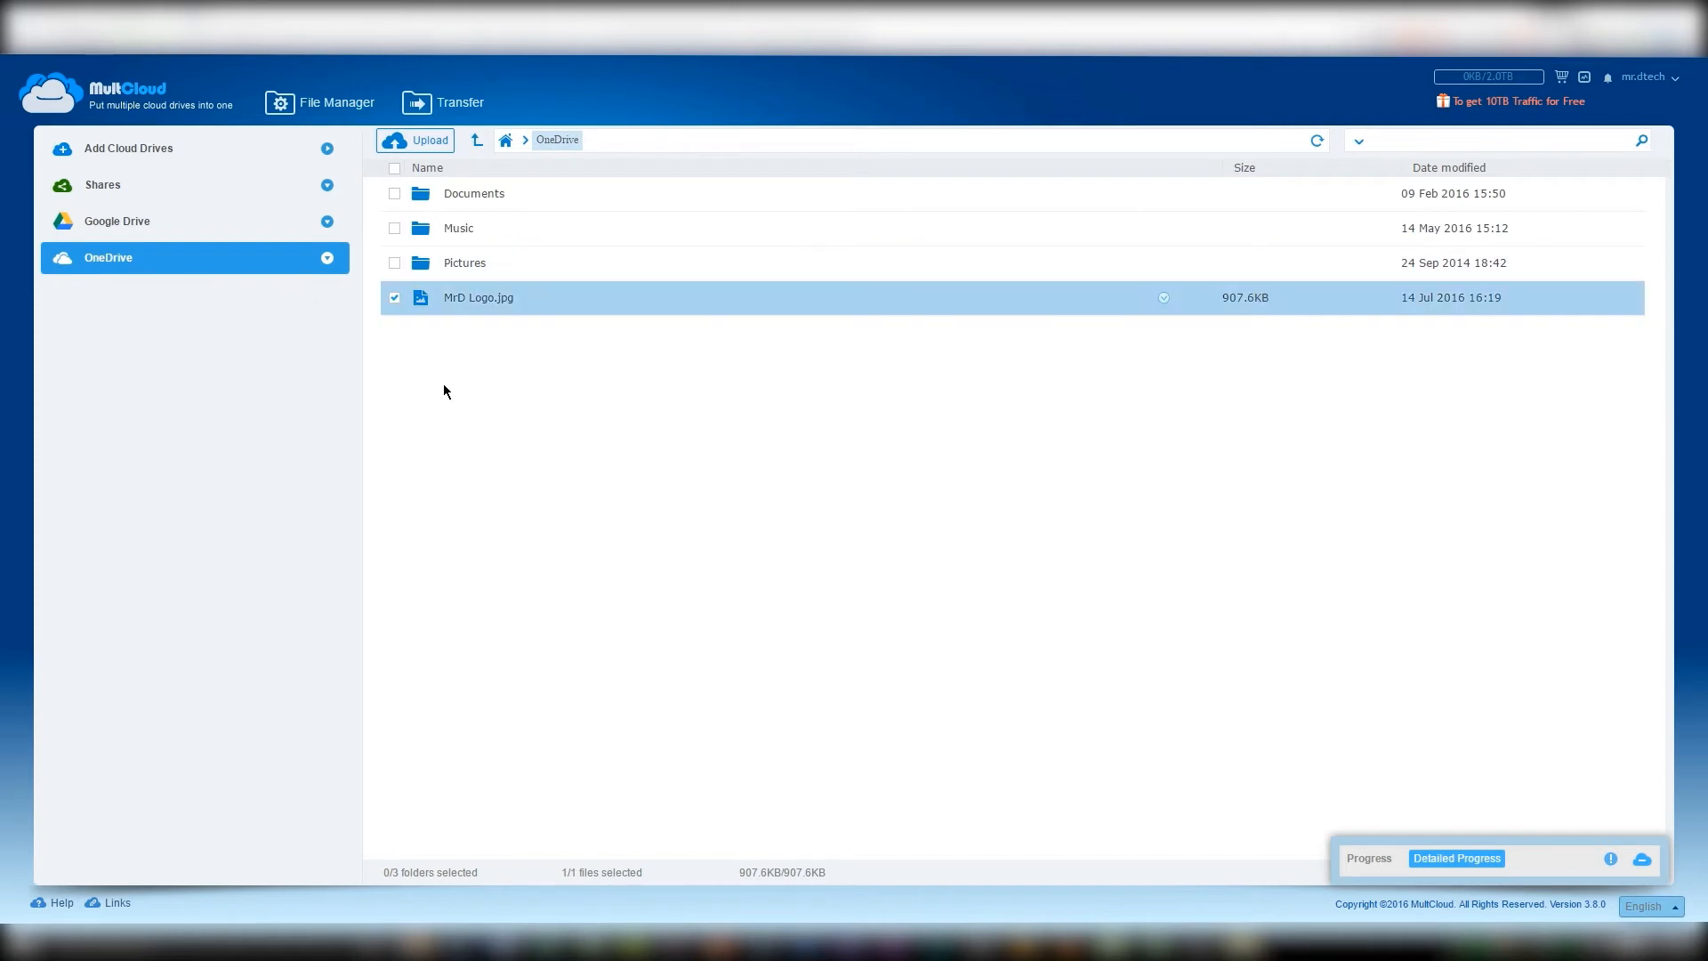
{"action": "mouse_move", "coordinate": [412, 402]}
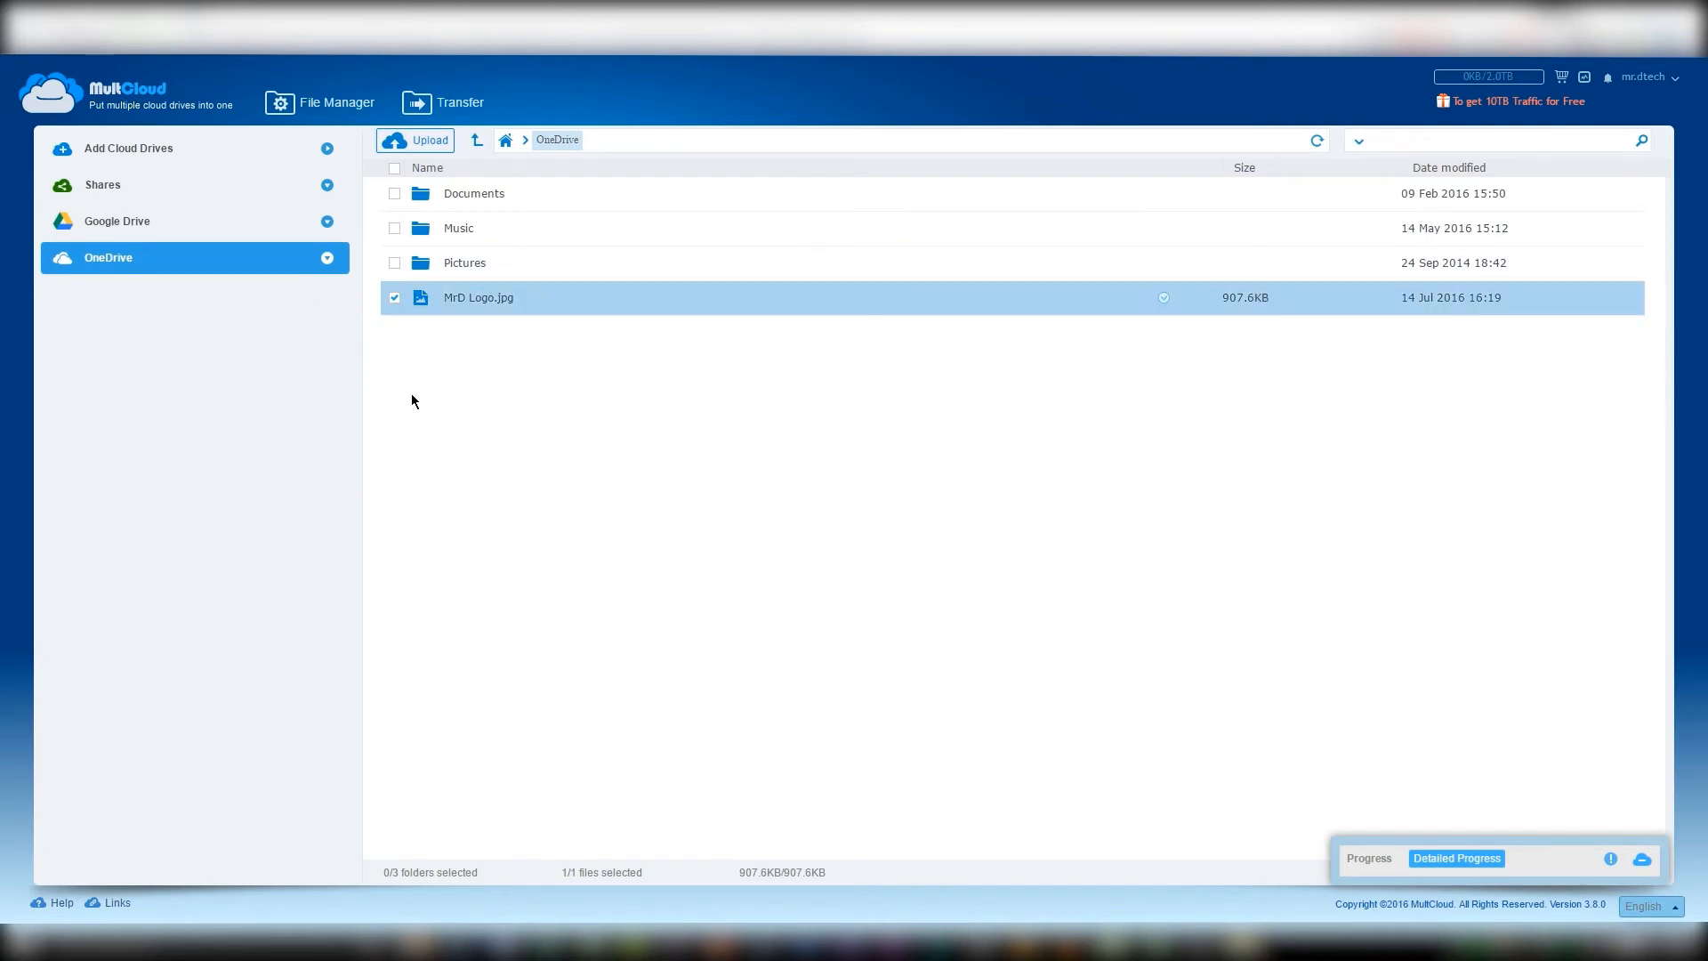
{"action": "right_click", "coordinate": [486, 297]}
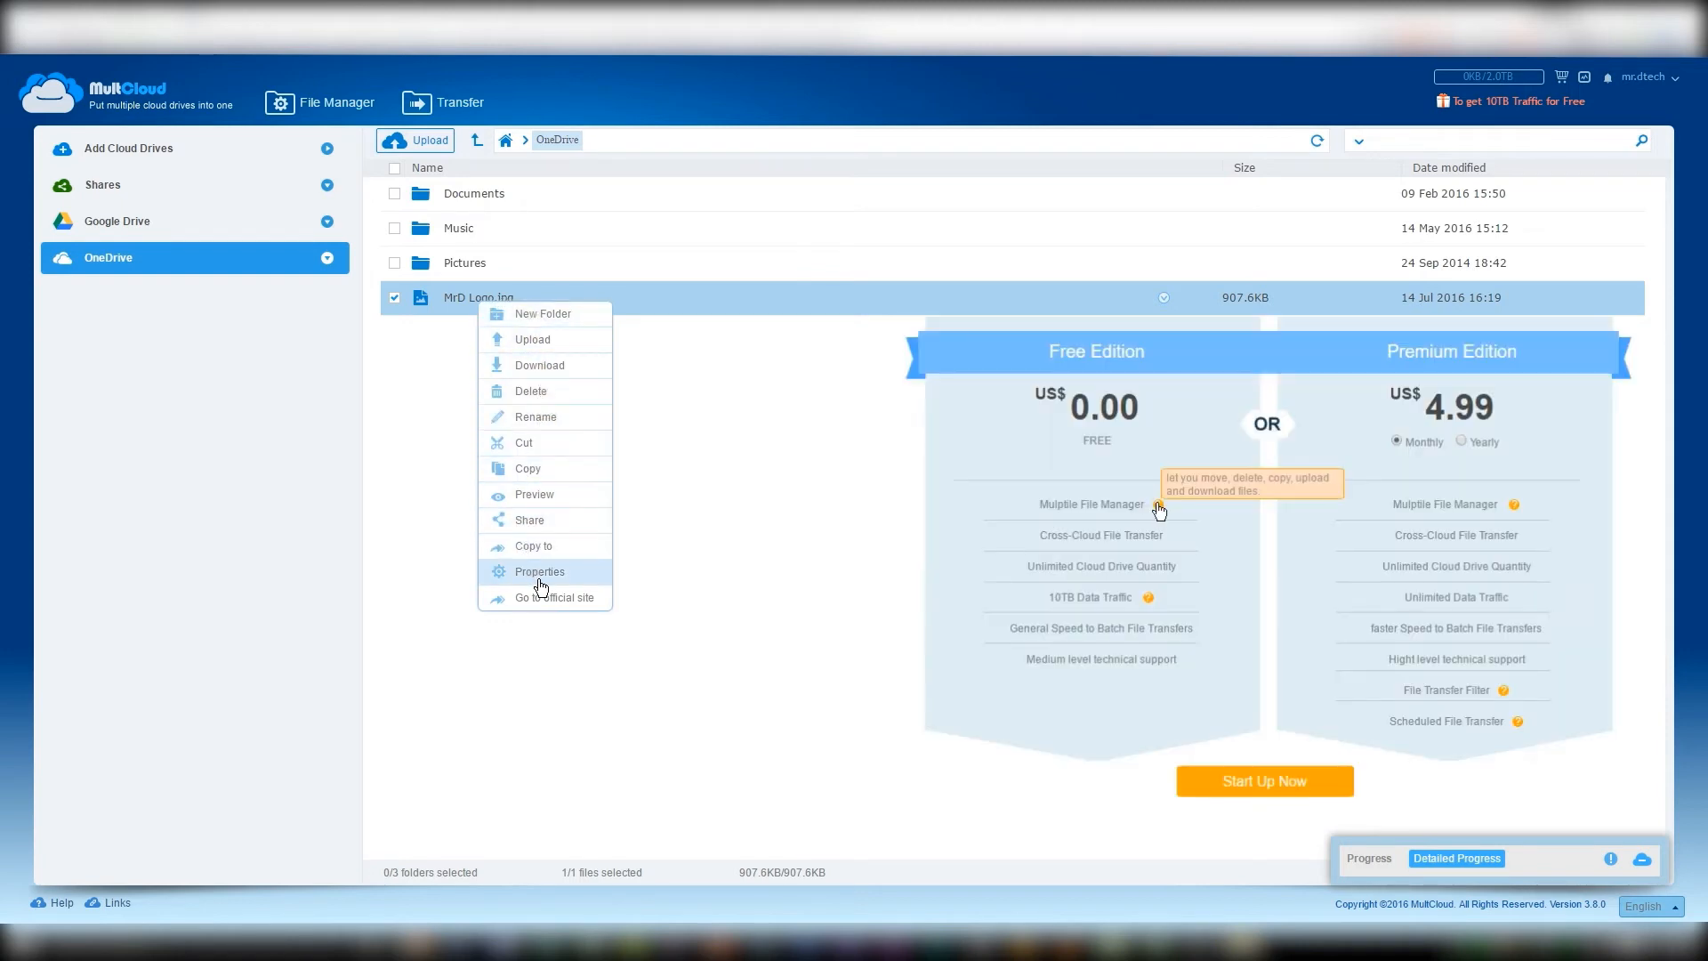
{"action": "mouse_move", "coordinate": [584, 365]}
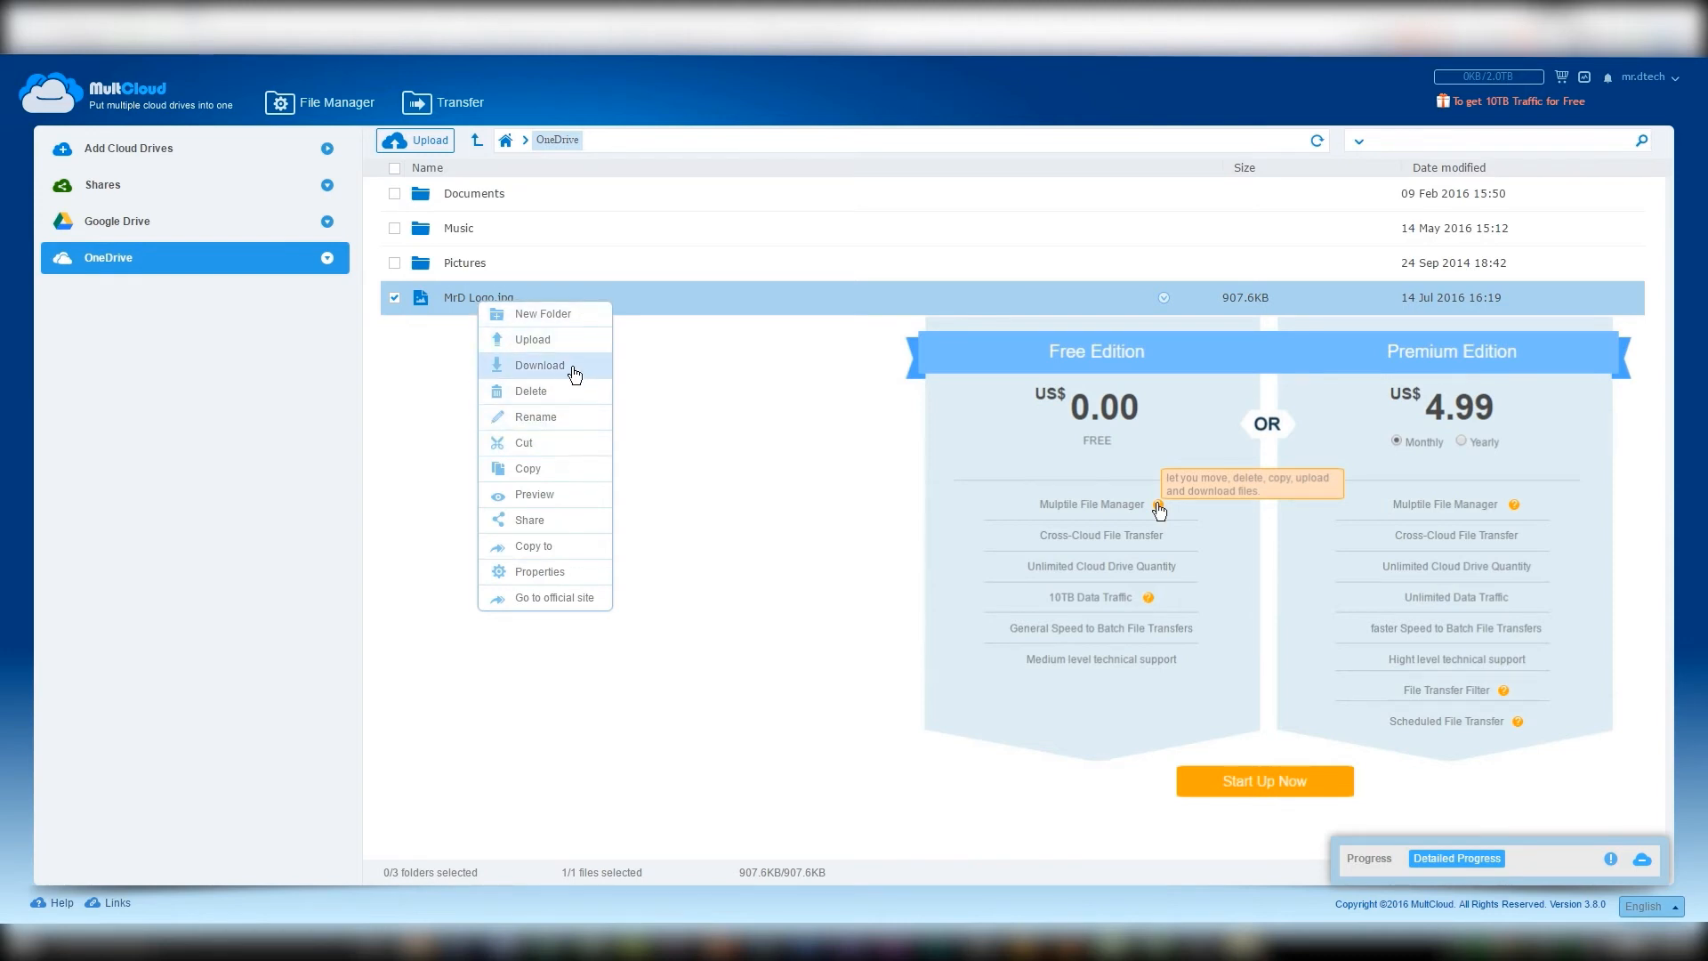
{"action": "mouse_move", "coordinate": [555, 557]}
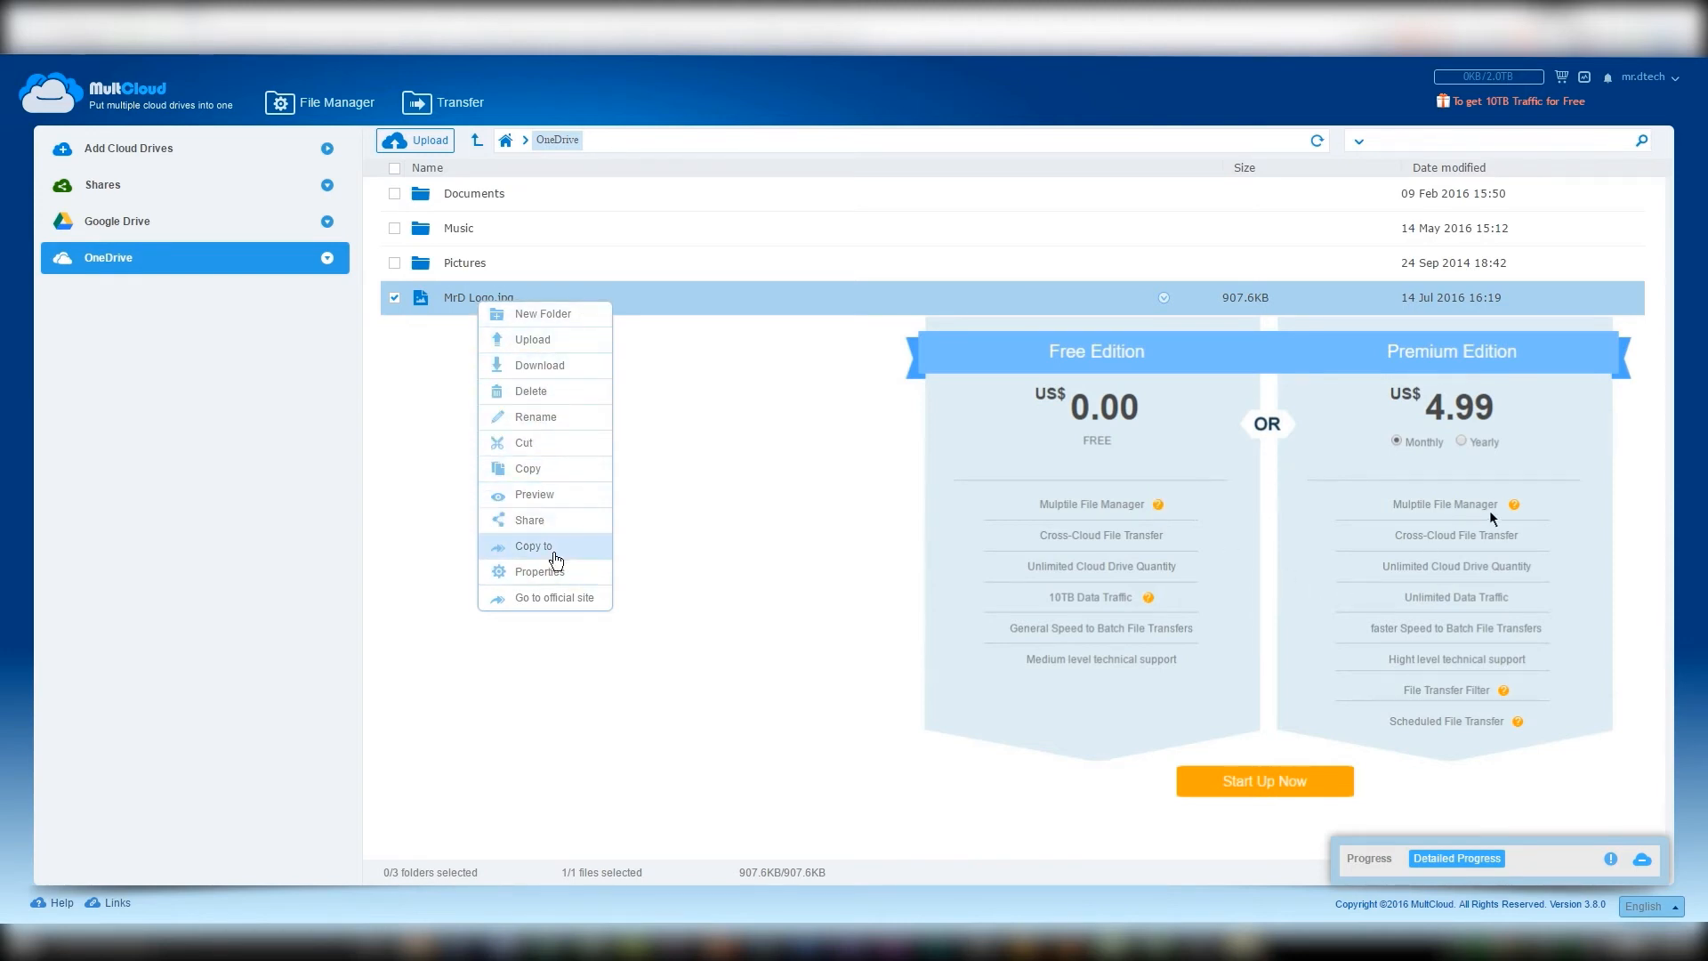
{"action": "mouse_move", "coordinate": [1512, 505]}
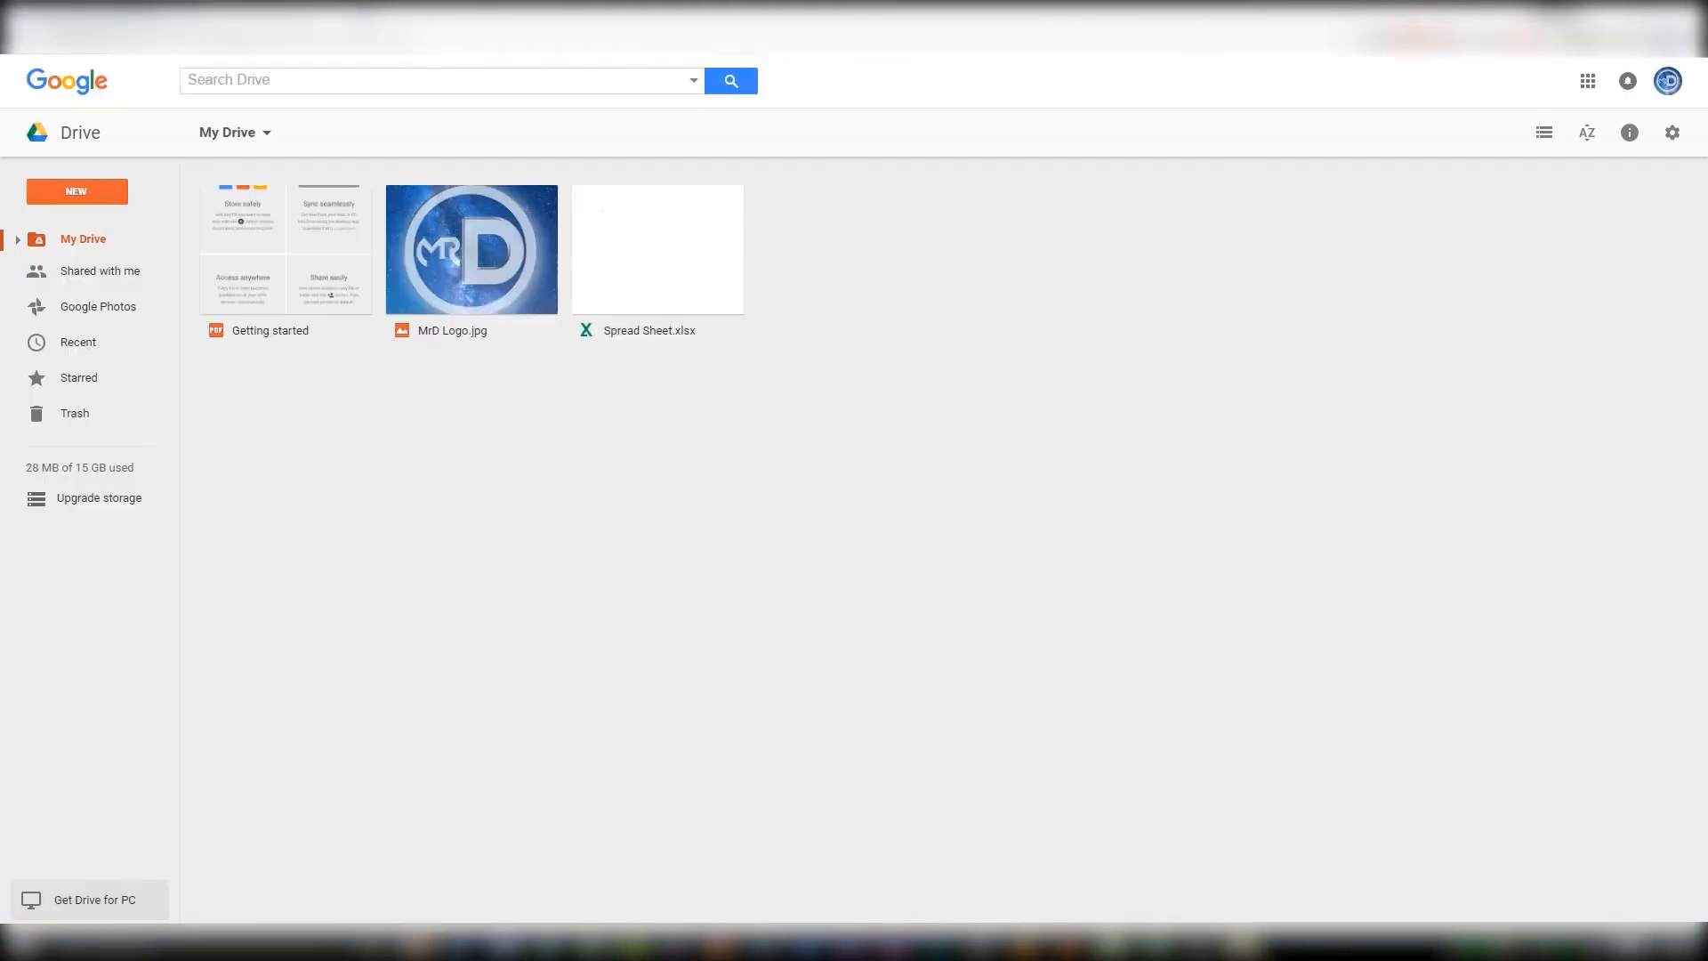
{"action": "right_click", "coordinate": [656, 249]}
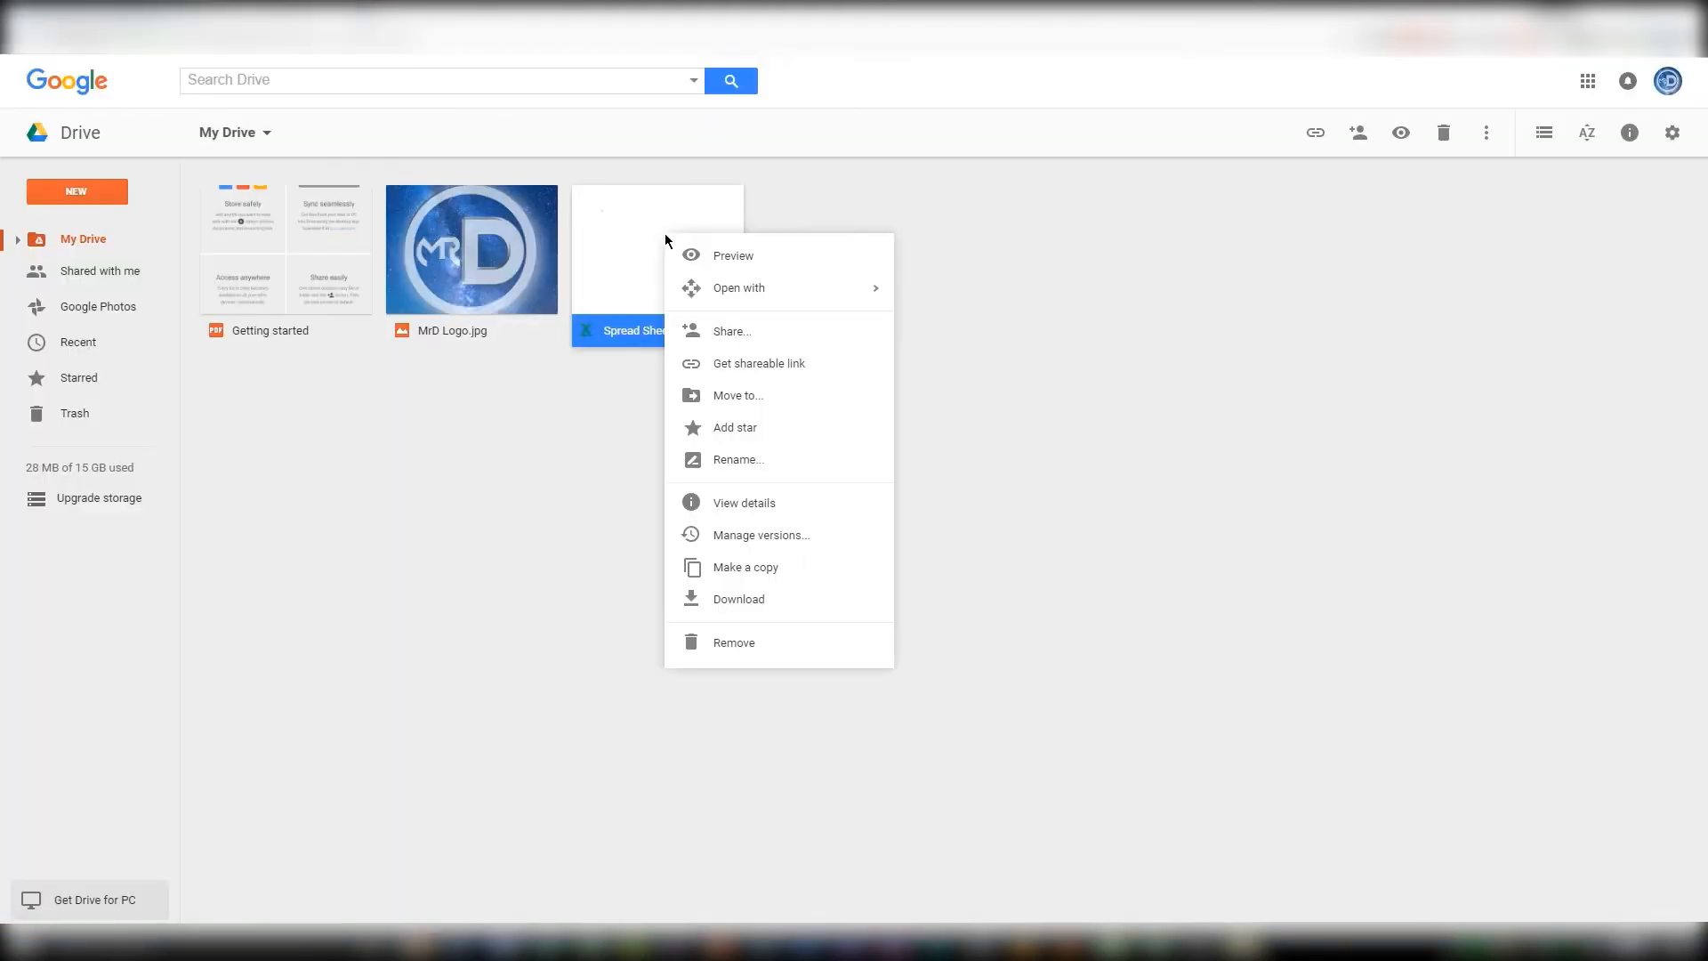
{"action": "mouse_move", "coordinate": [812, 683]}
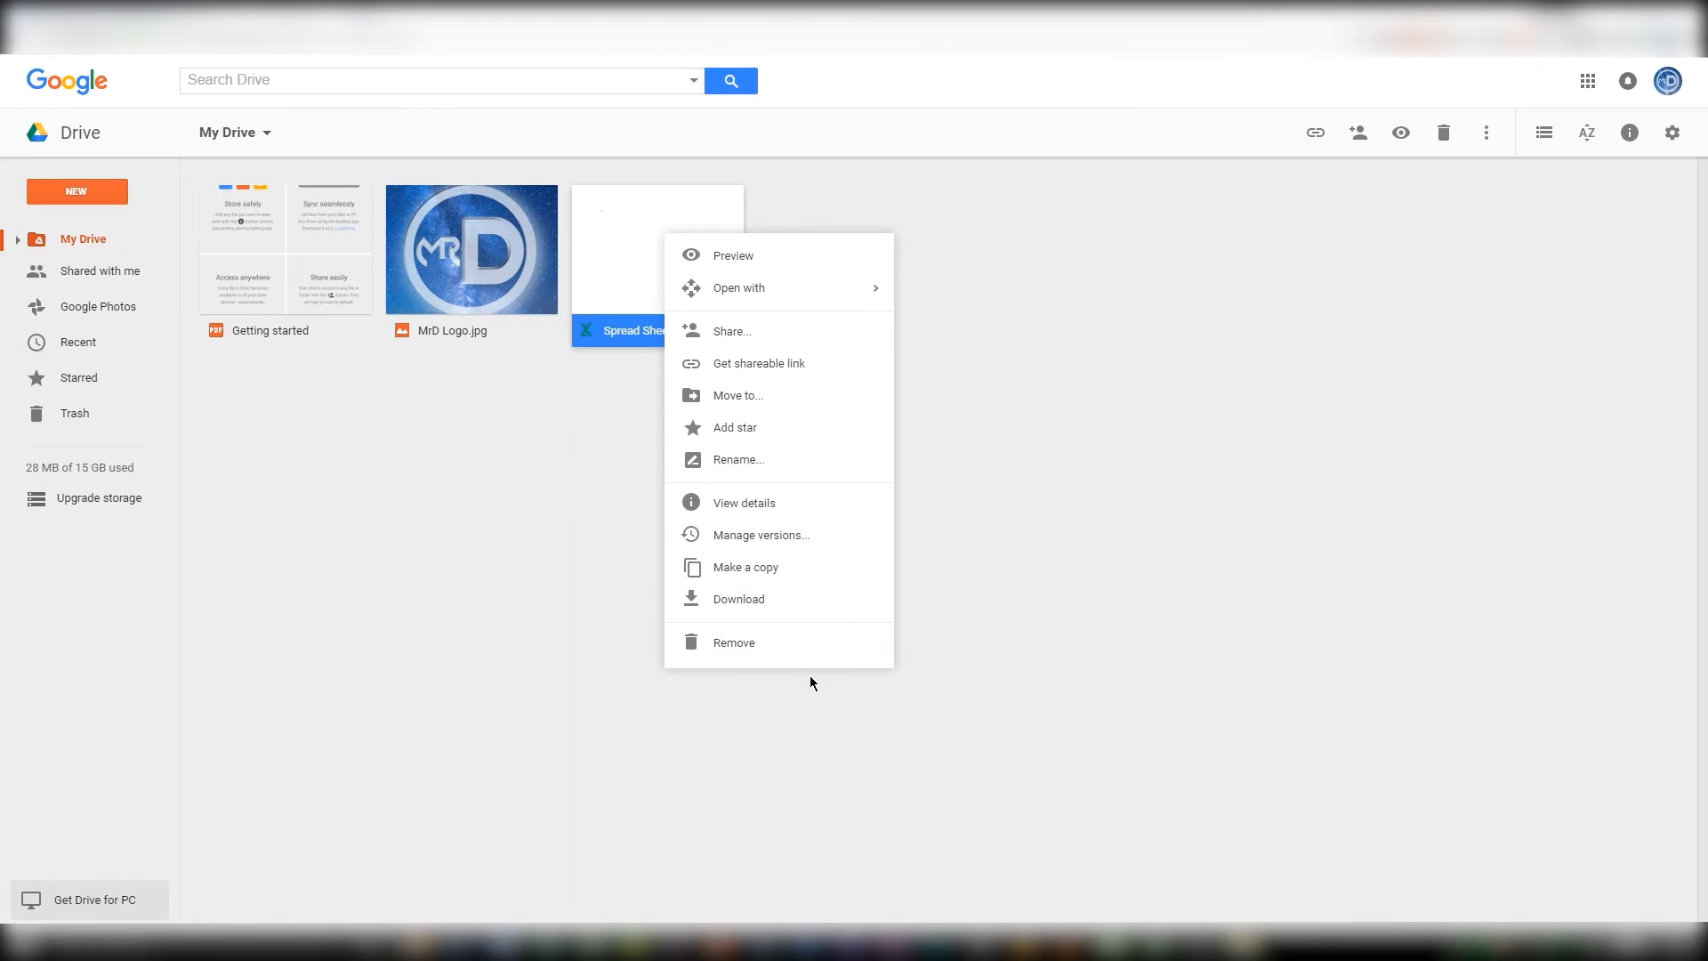
{"action": "left_click", "coordinate": [811, 683]}
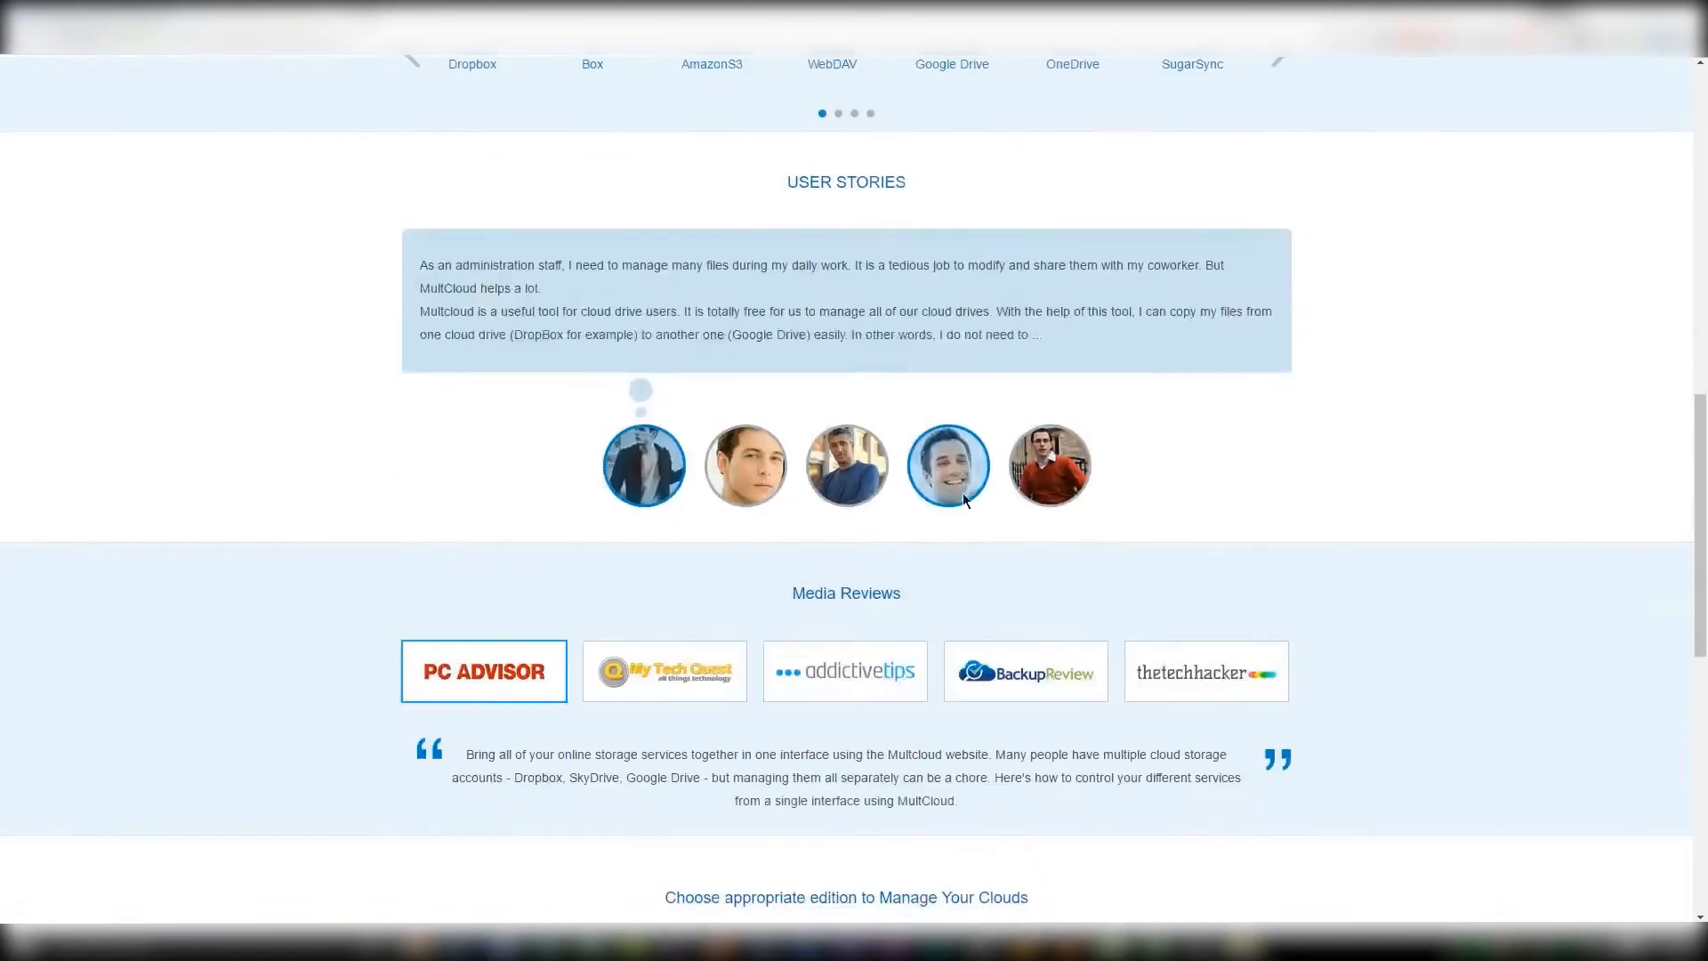
Scroll the pricing page to the Free versus Premium edition comparison.
{"action": "scroll", "scroll_direction": "down", "scroll_amount": 3}
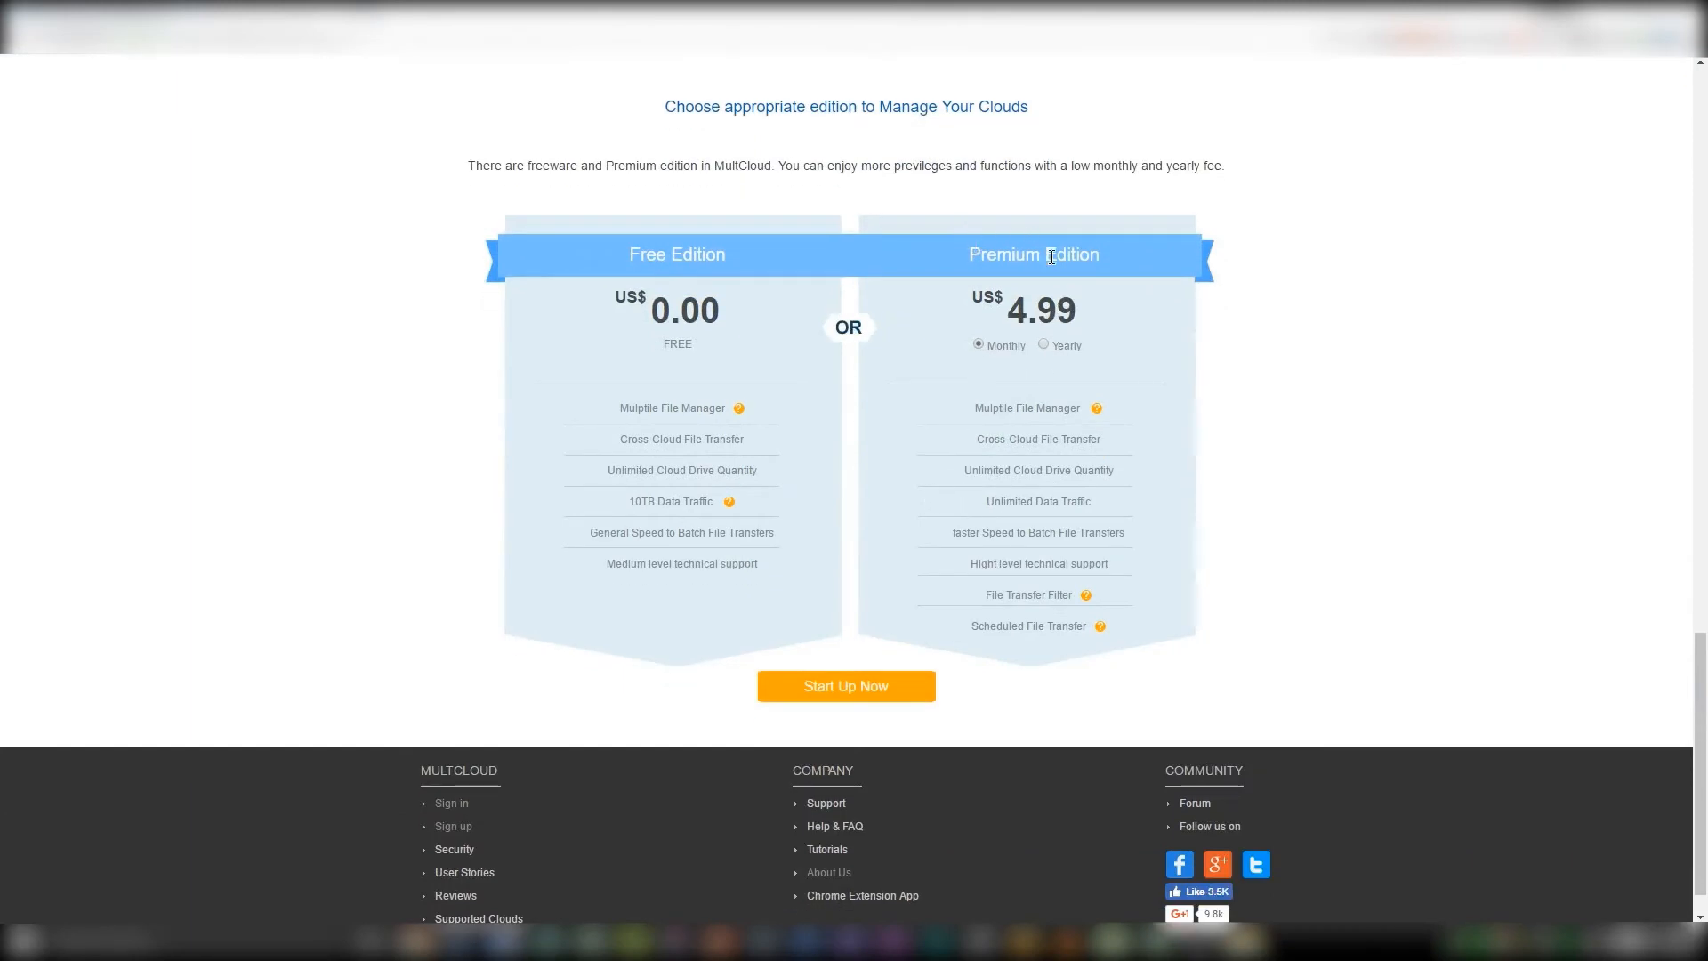
{"action": "mouse_move", "coordinate": [729, 317]}
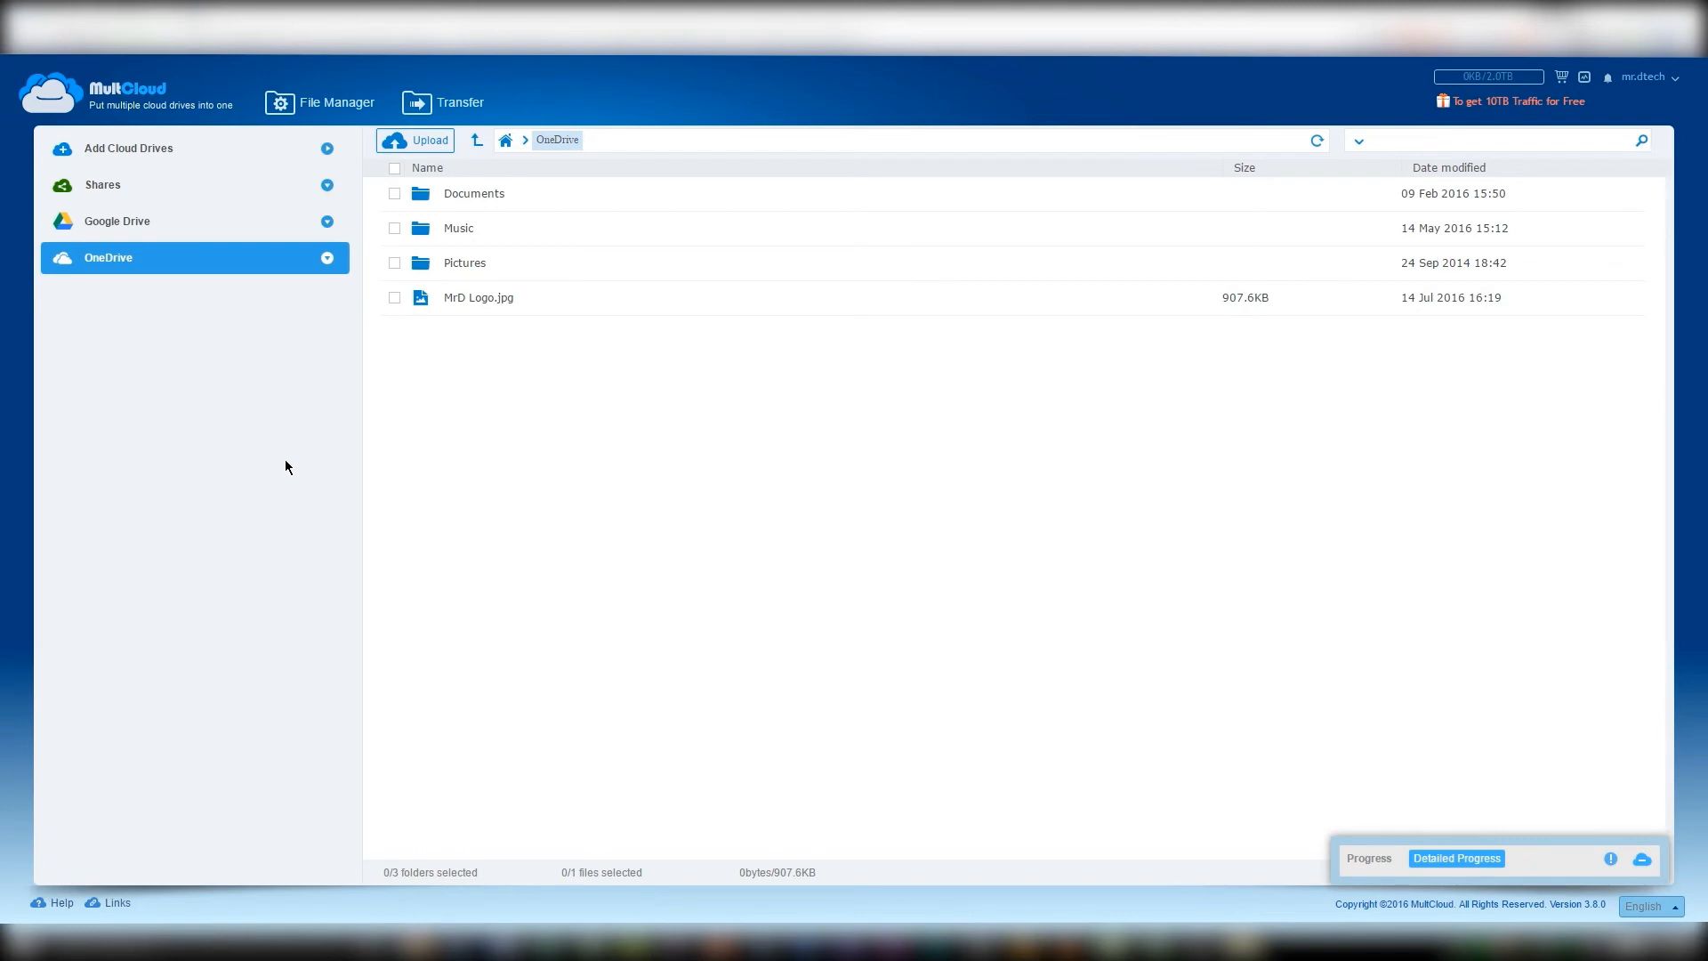
{"action": "mouse_move", "coordinate": [146, 407]}
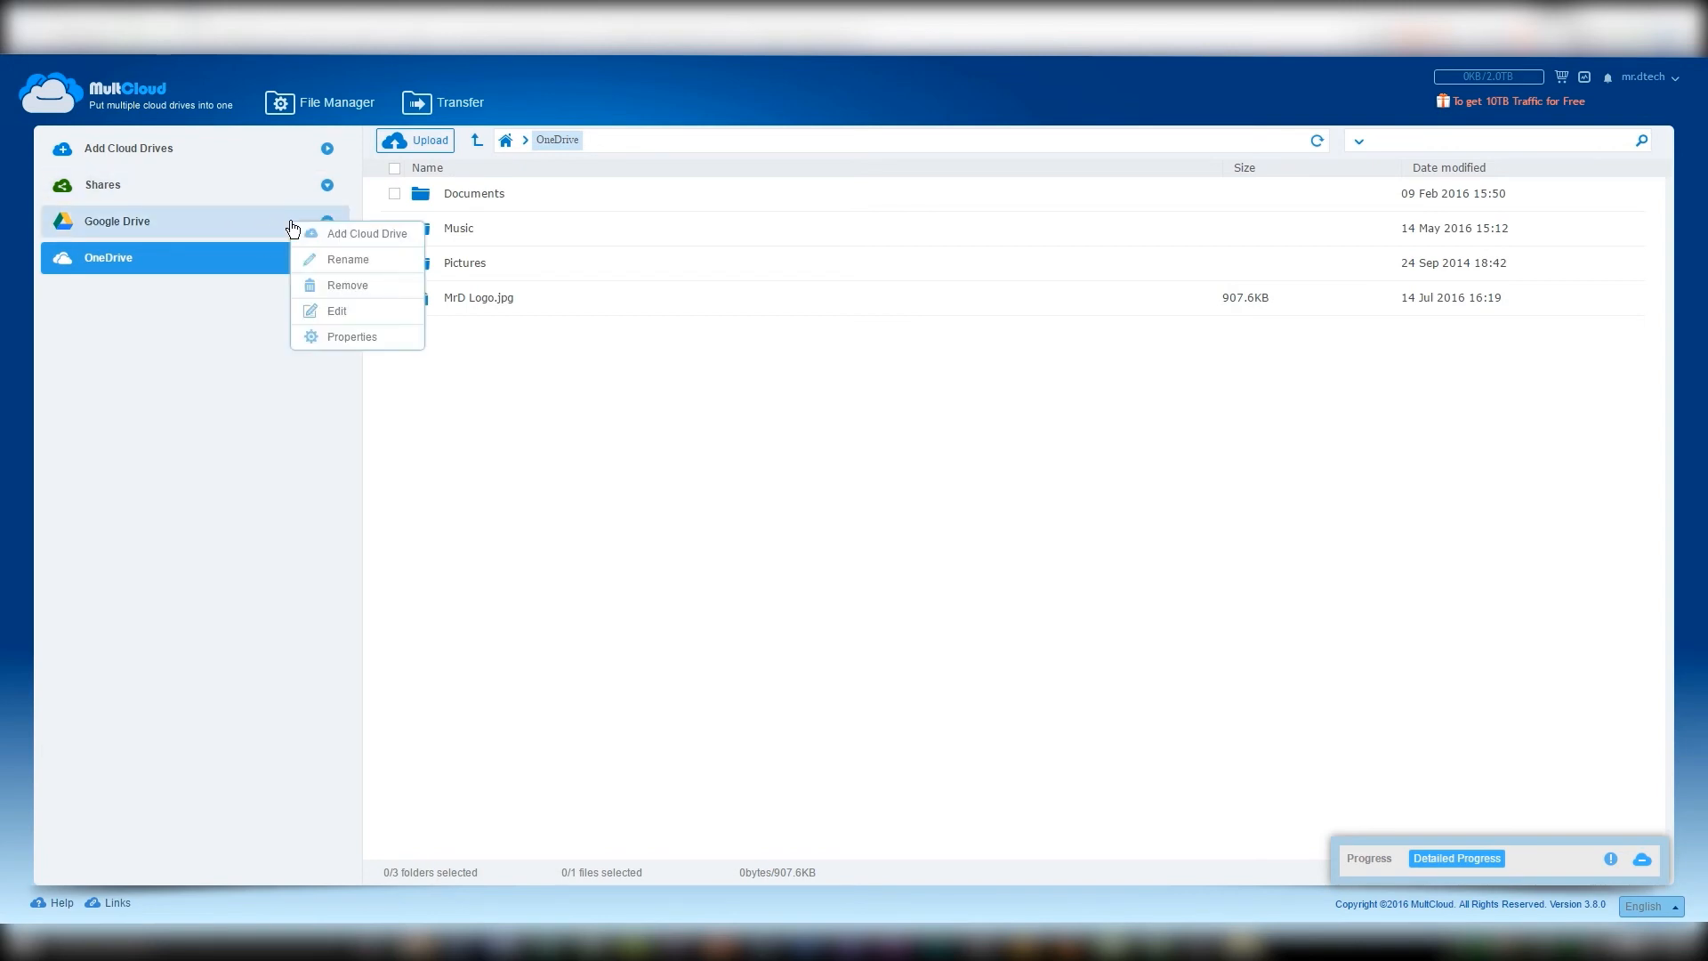
{"action": "mouse_move", "coordinate": [369, 334]}
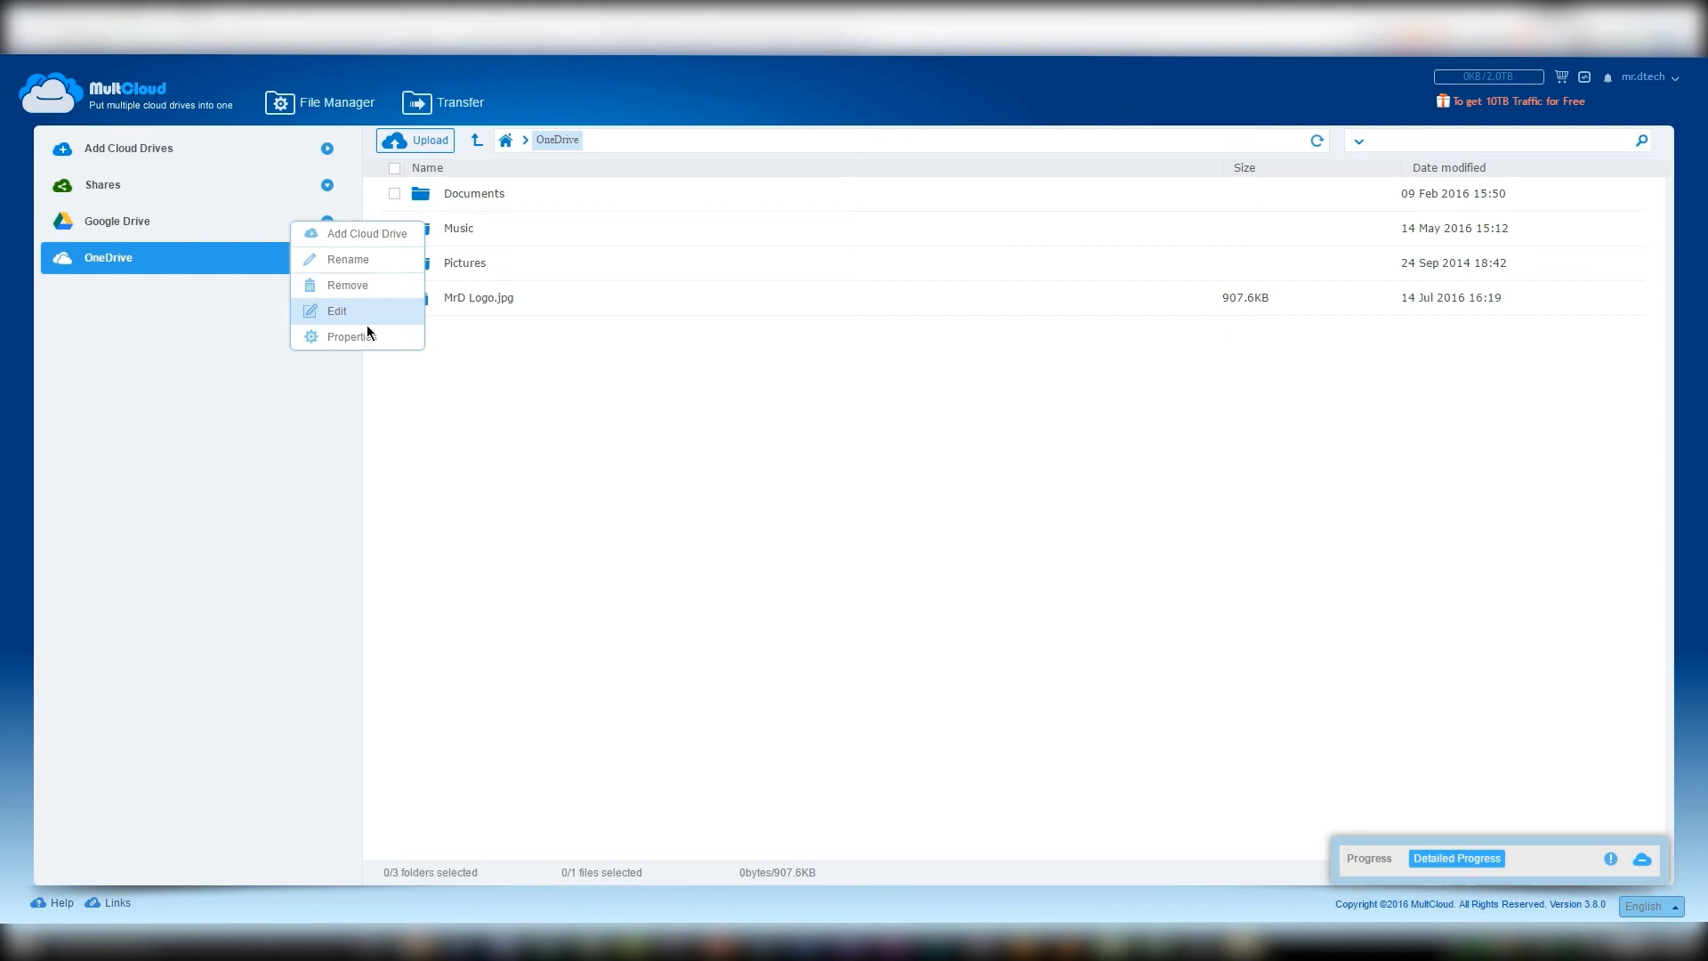
{"action": "mouse_move", "coordinate": [354, 300]}
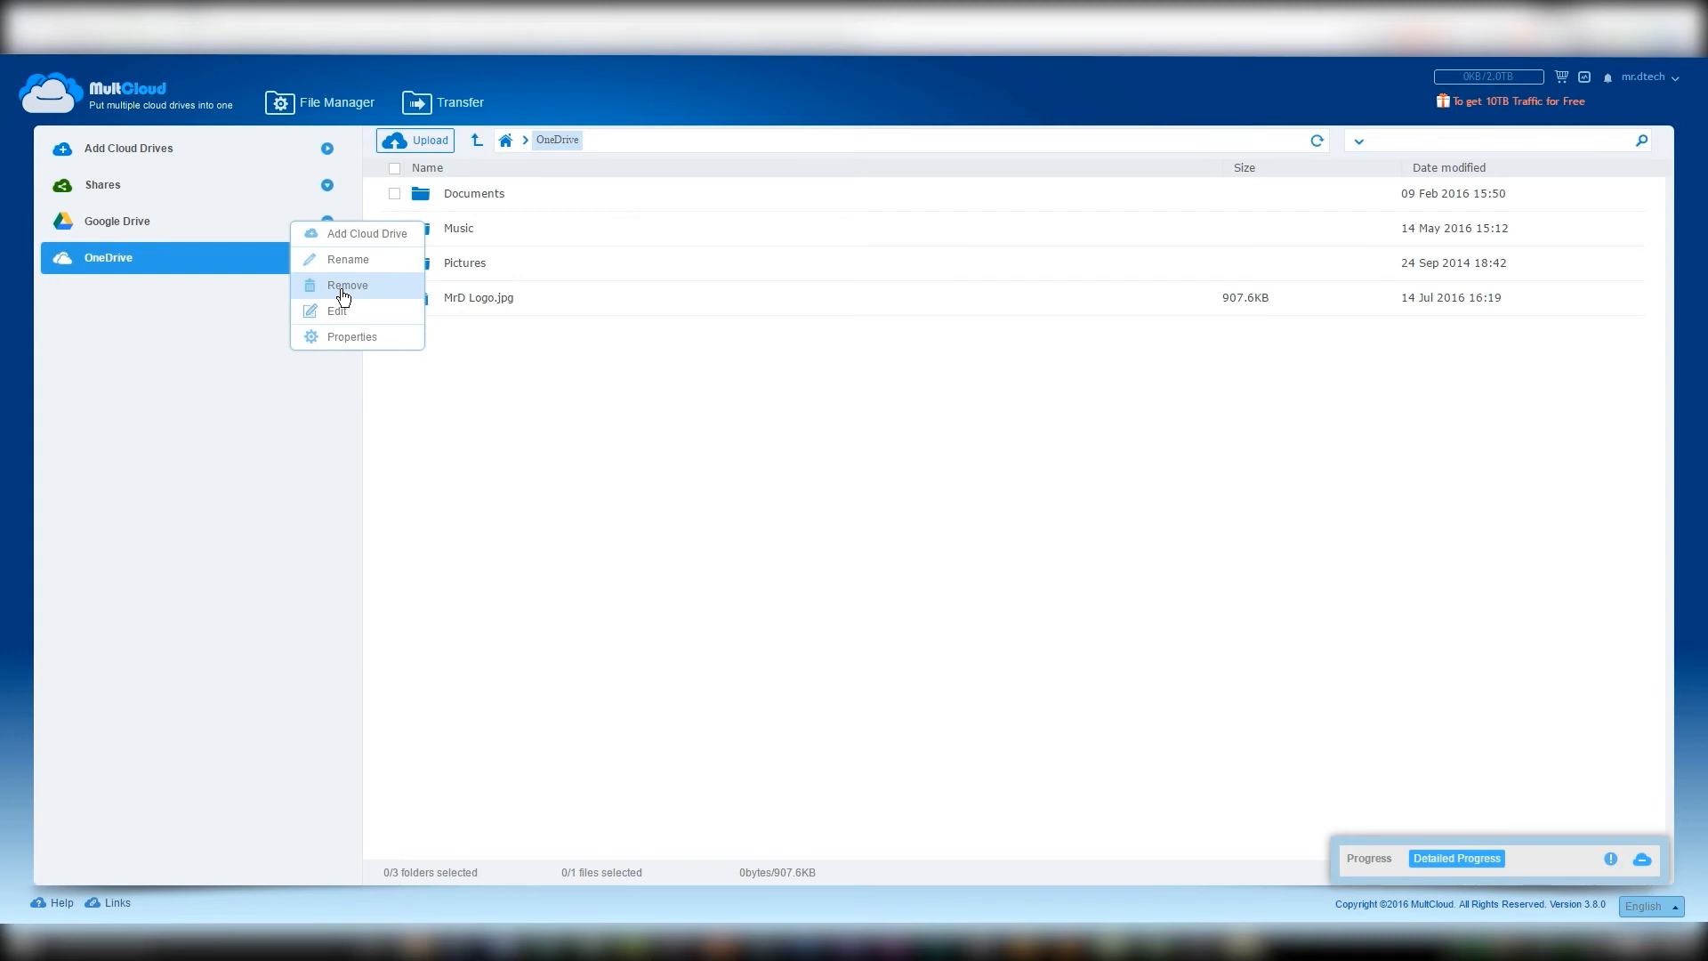
{"action": "mouse_move", "coordinate": [341, 294]}
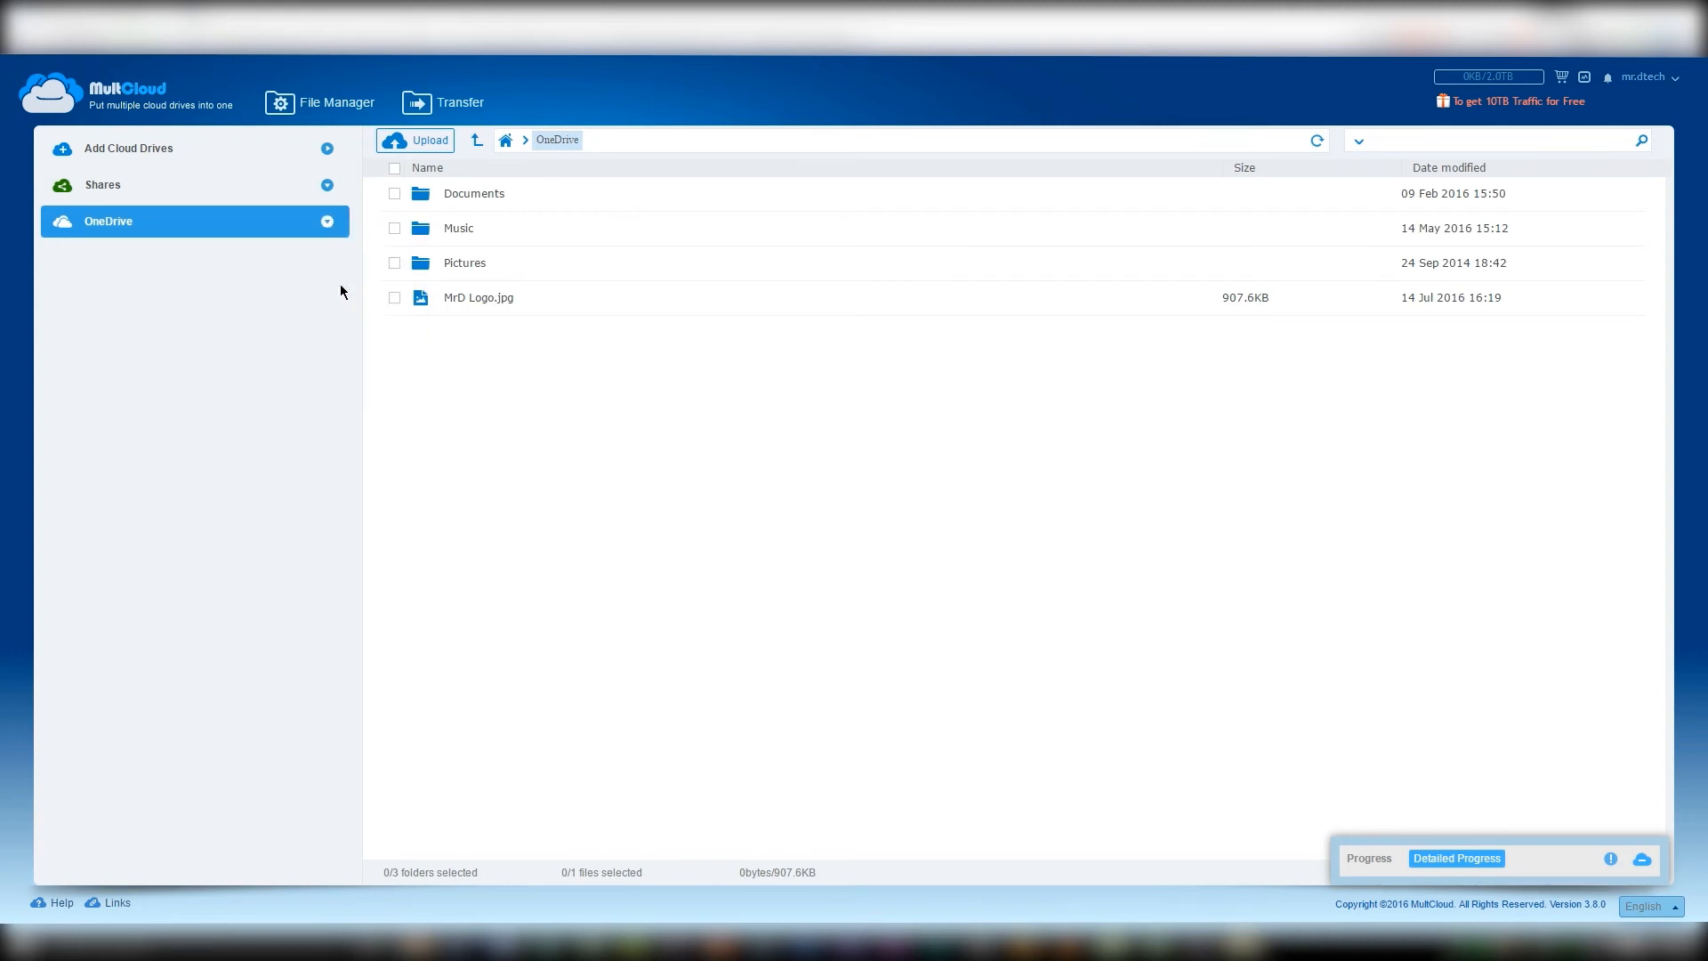
{"action": "mouse_move", "coordinate": [548, 522]}
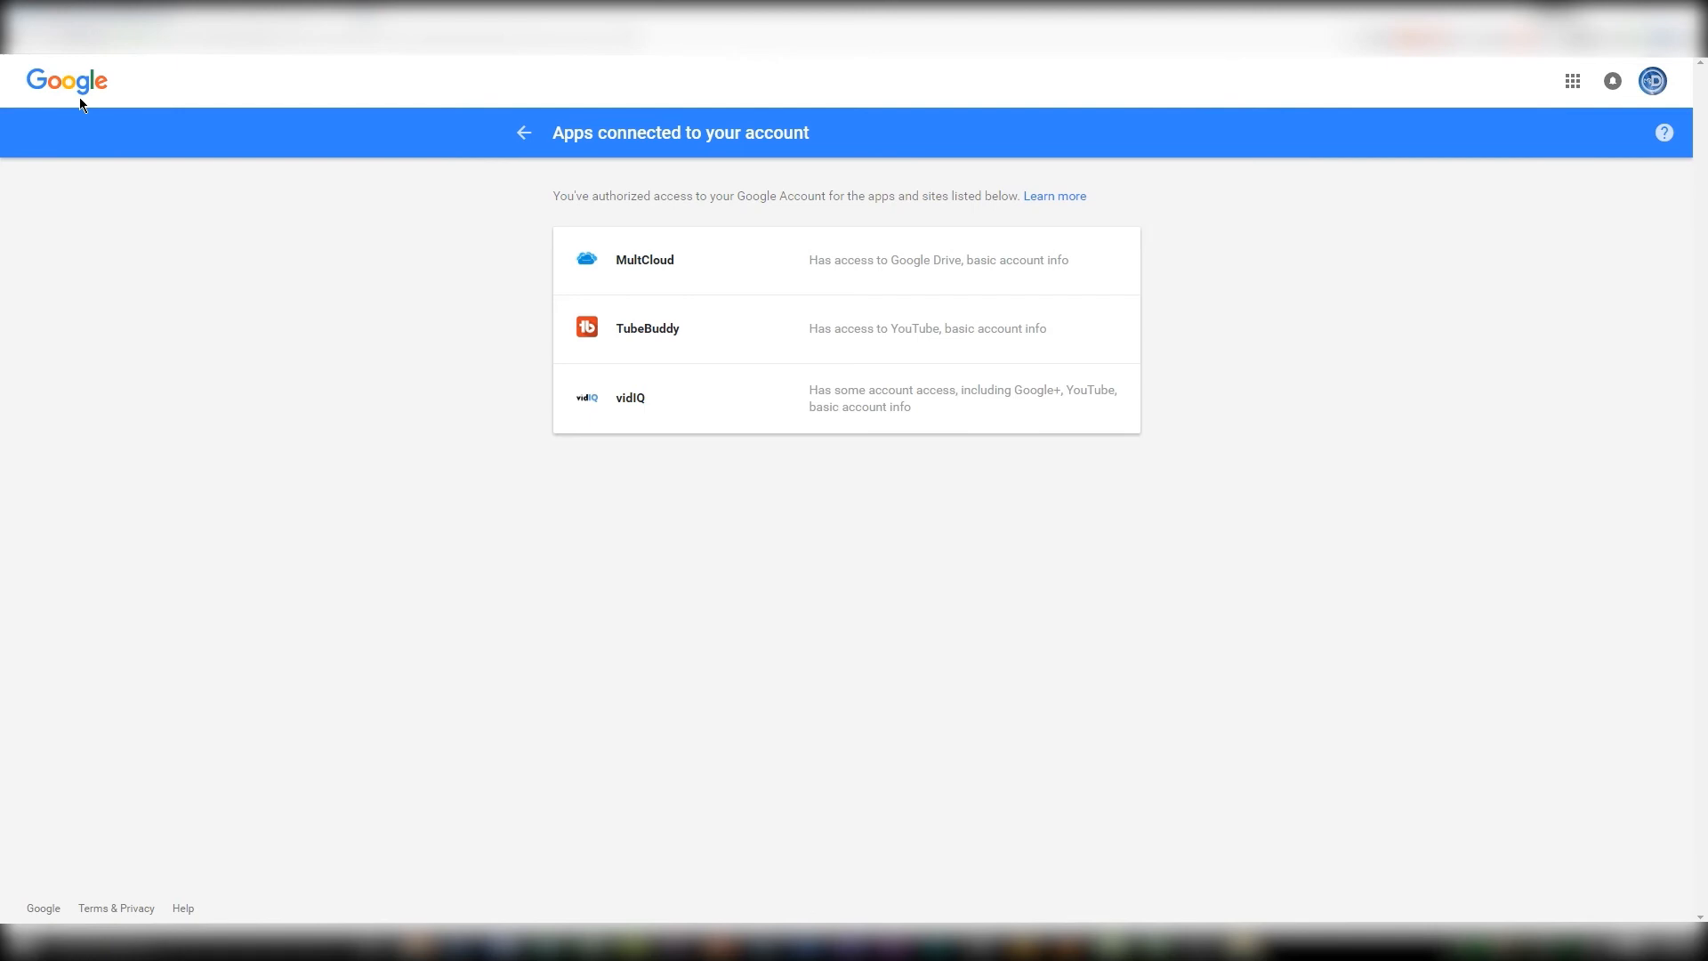
{"action": "mouse_move", "coordinate": [673, 267]}
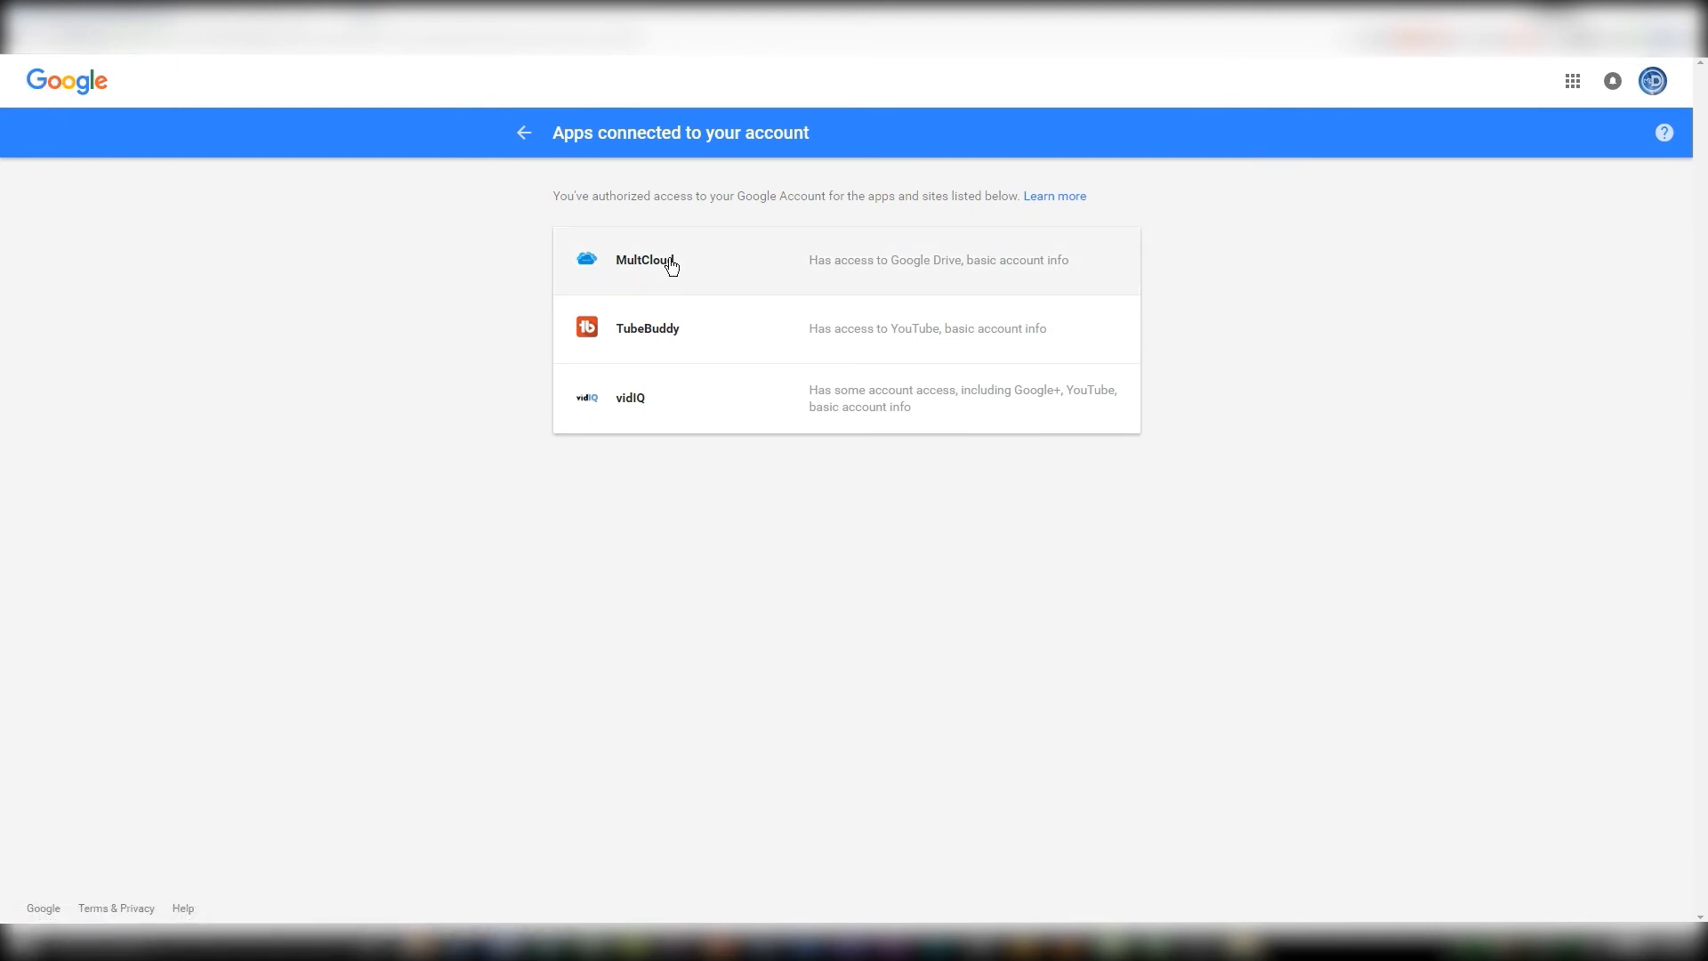
Remove MultCloud from the connected apps and confirm revoking its Drive access.
{"action": "left_click", "coordinate": [669, 261]}
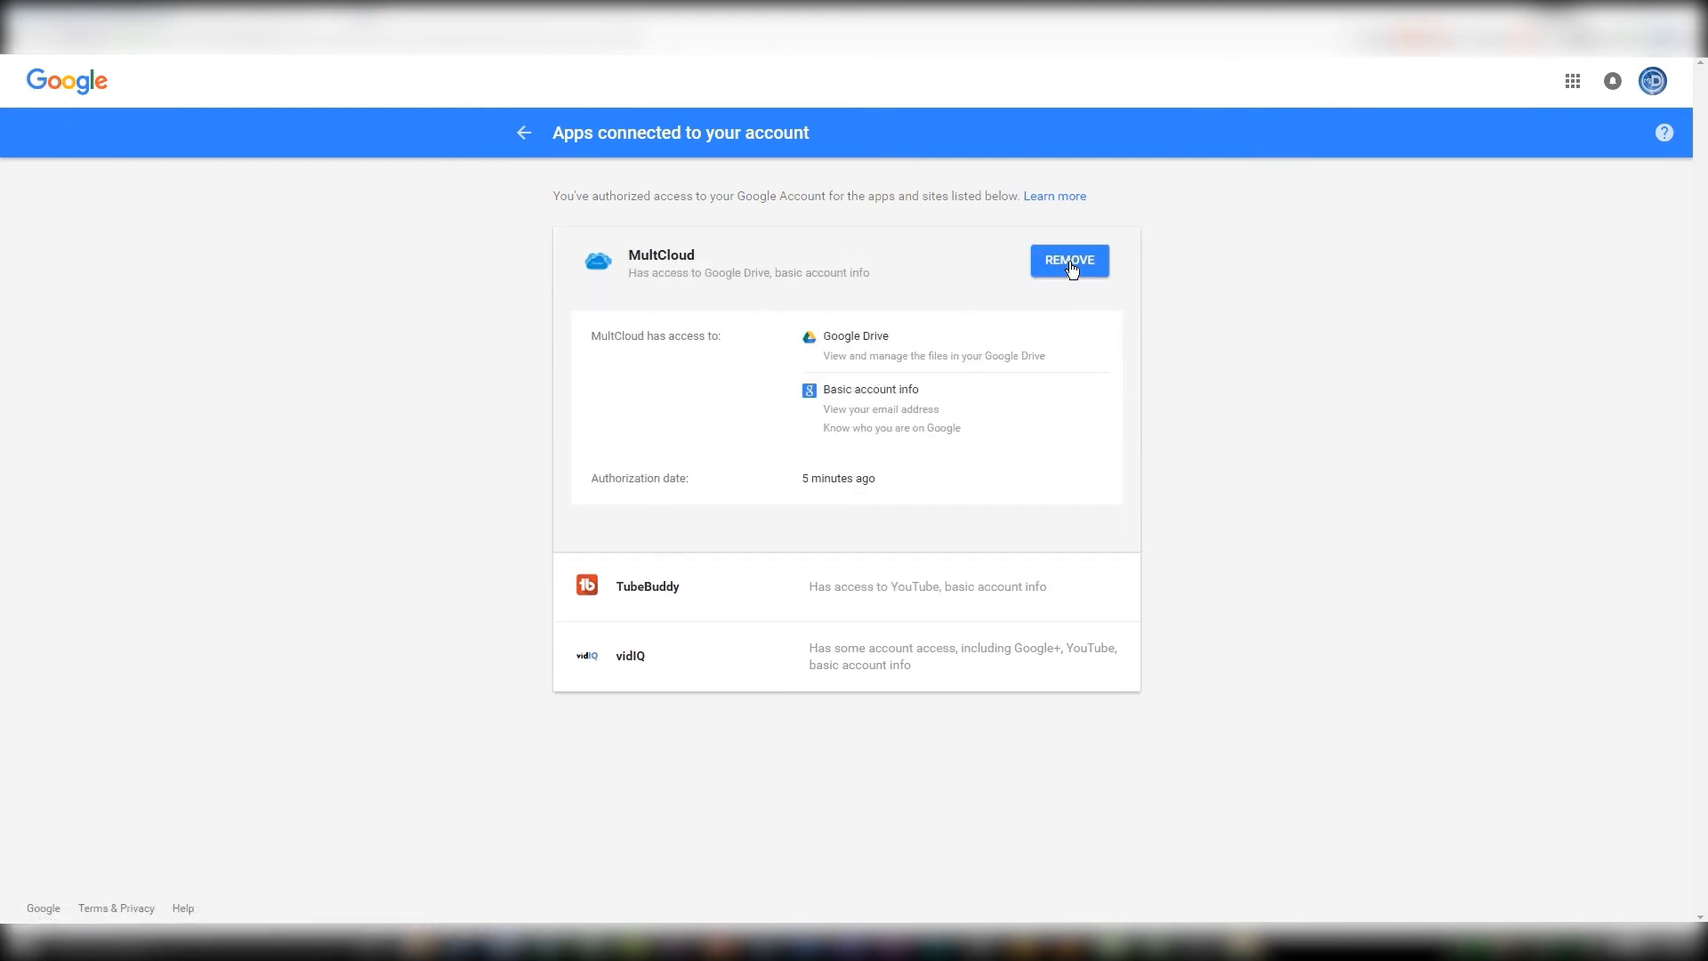
{"action": "left_click", "coordinate": [1069, 259]}
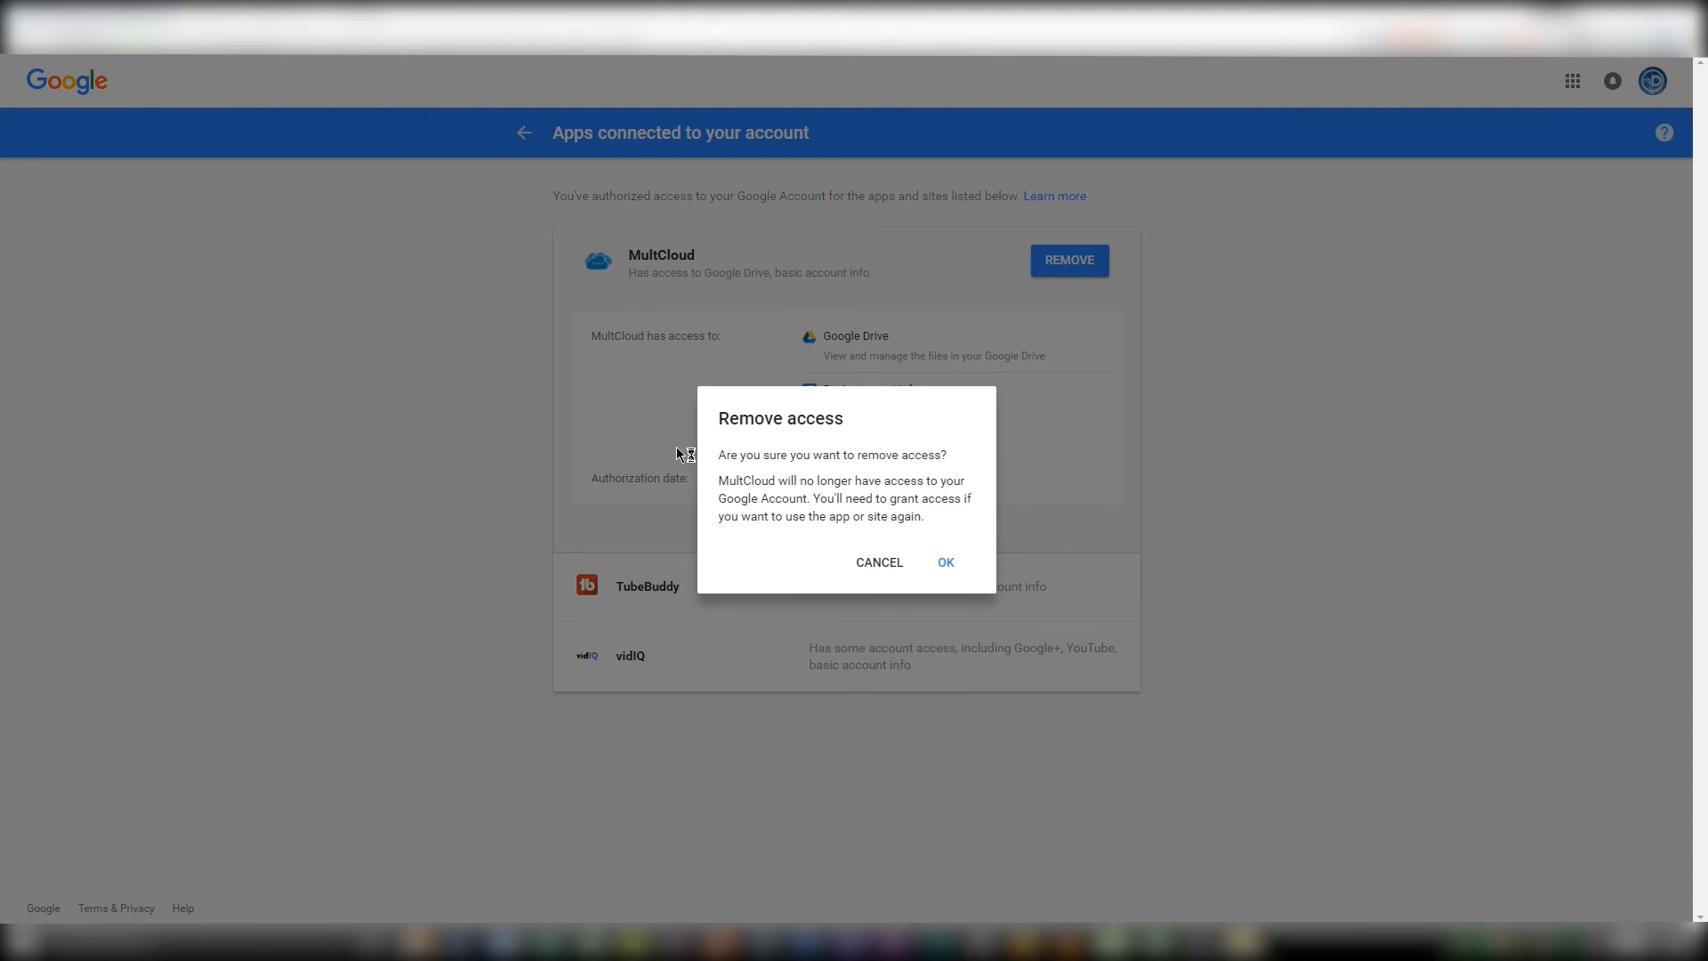
{"action": "mouse_move", "coordinate": [950, 573]}
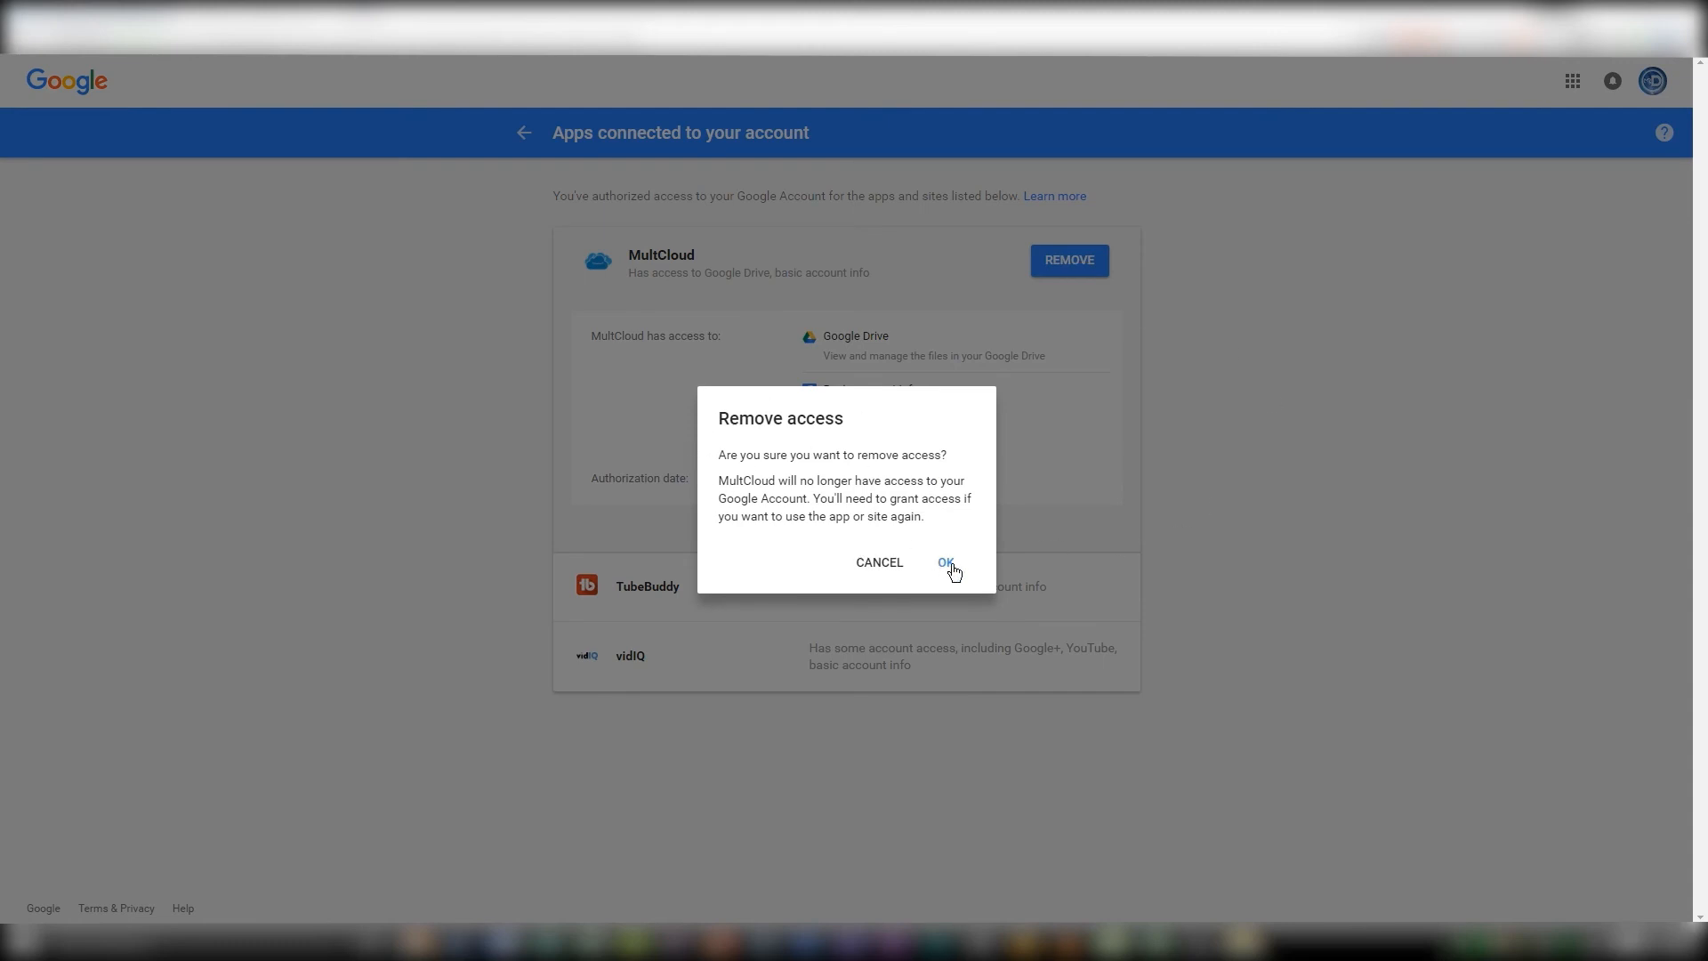
{"action": "left_click", "coordinate": [947, 563]}
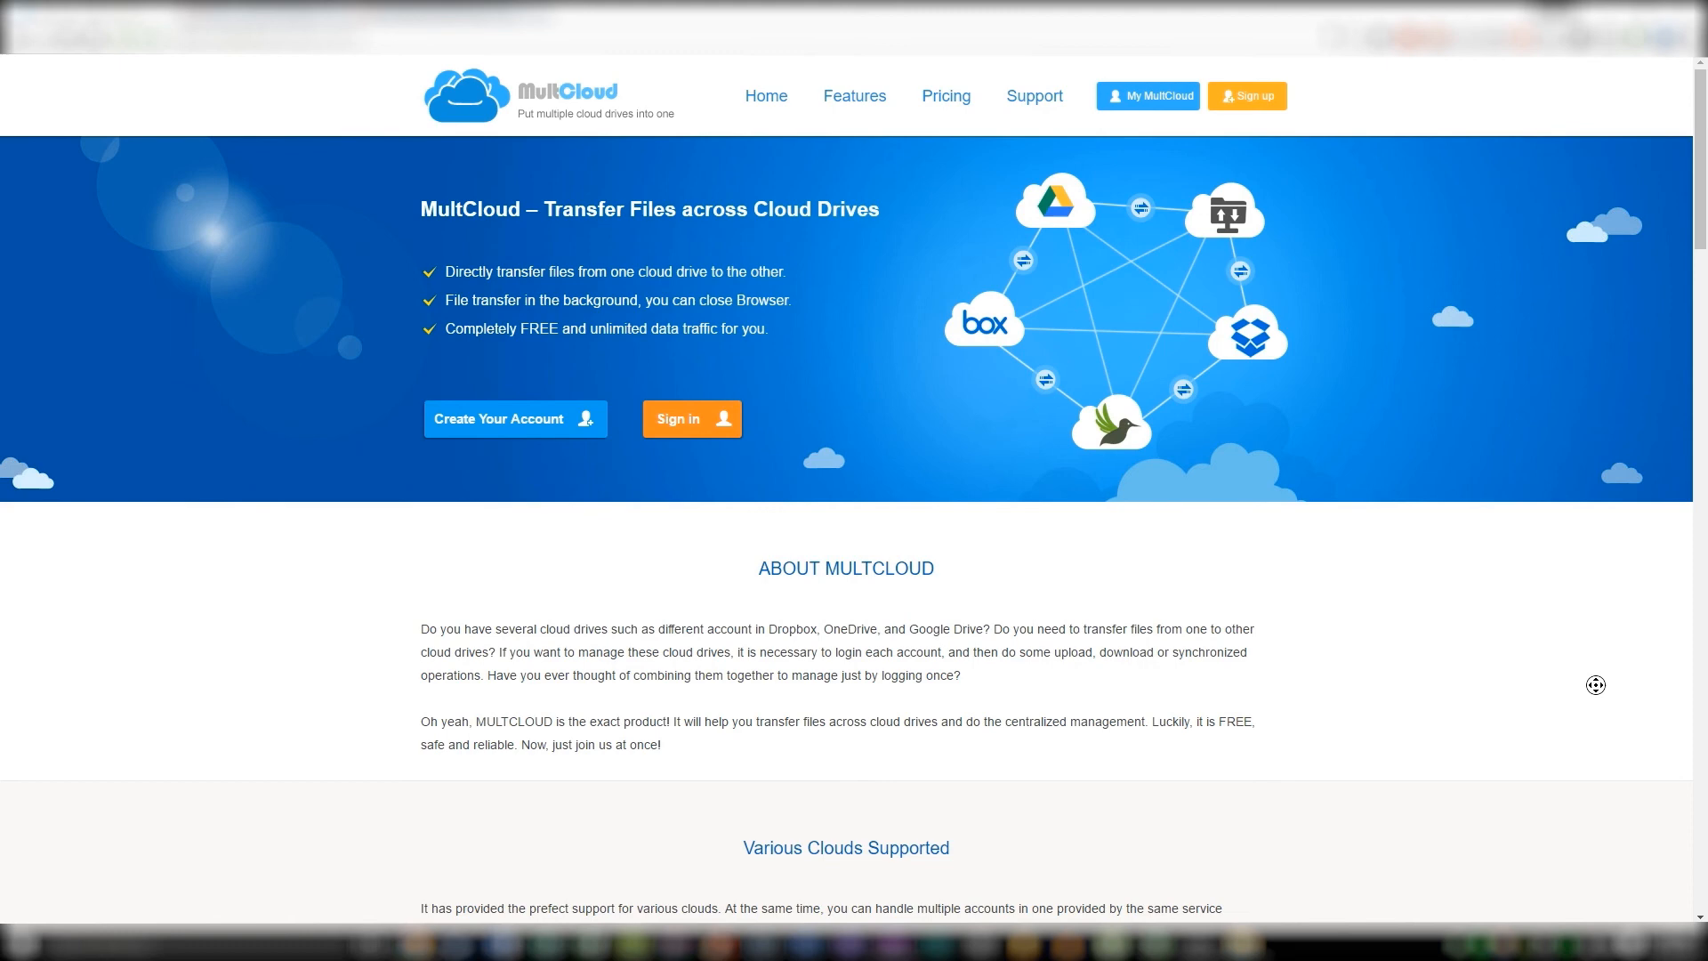
Scroll the homepage from supported clouds down to the scheduled transfer feature section.
{"action": "scroll", "scroll_direction": "down", "scroll_amount": 3}
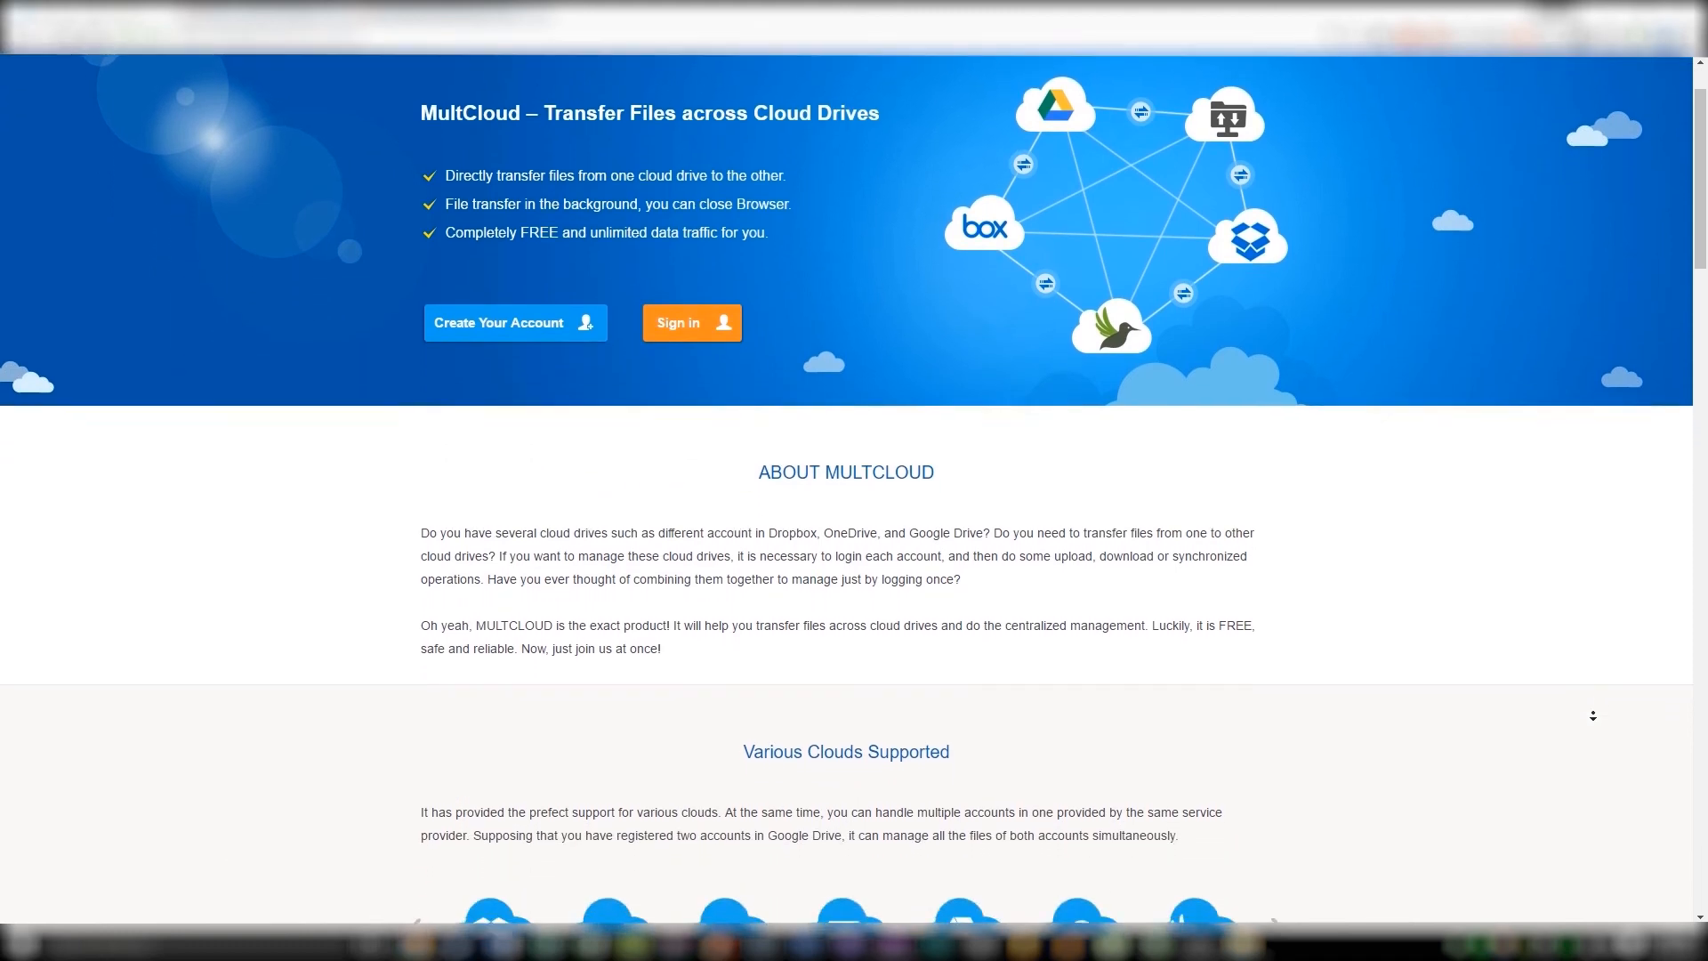
{"action": "scroll", "scroll_direction": "down", "scroll_amount": 3}
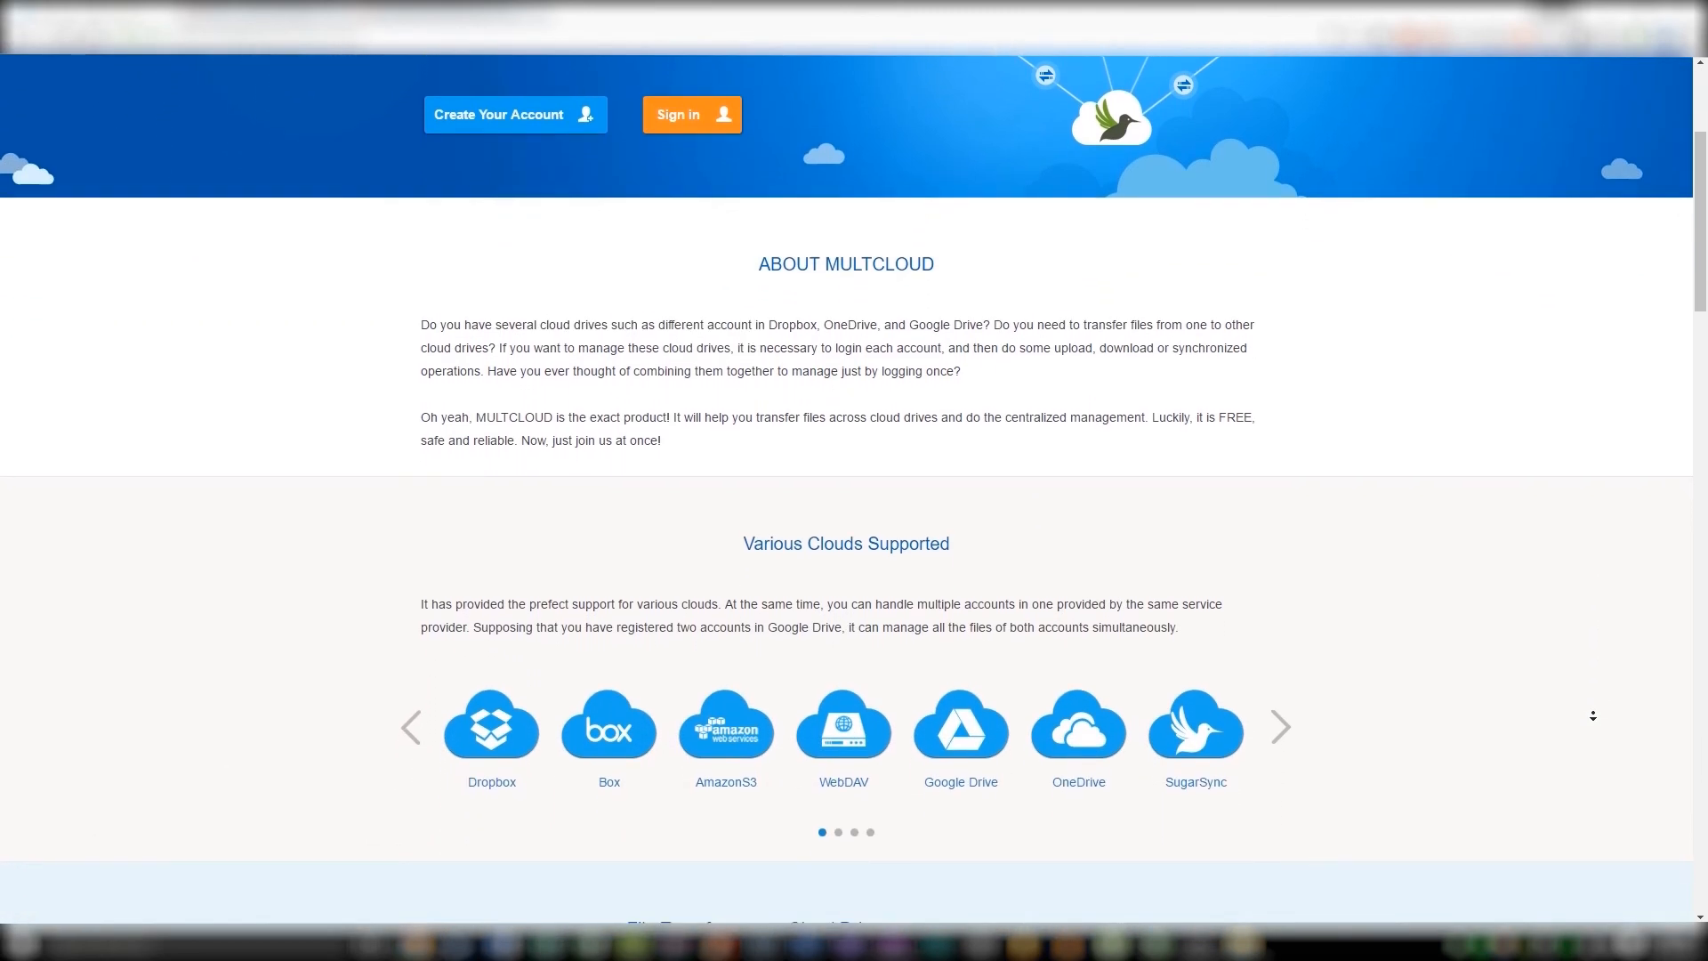
{"action": "scroll", "scroll_direction": "down", "scroll_amount": 3}
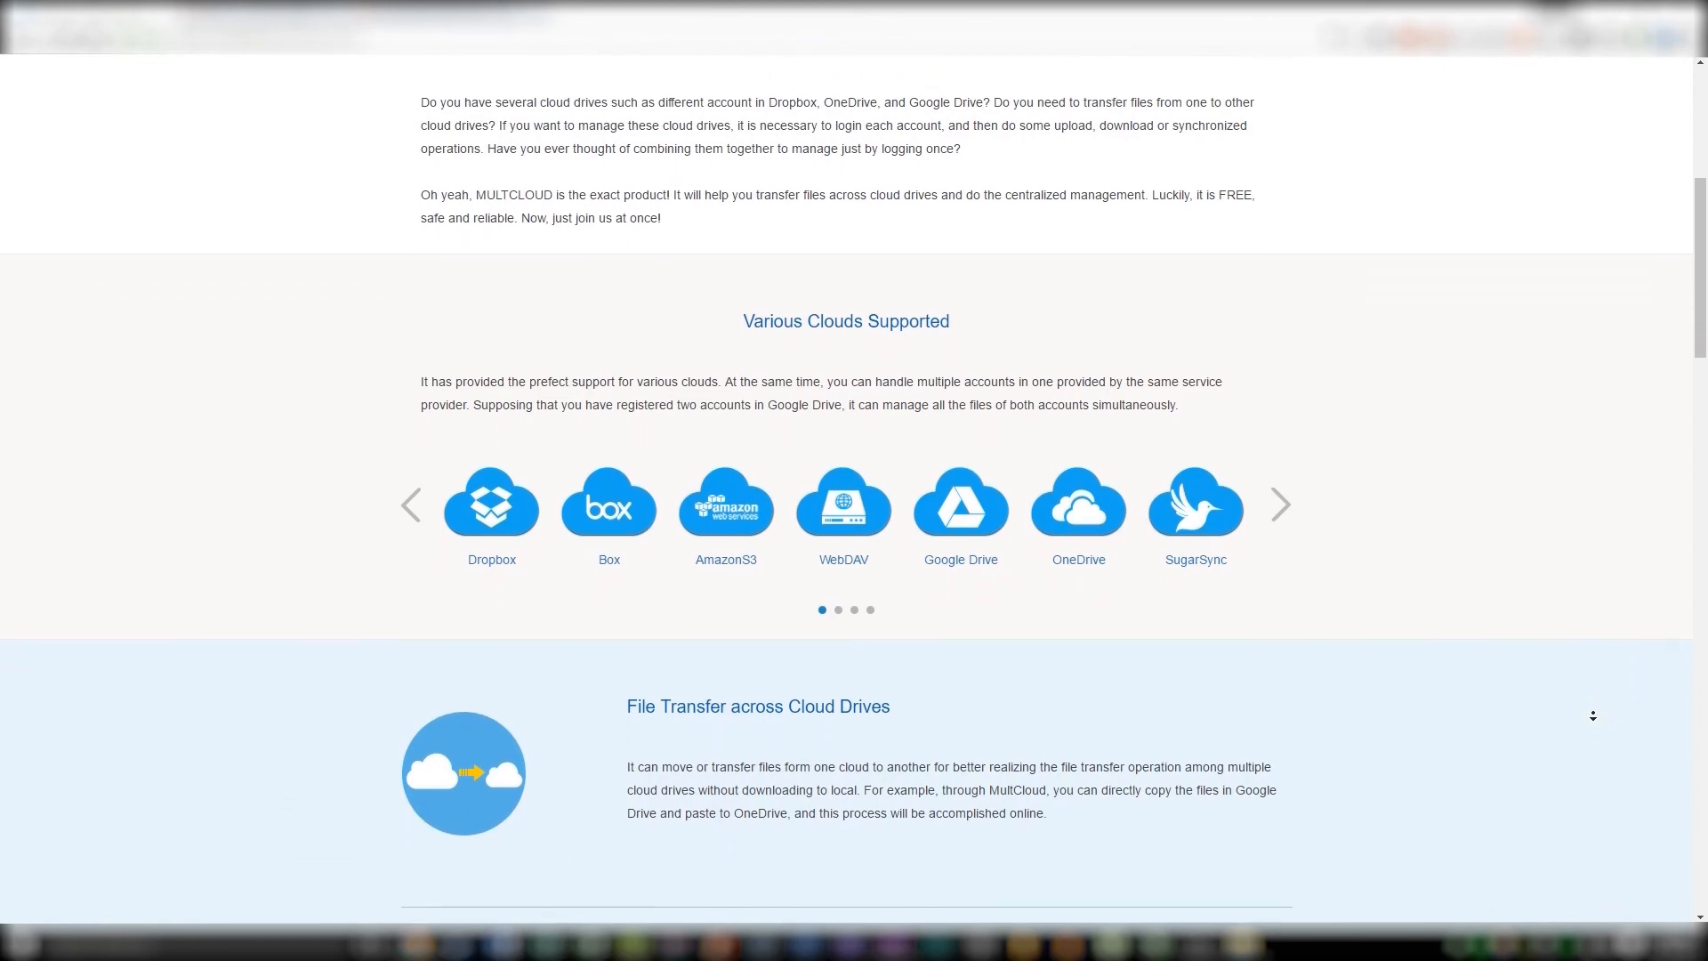
{"action": "scroll", "scroll_direction": "down", "scroll_amount": 3}
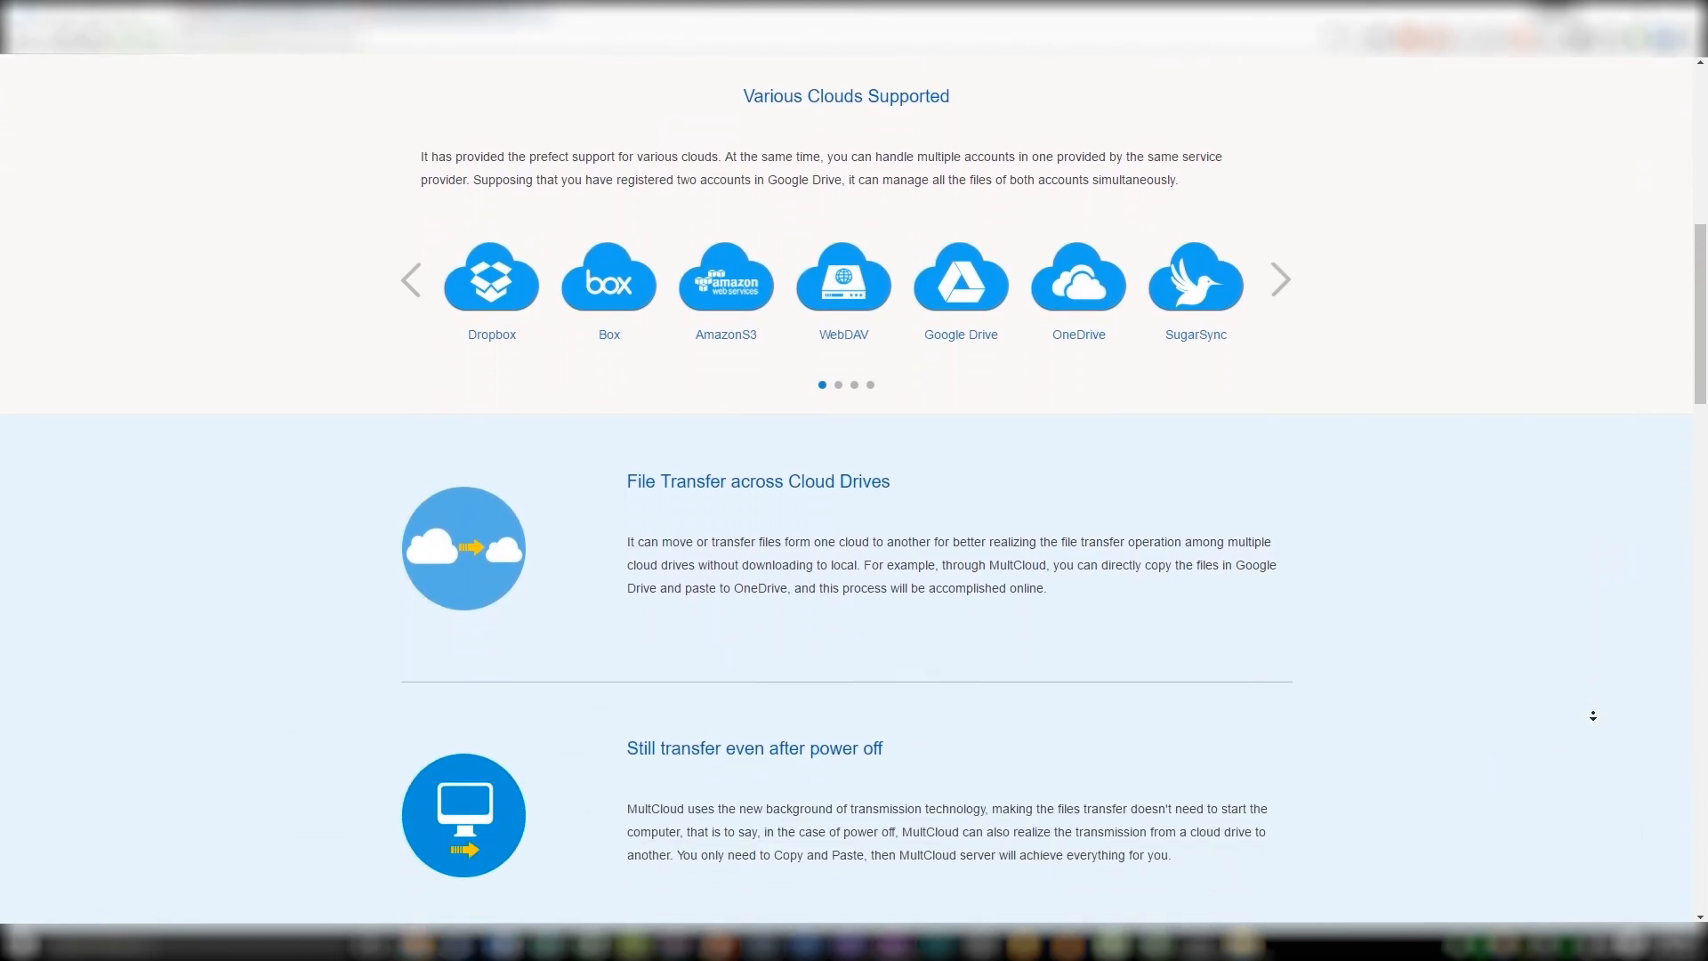
{"action": "scroll", "scroll_direction": "down", "scroll_amount": 3}
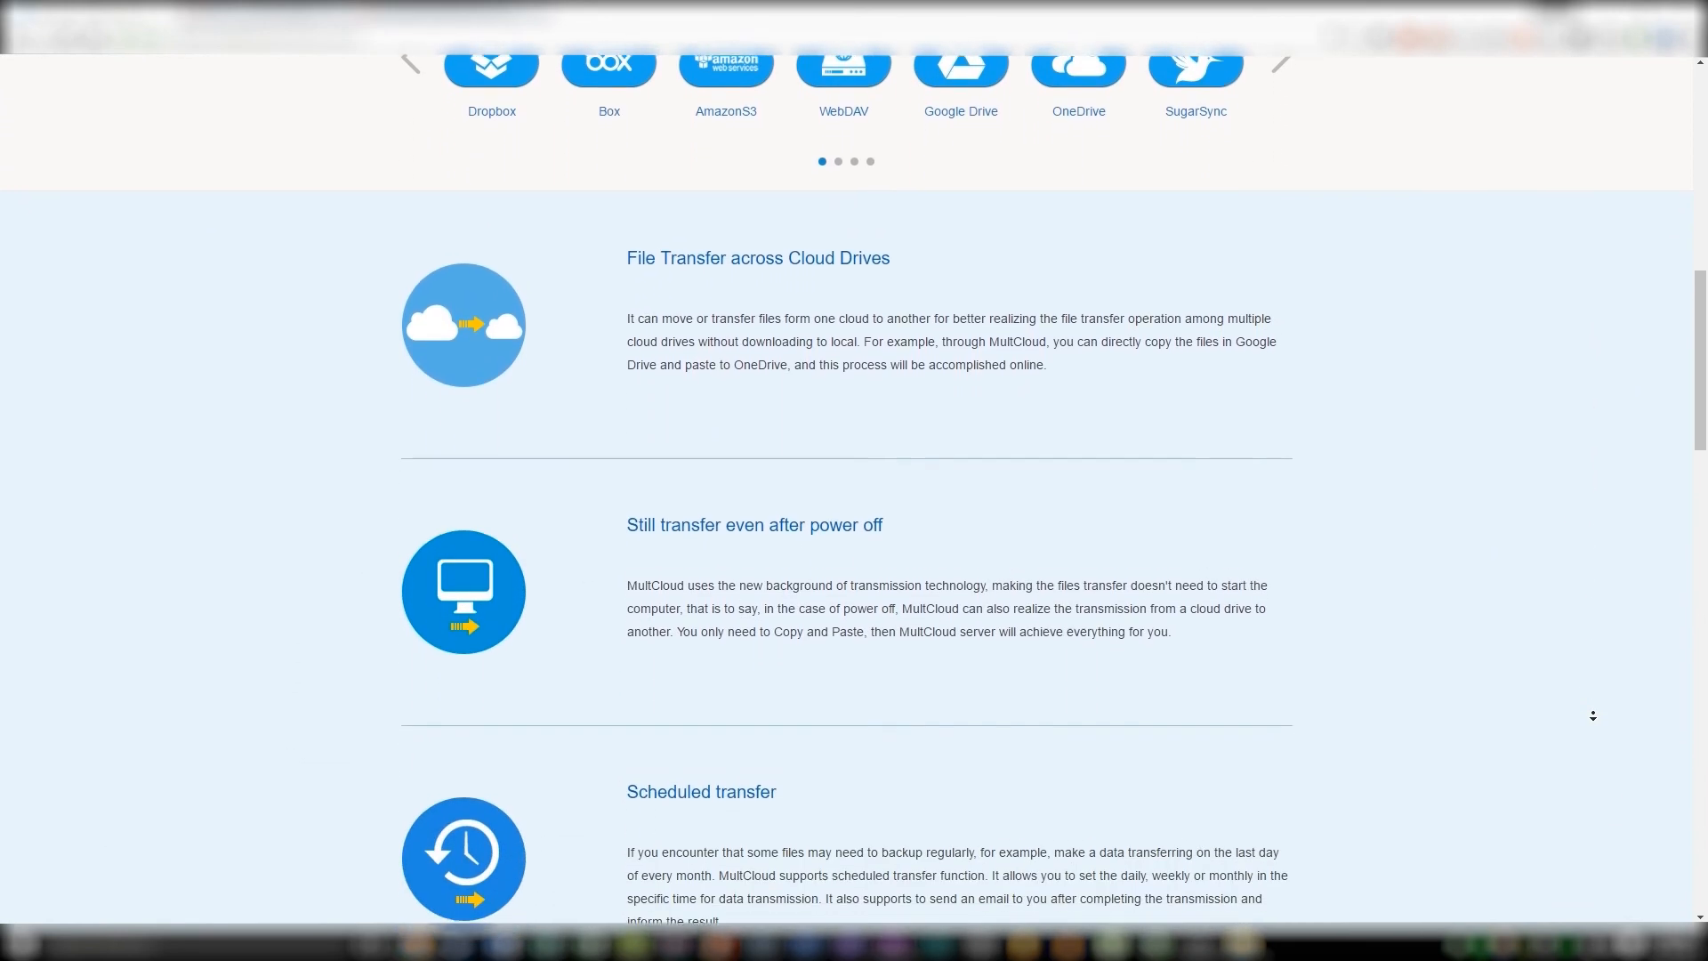
{"action": "scroll", "scroll_direction": "down", "scroll_amount": 3}
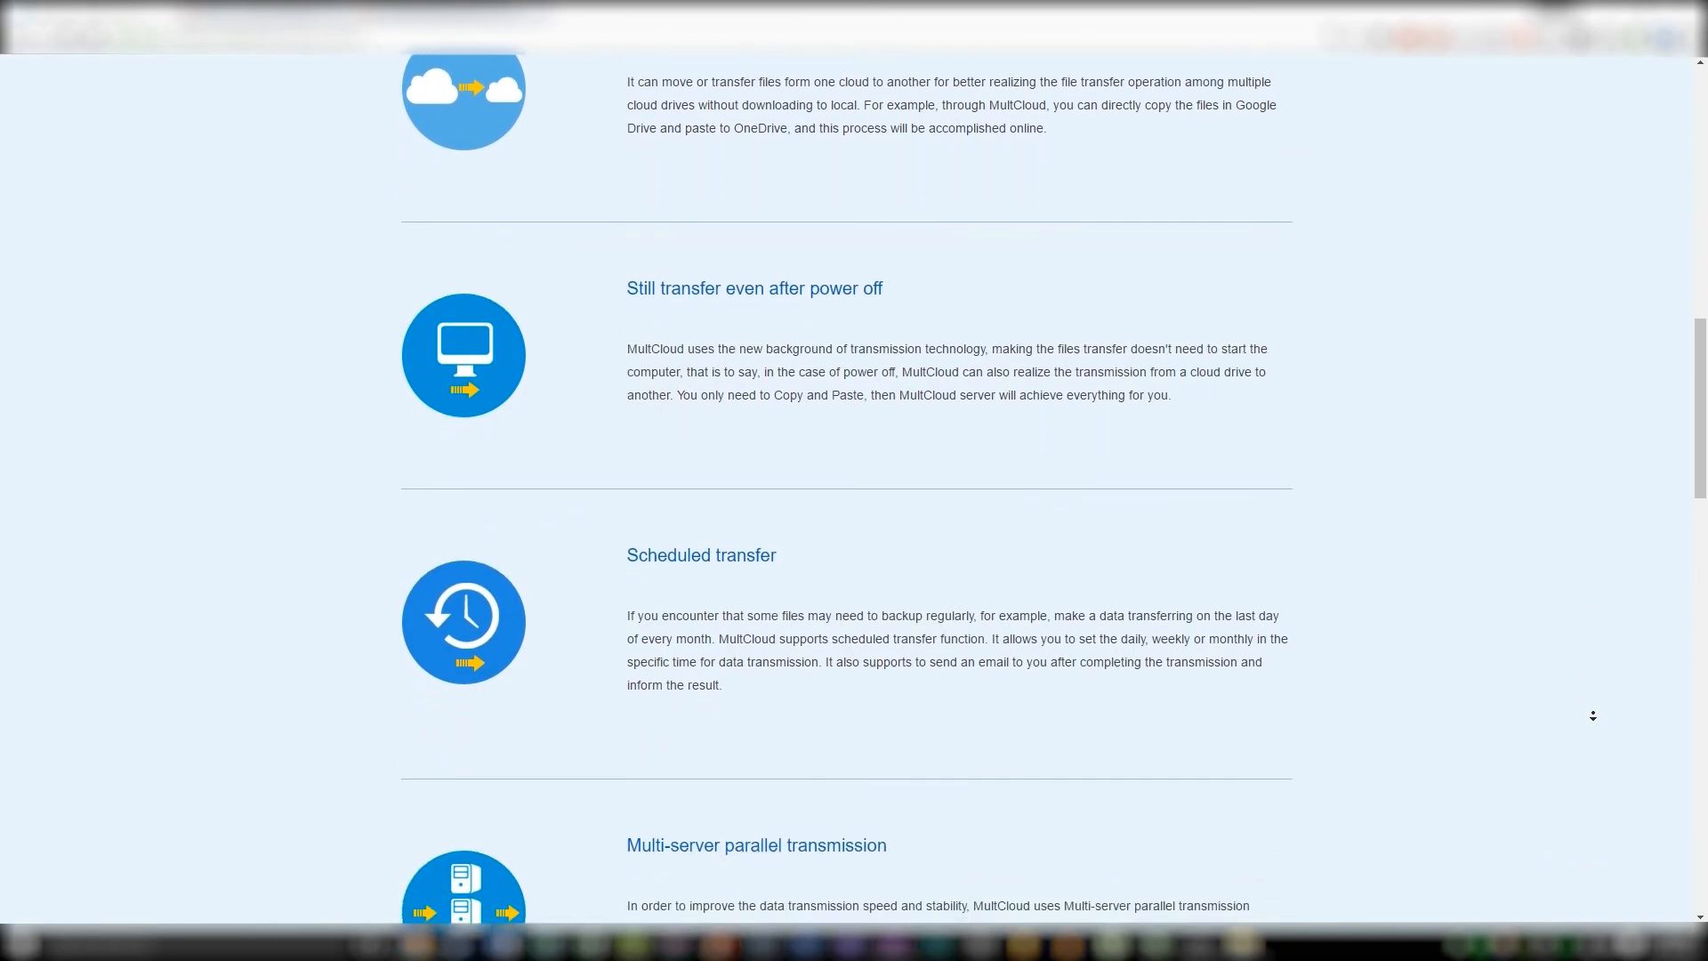
{"action": "scroll", "scroll_direction": "down", "scroll_amount": 3}
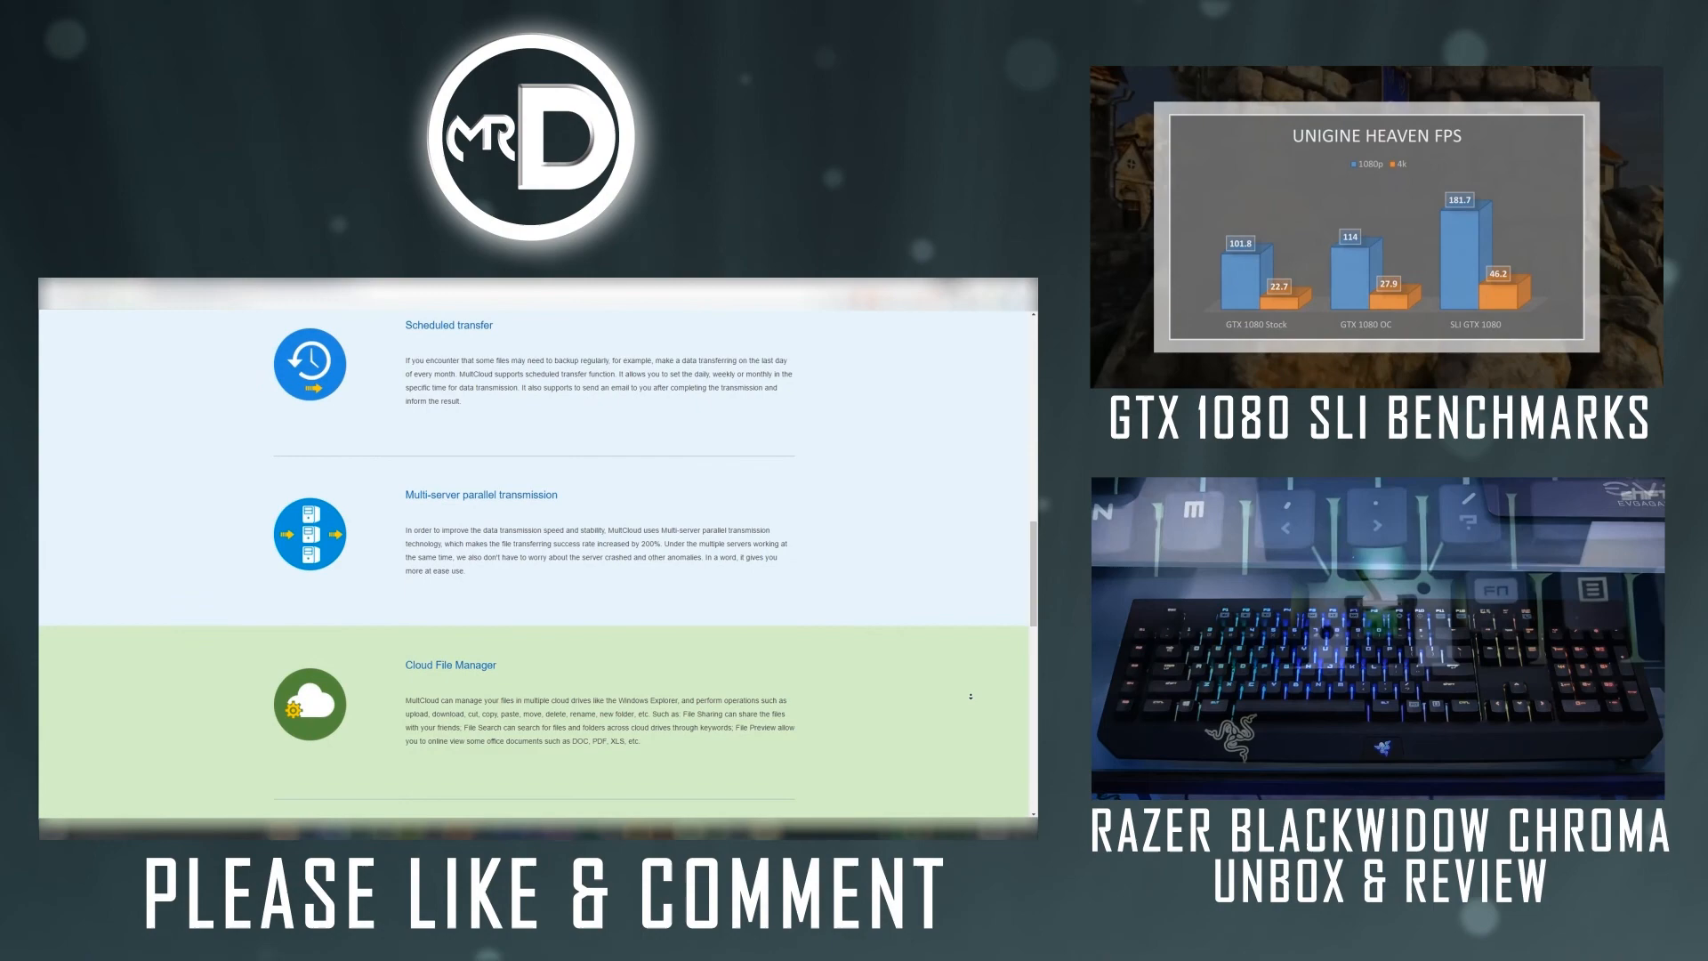
{"action": "scroll", "scroll_direction": "down", "scroll_amount": 3}
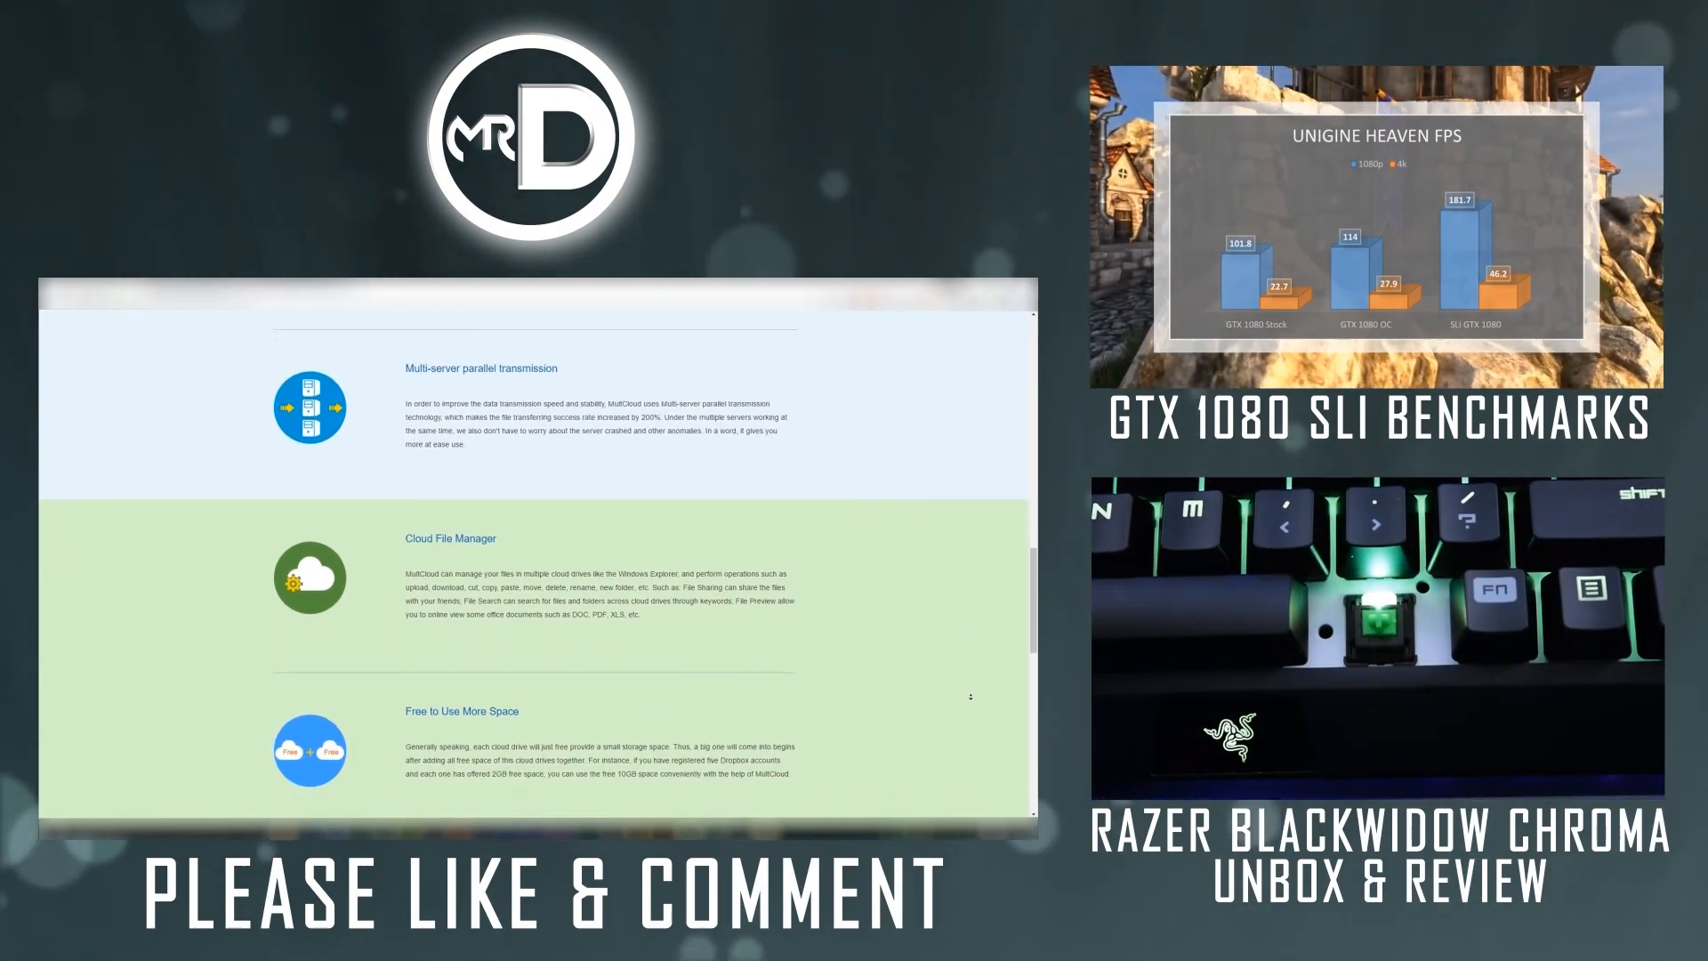
{"action": "scroll", "scroll_direction": "down", "scroll_amount": 3}
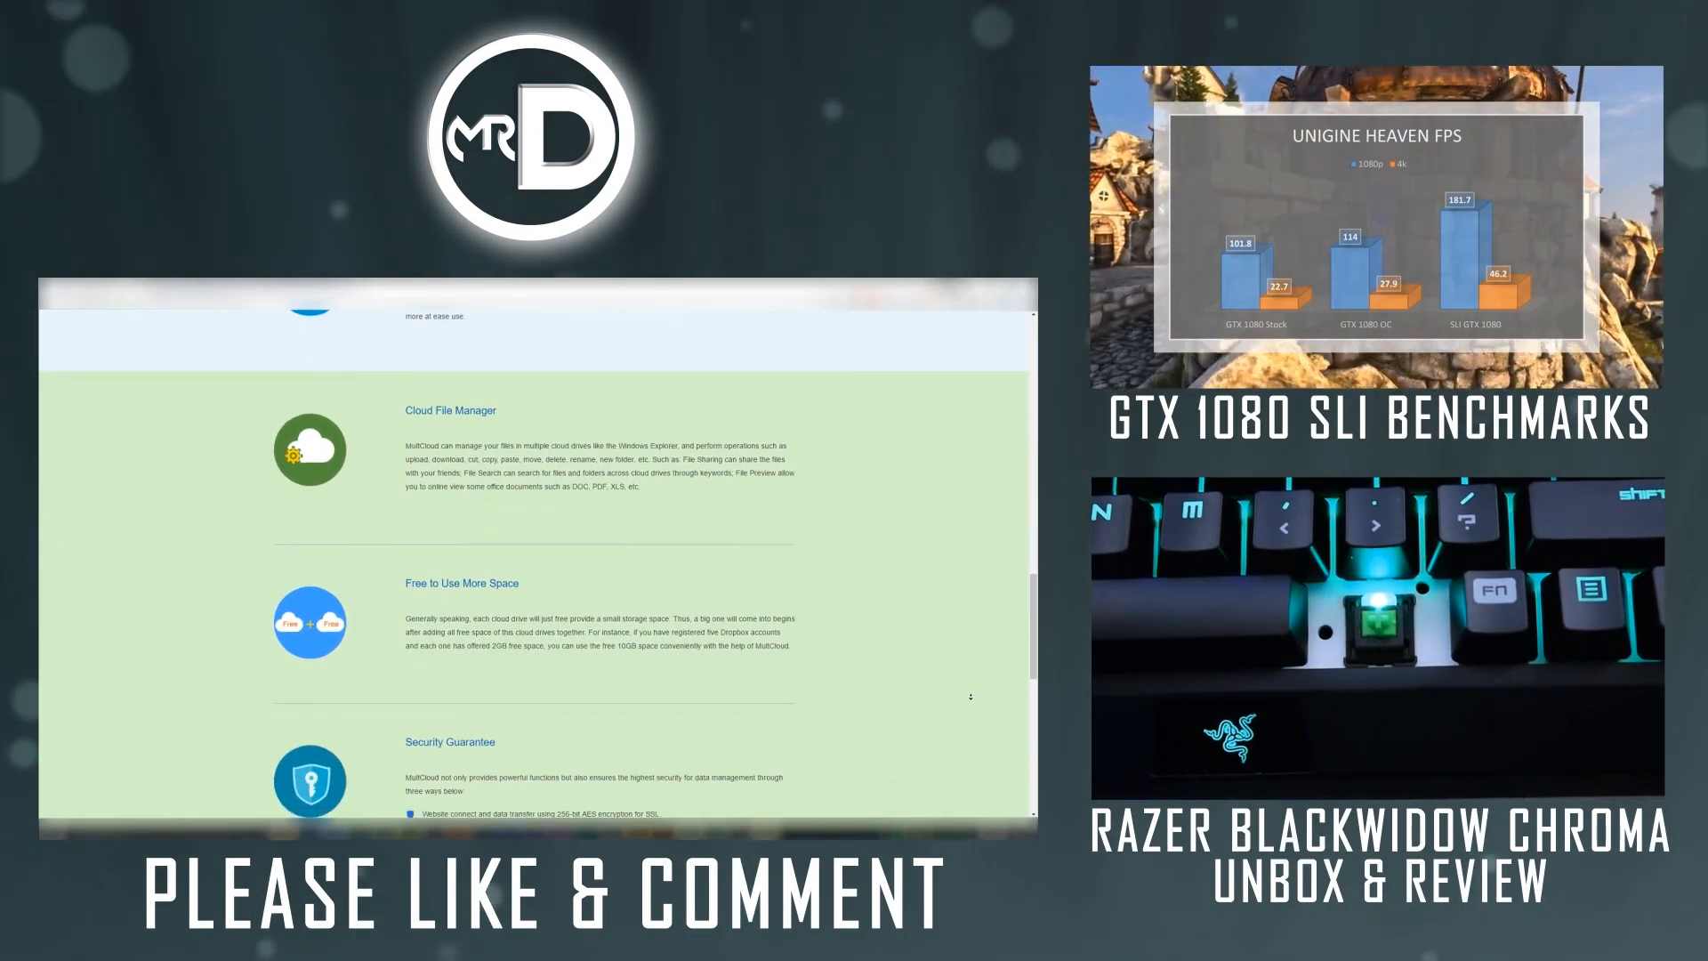